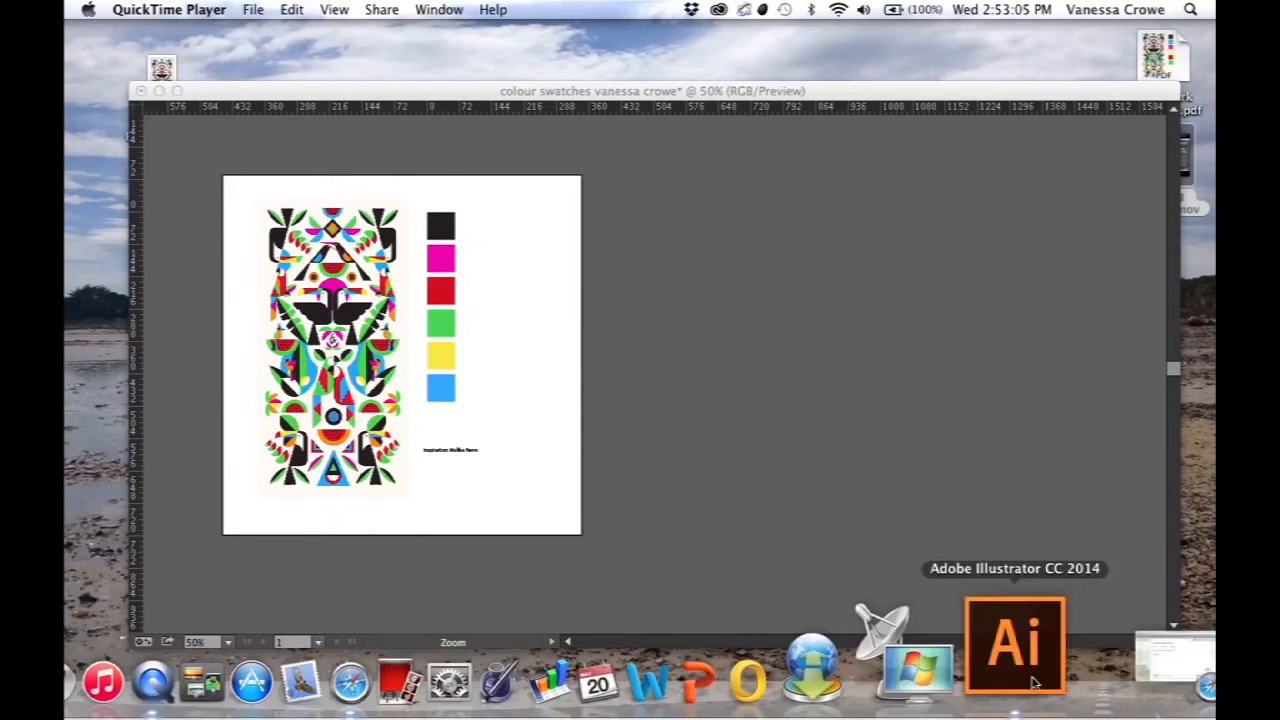
Add a blank second artboard beside the flower artboard with the Artboard Tool
click(1014, 644)
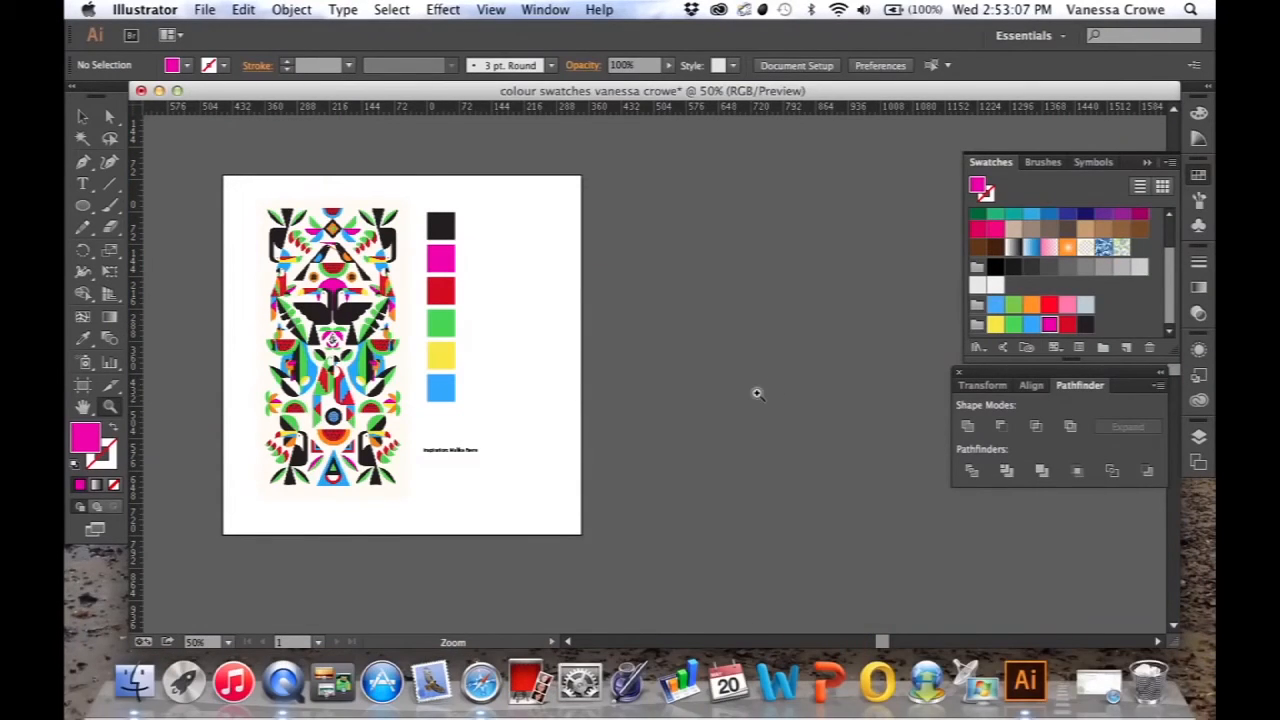
mouse_move(276, 352)
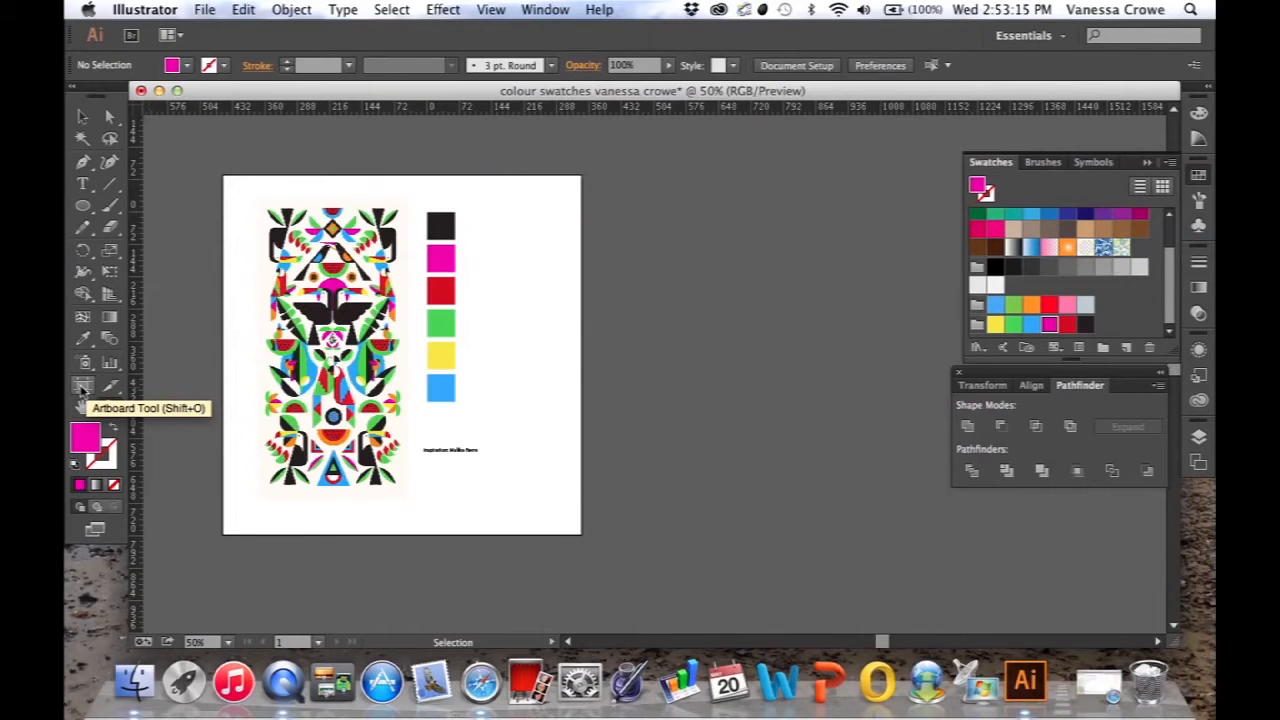
click(84, 384)
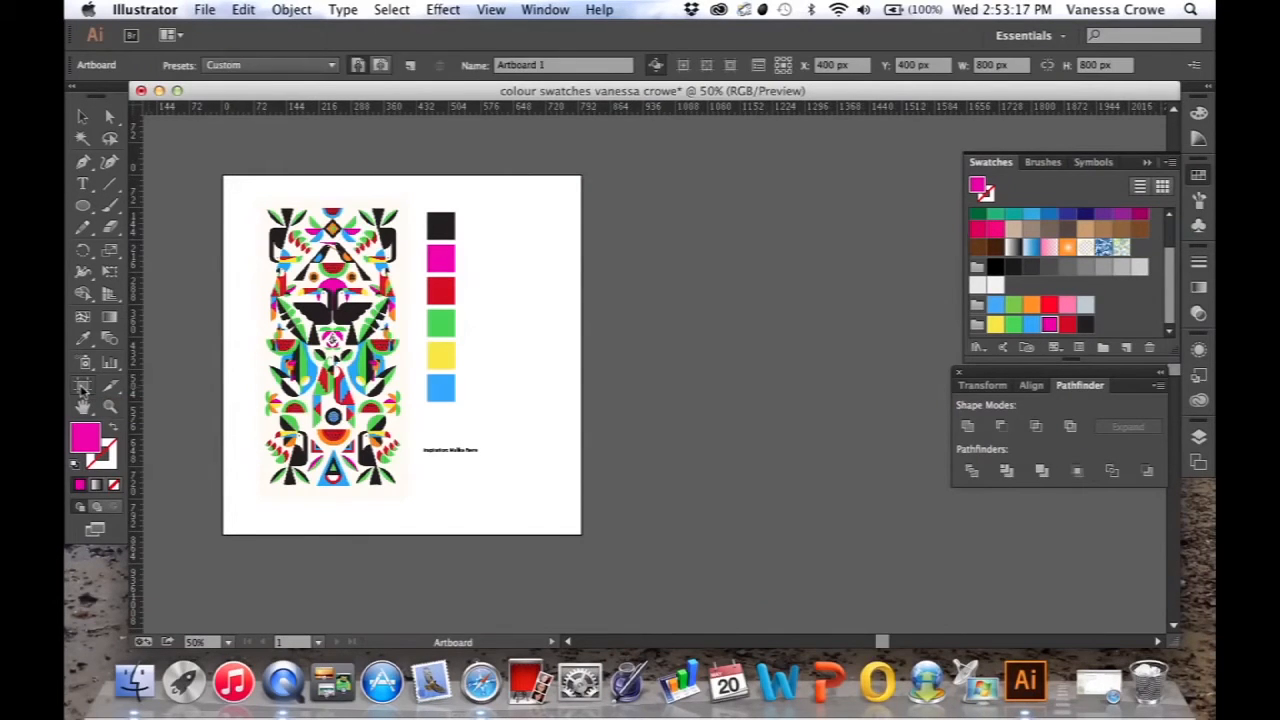
click(408, 64)
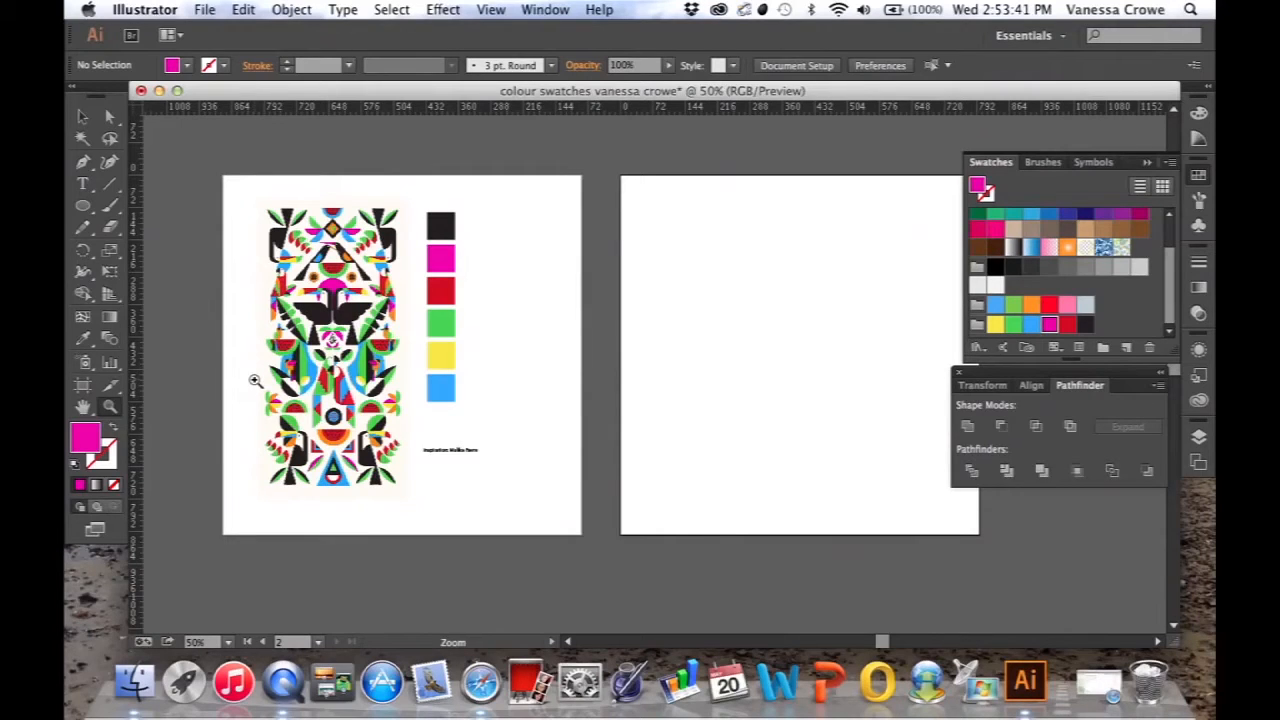
drag(256, 380, 336, 478)
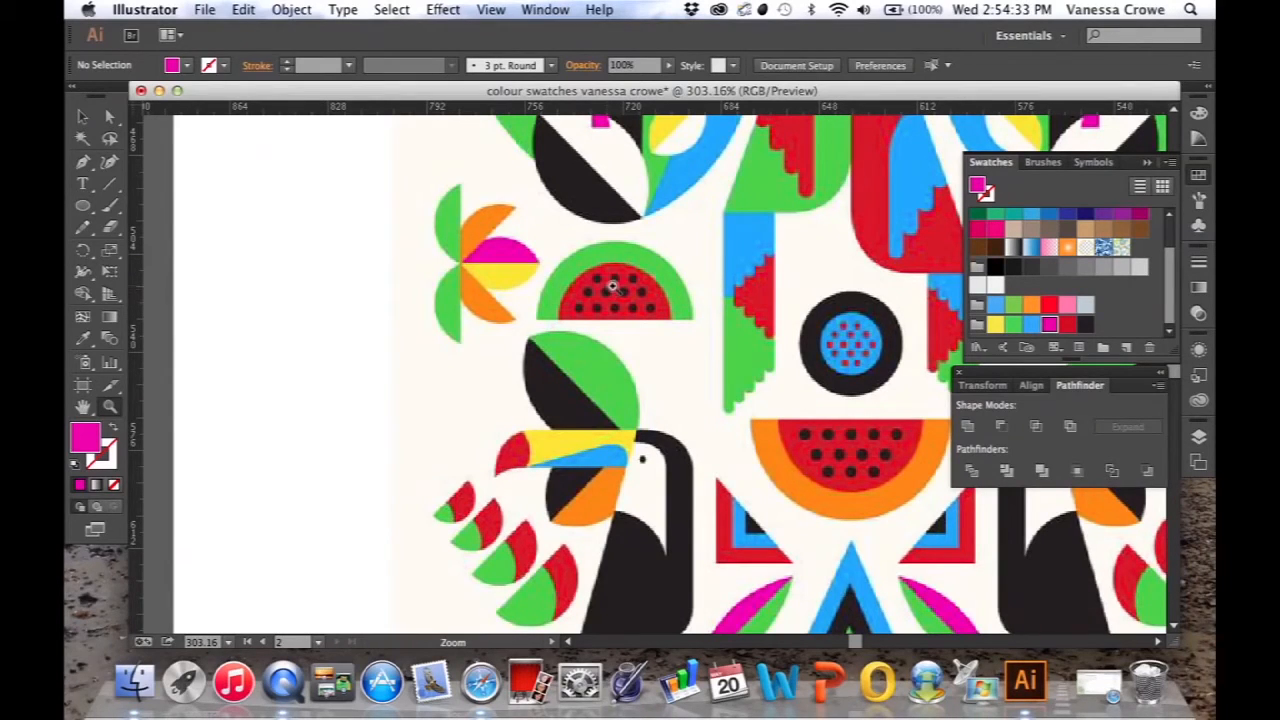
mouse_move(632, 284)
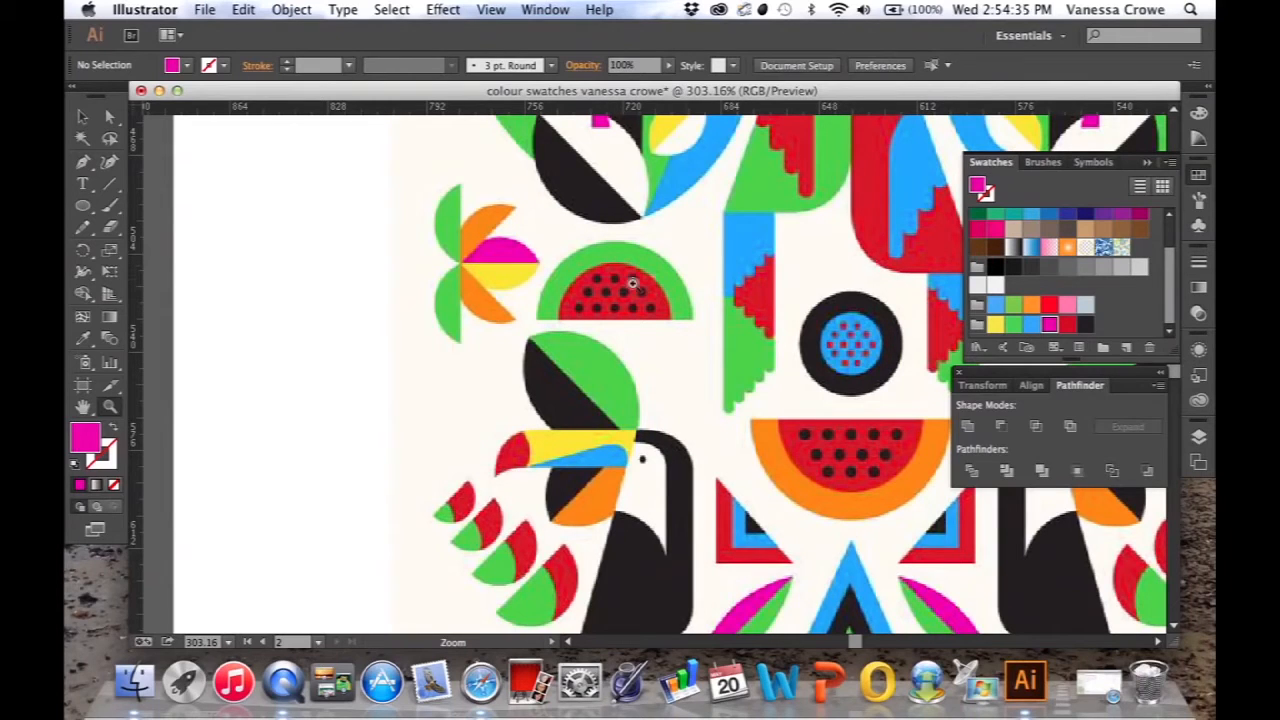
mouse_move(648, 278)
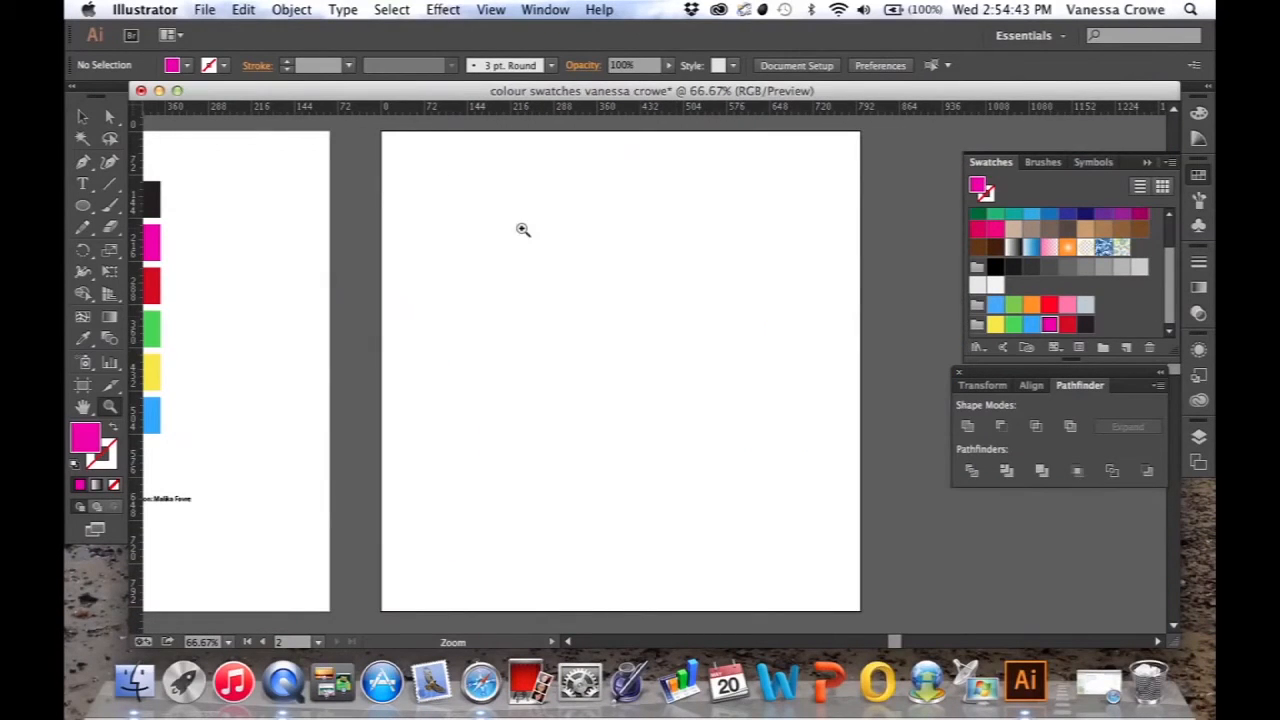
mouse_move(496, 198)
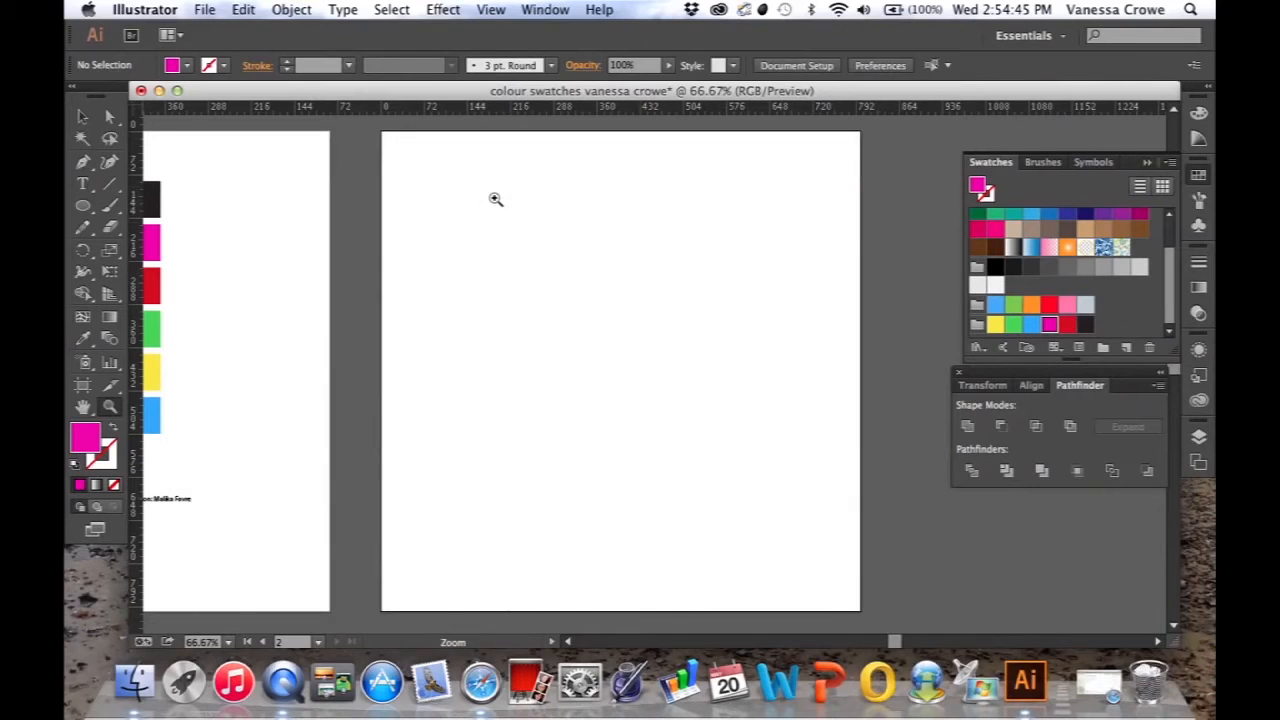
Draw a vertical line through the left edge of the magenta circle
click(84, 206)
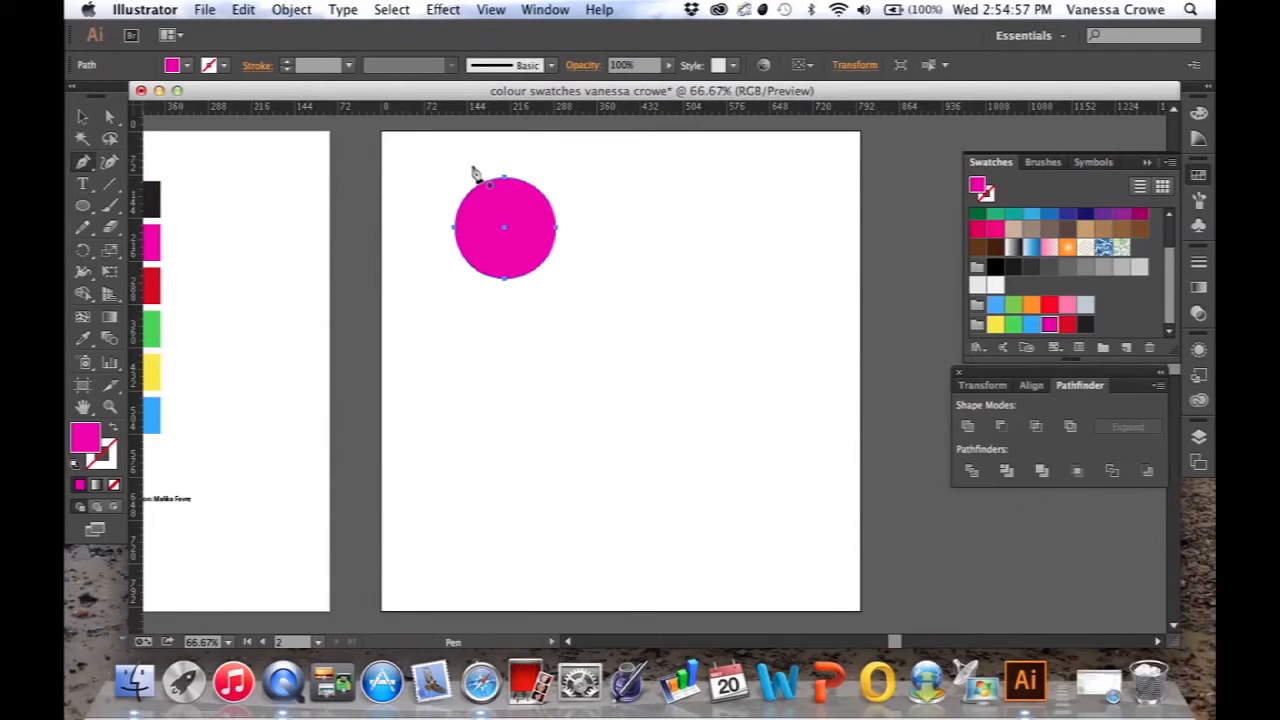
drag(472, 170, 476, 300)
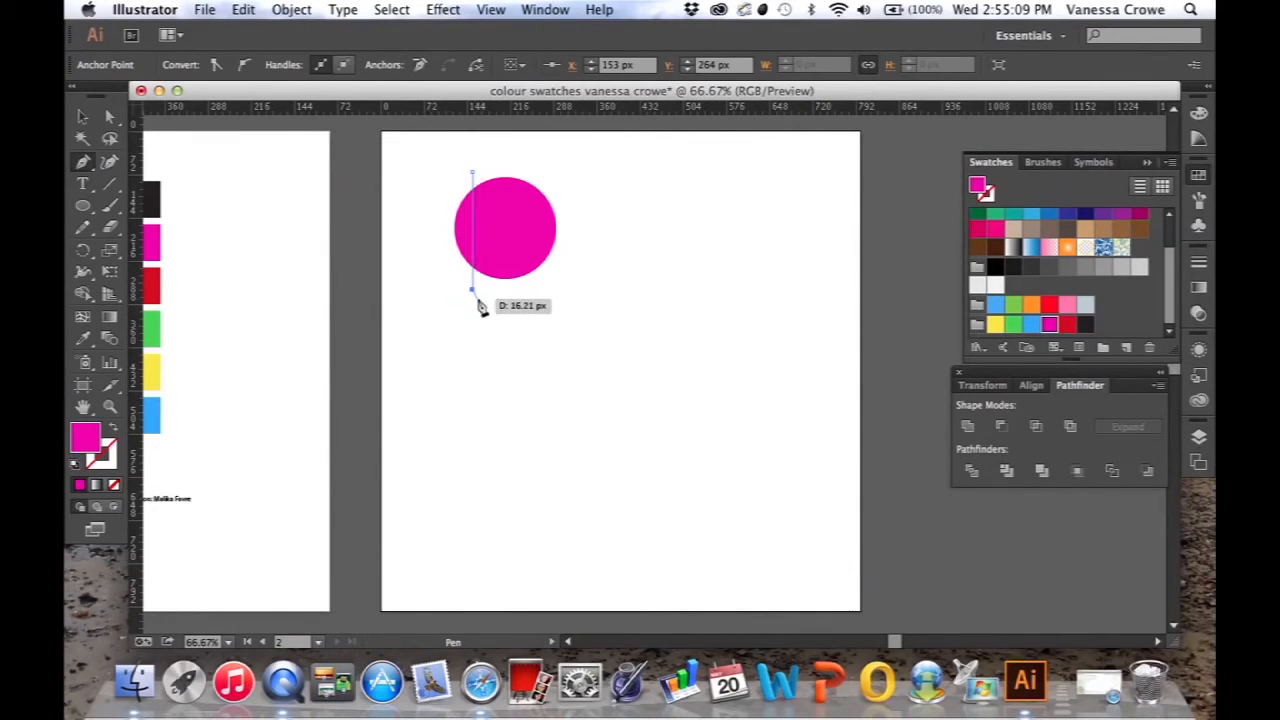
drag(472, 290, 472, 298)
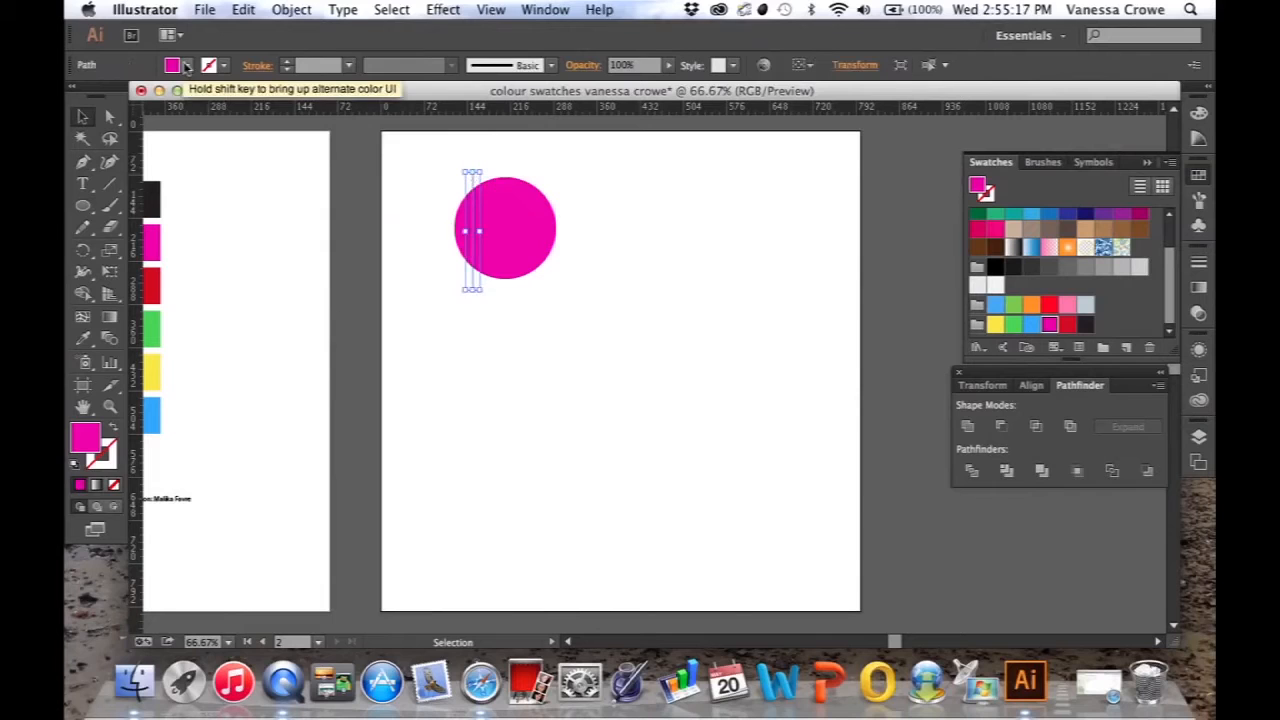
Select the circle with the line and bring up the Pathfinder panel from Window
click(172, 64)
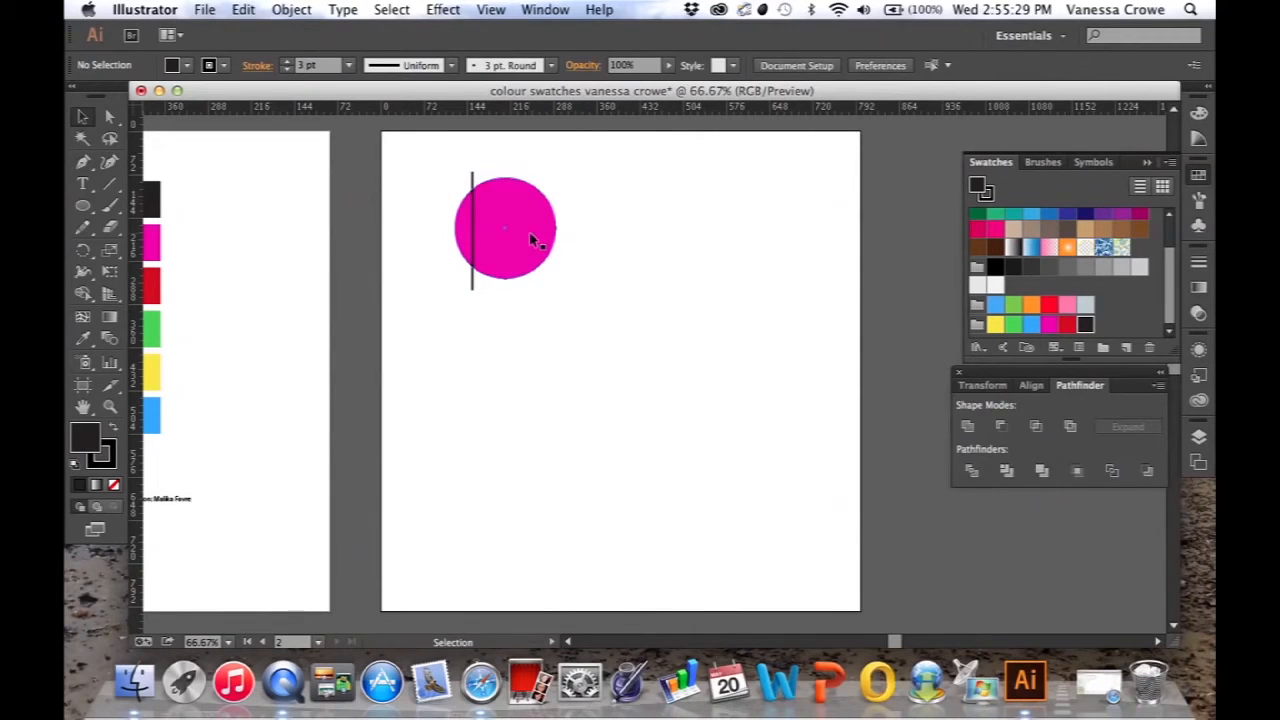
click(504, 228)
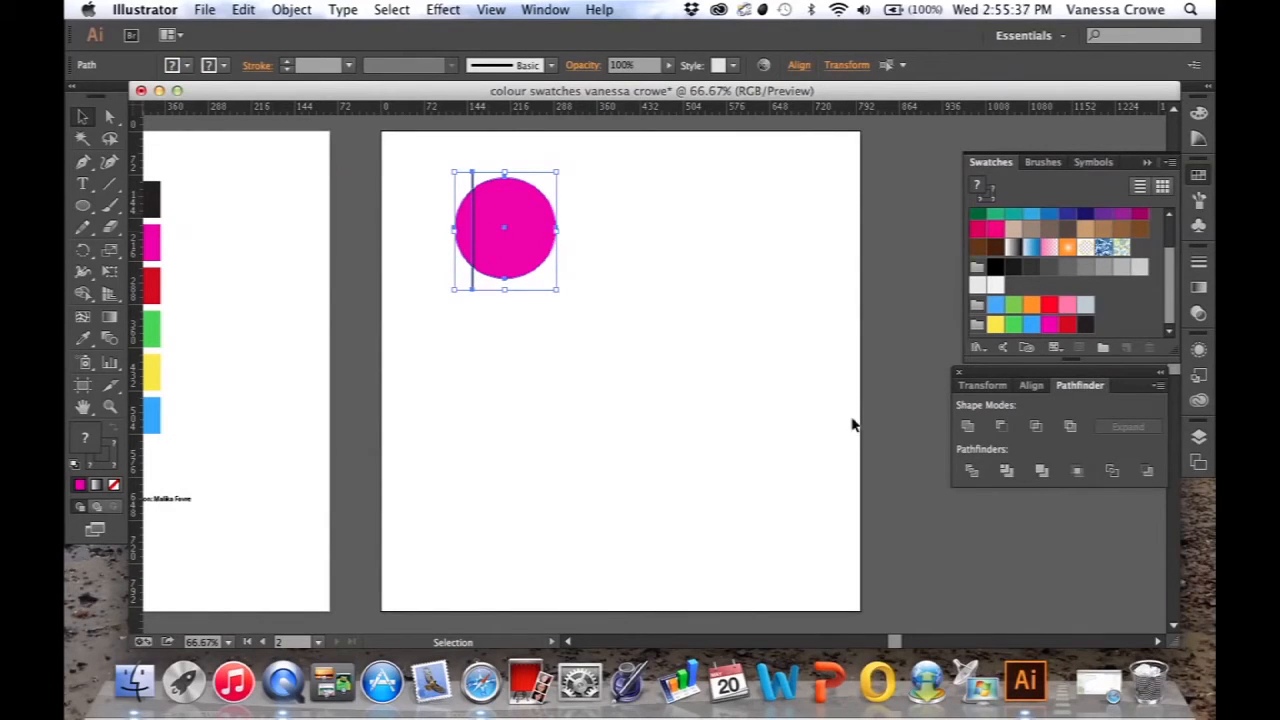
mouse_move(972, 472)
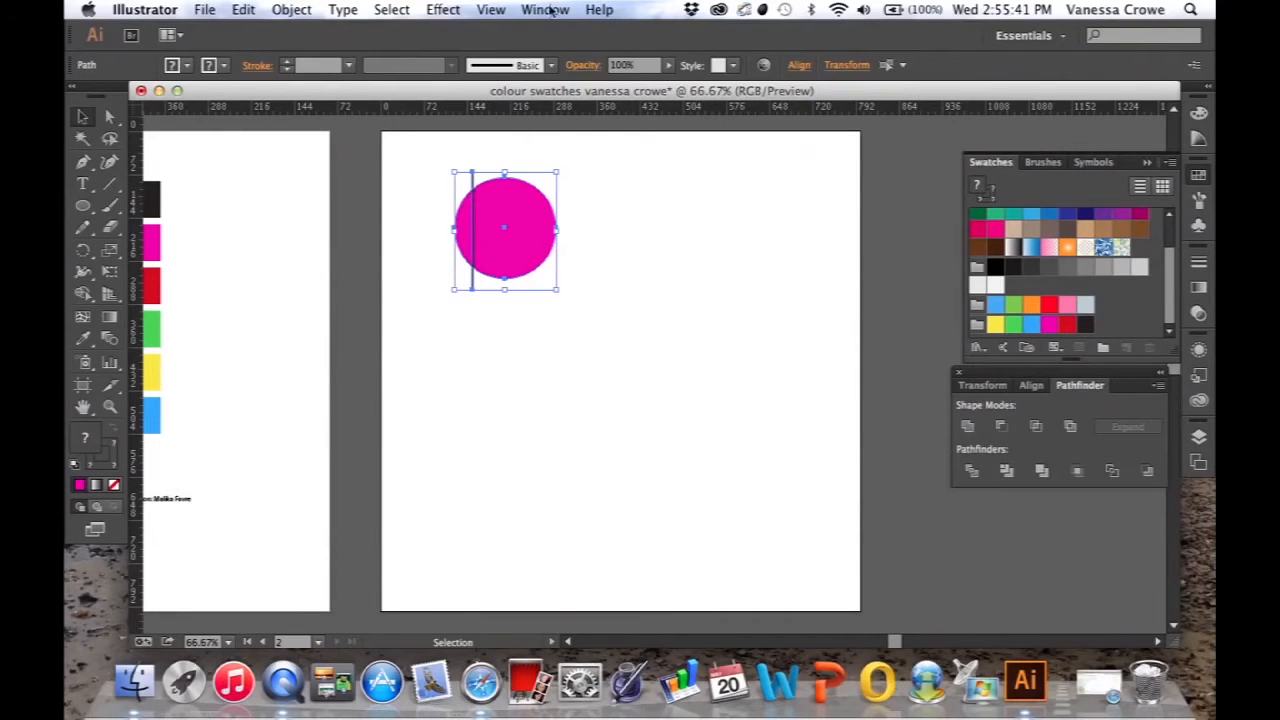
click(544, 8)
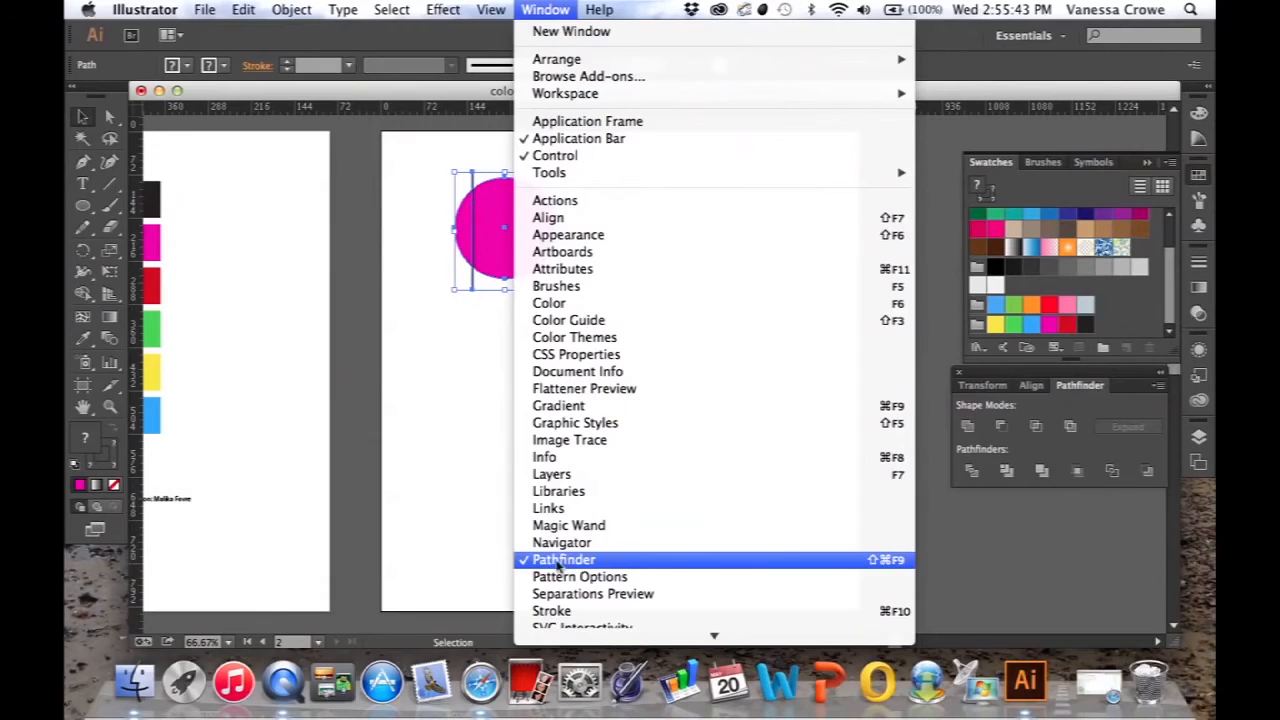
click(564, 560)
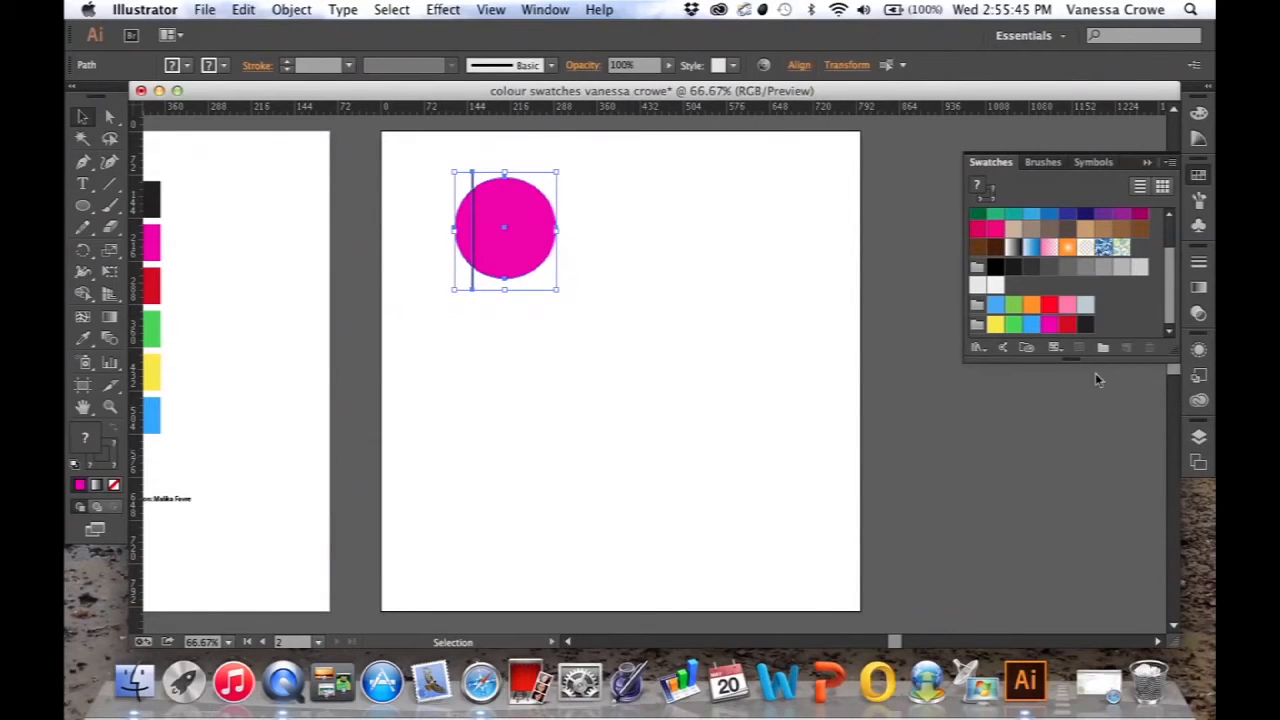
click(544, 8)
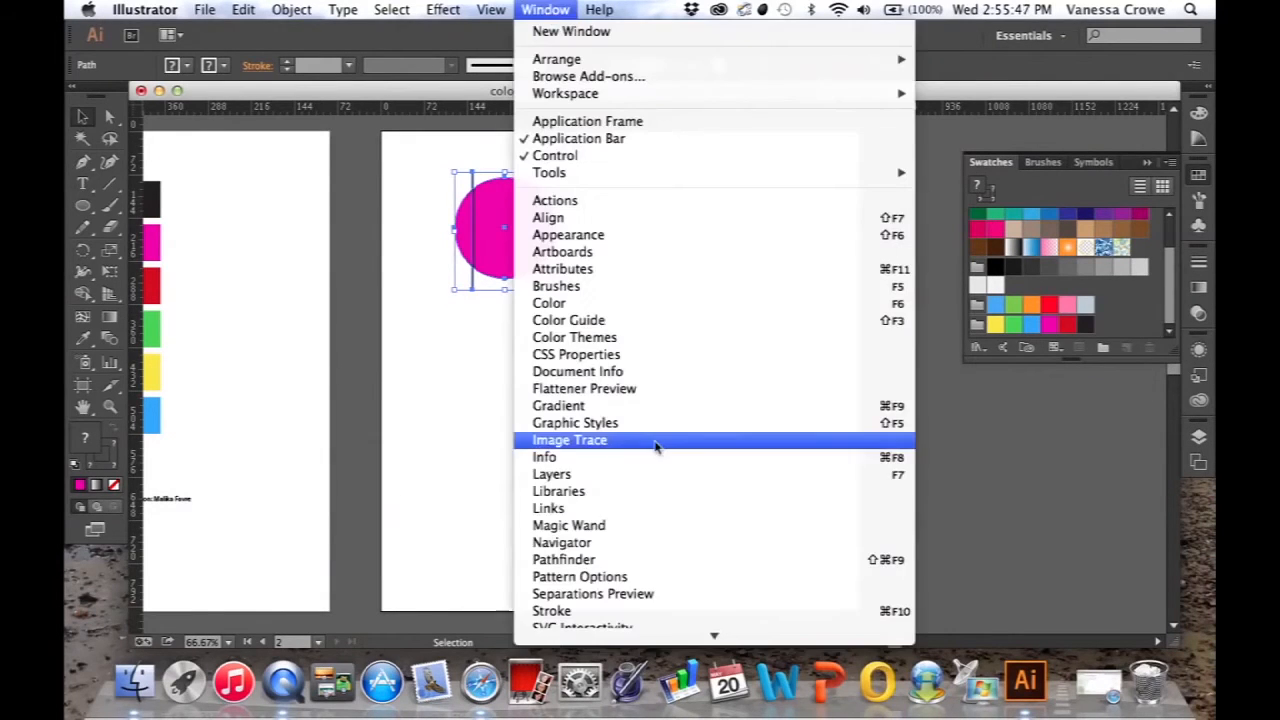
click(564, 560)
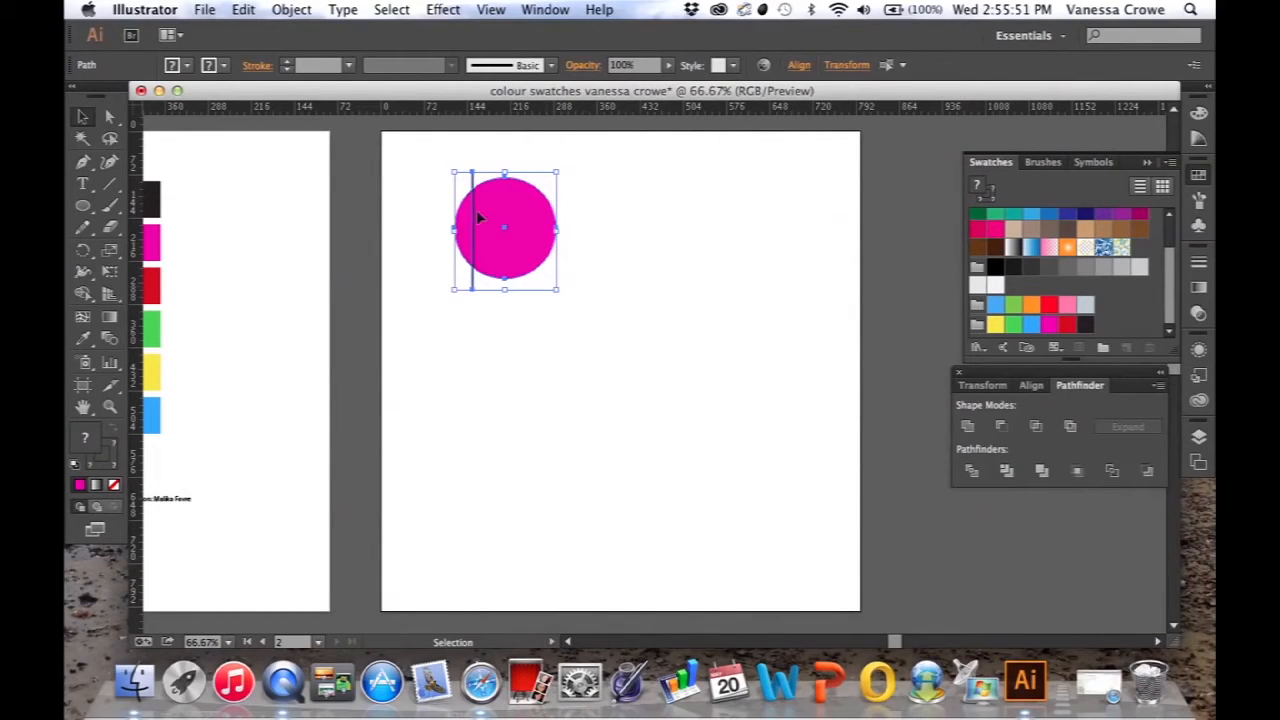
mouse_move(620, 228)
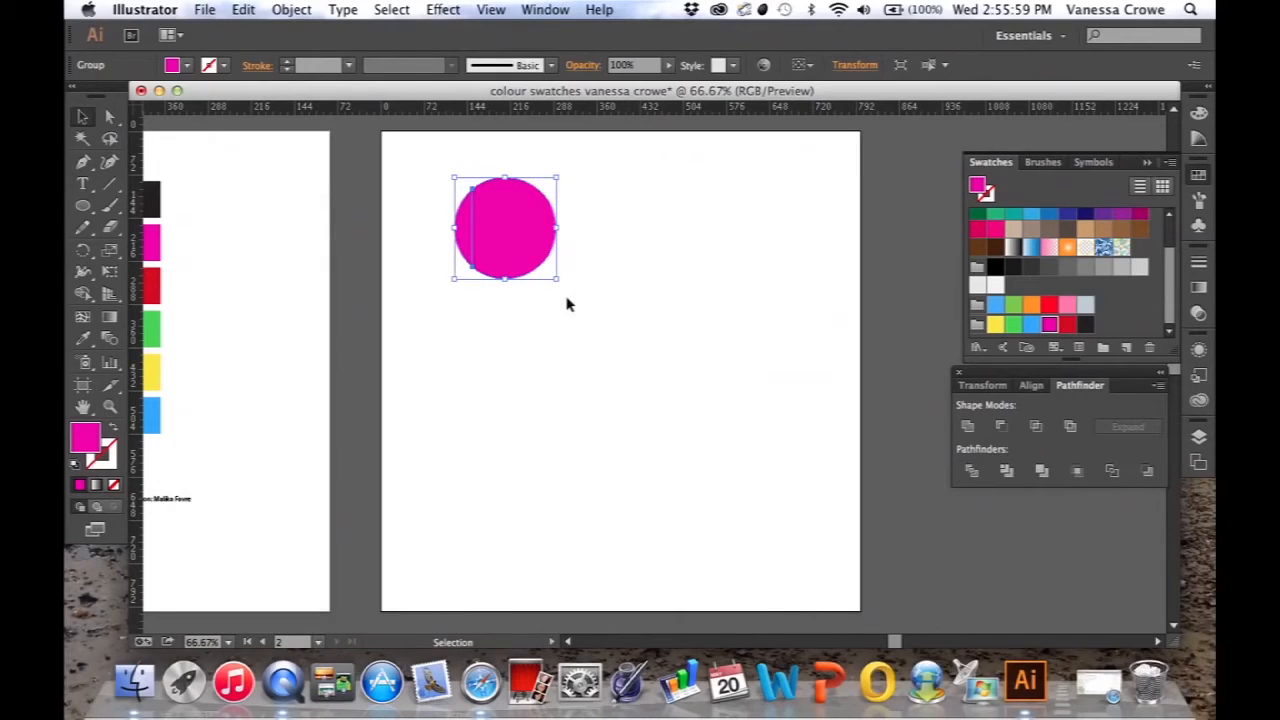
mouse_move(424, 200)
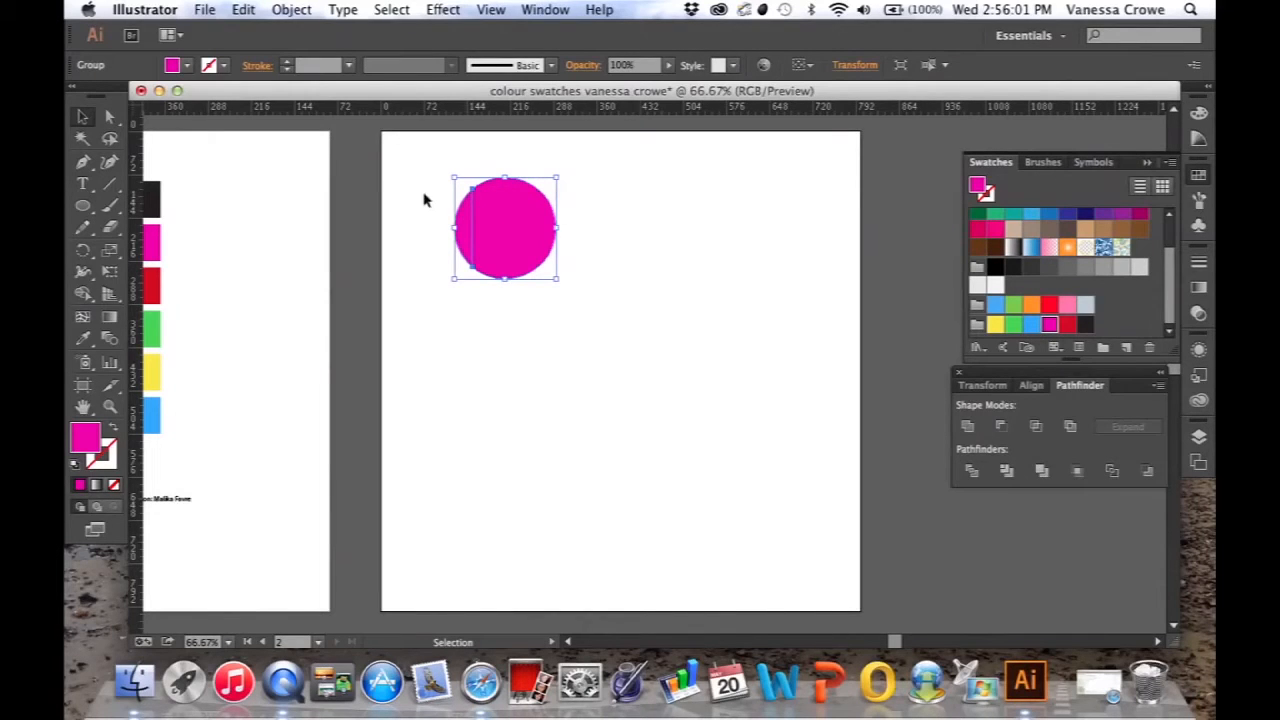
mouse_move(528, 322)
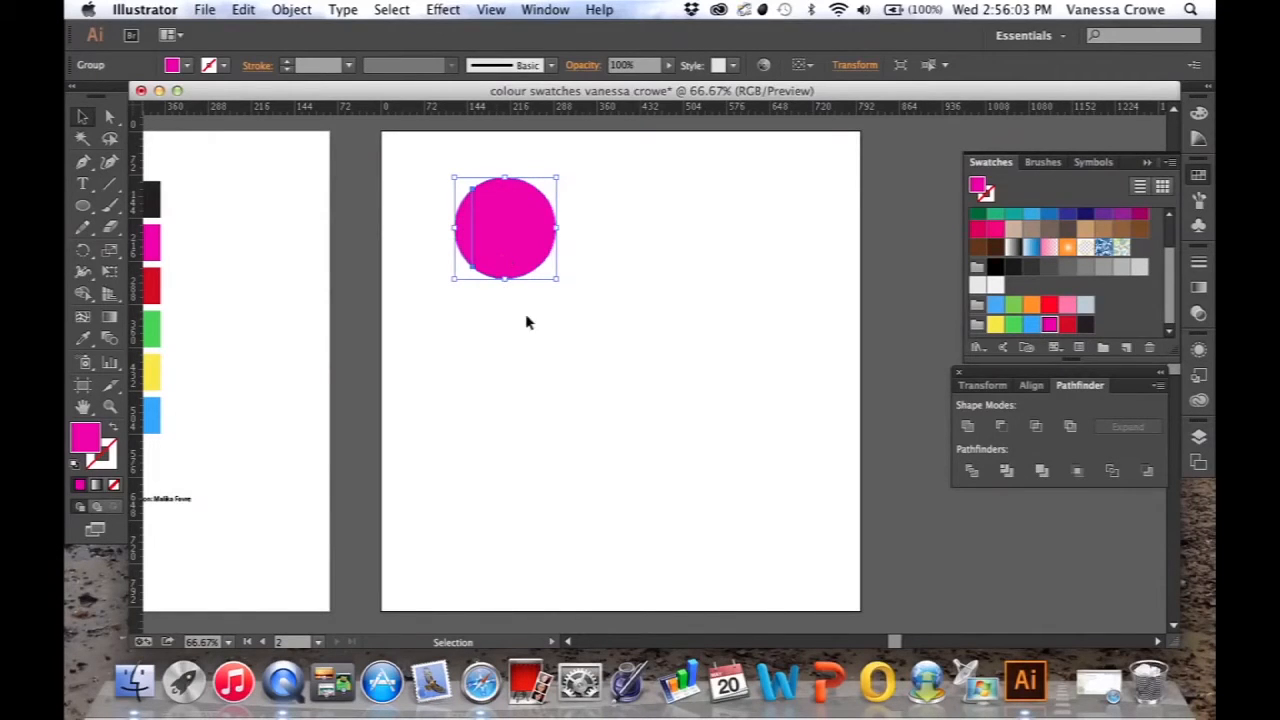
mouse_move(480, 318)
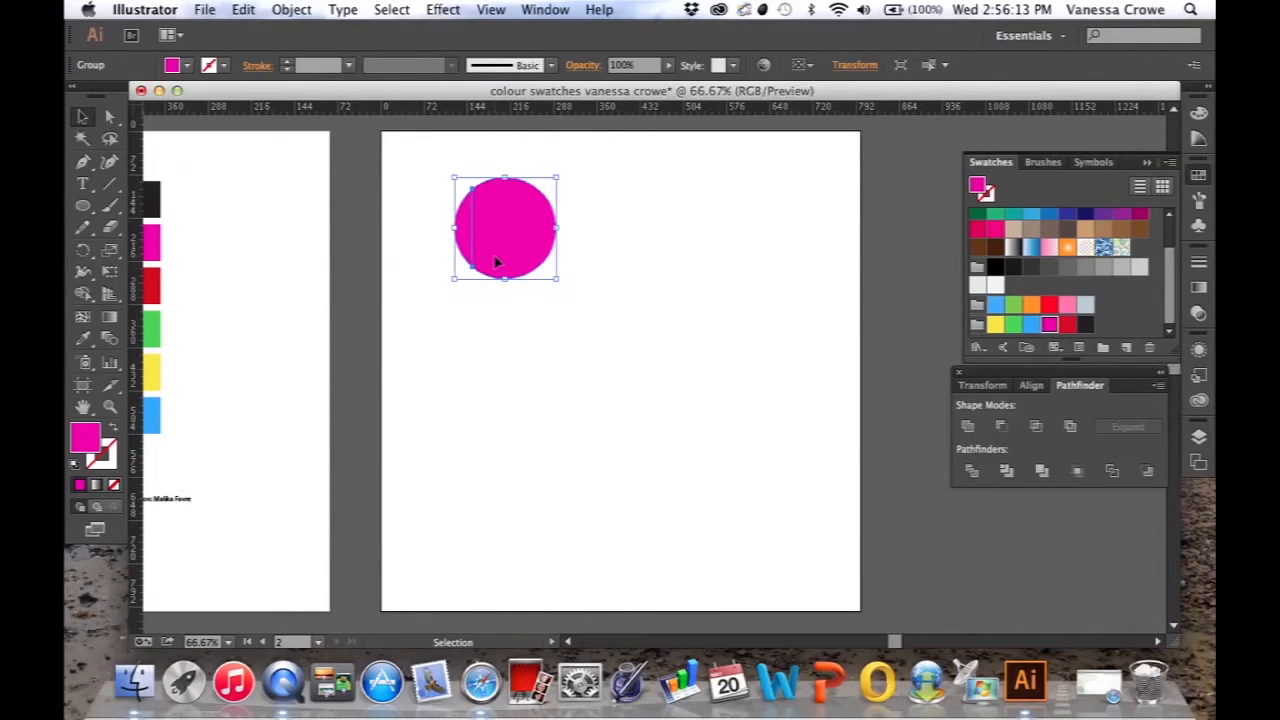
mouse_move(464, 220)
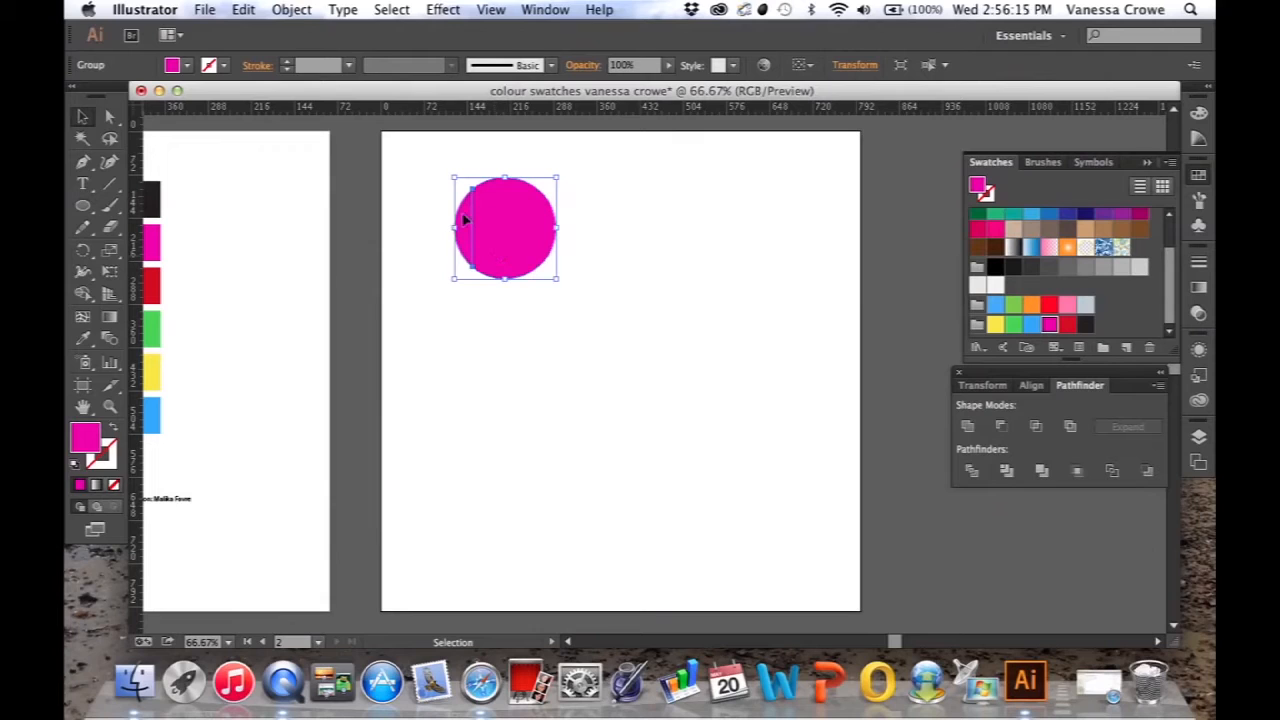
mouse_move(504, 238)
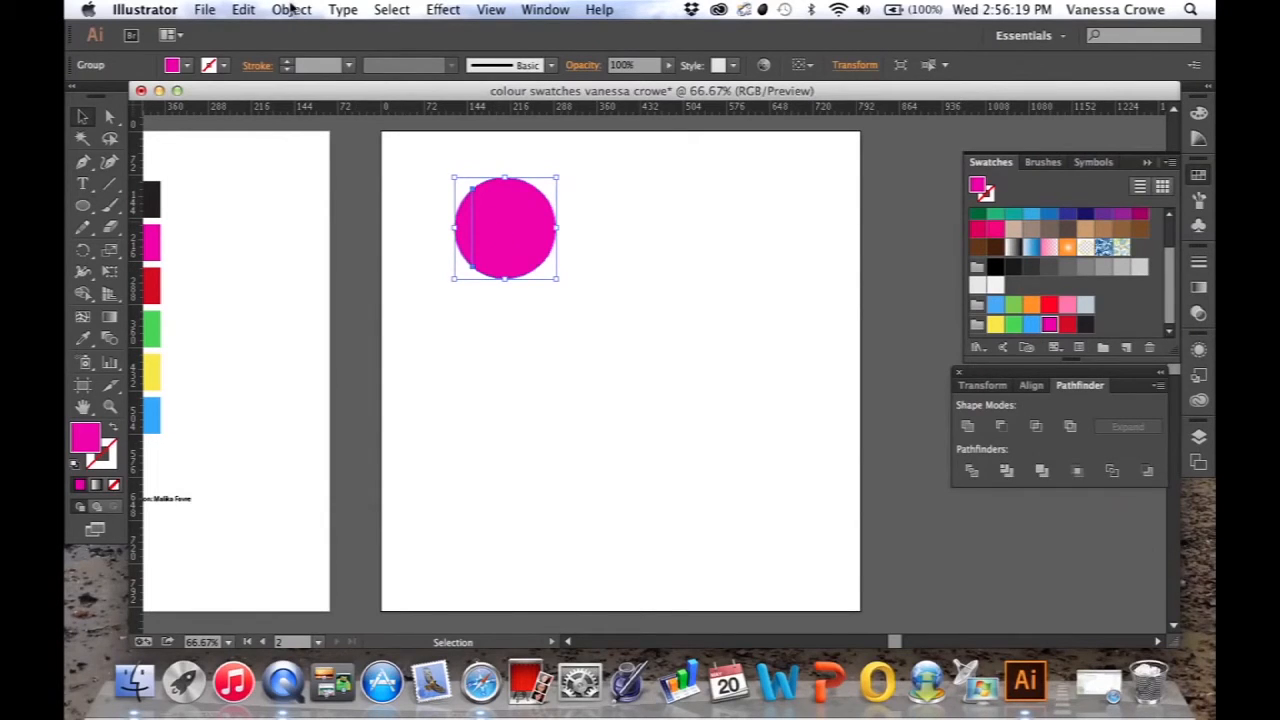
Ungroup the divided circle and pull one piece apart from the narrow left slice
click(292, 8)
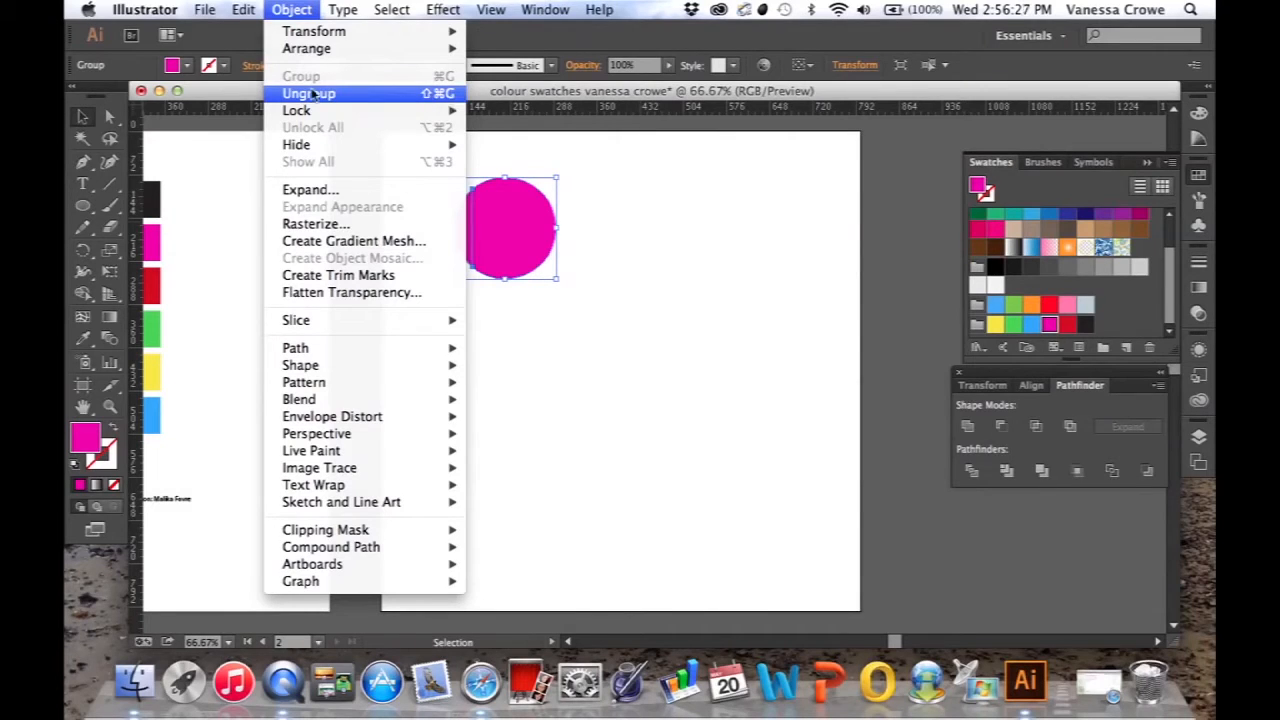
click(308, 94)
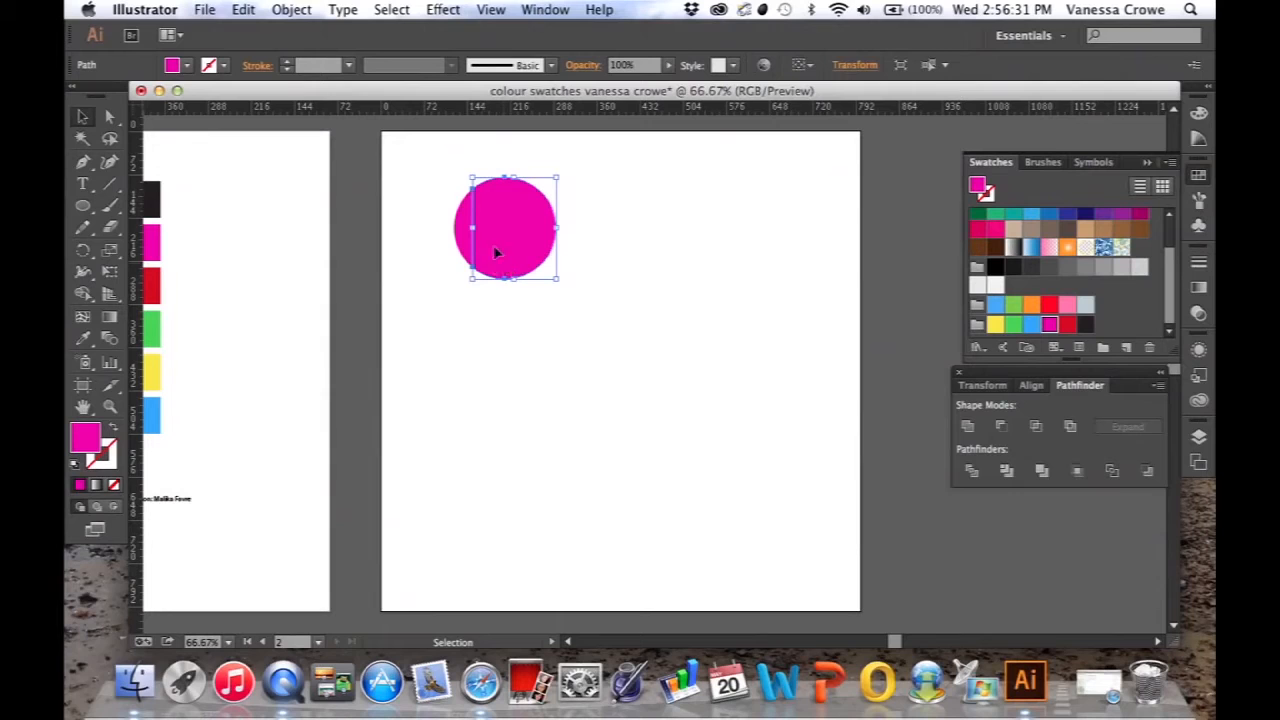
mouse_move(516, 232)
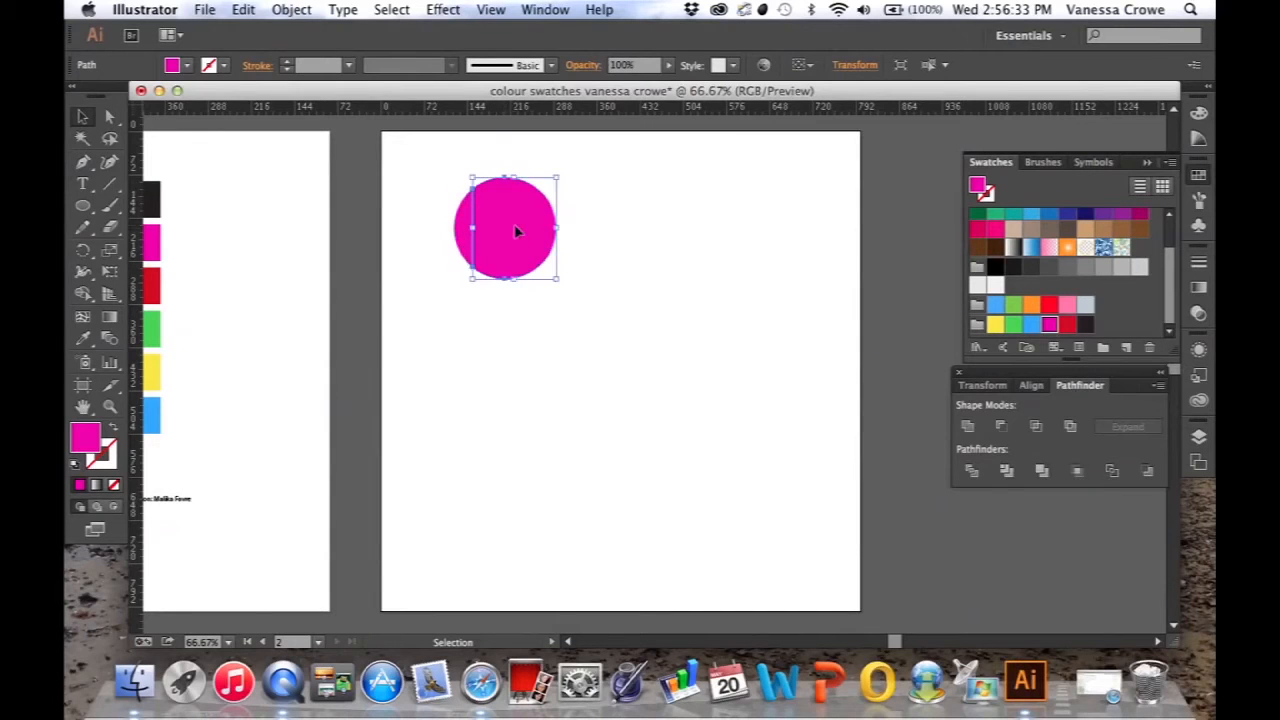
drag(510, 228, 538, 224)
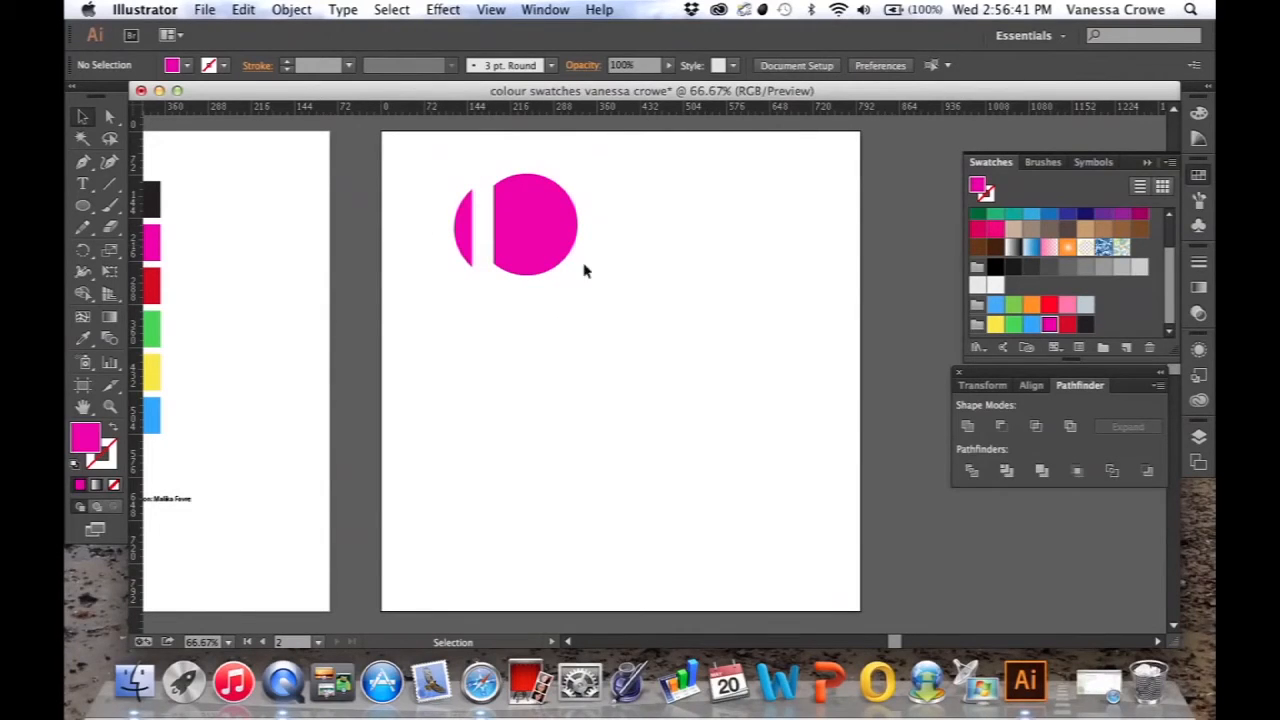
Move the split circle left and select the narrow left slice alone
click(536, 210)
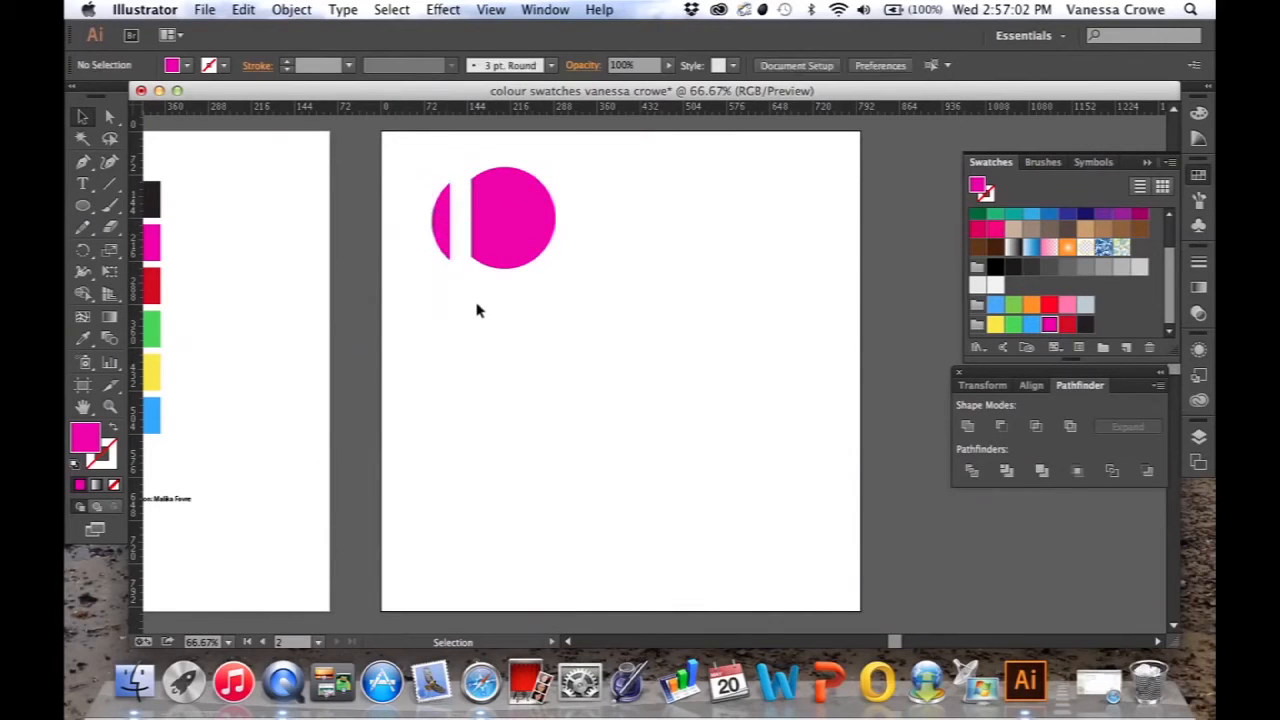
mouse_move(558, 184)
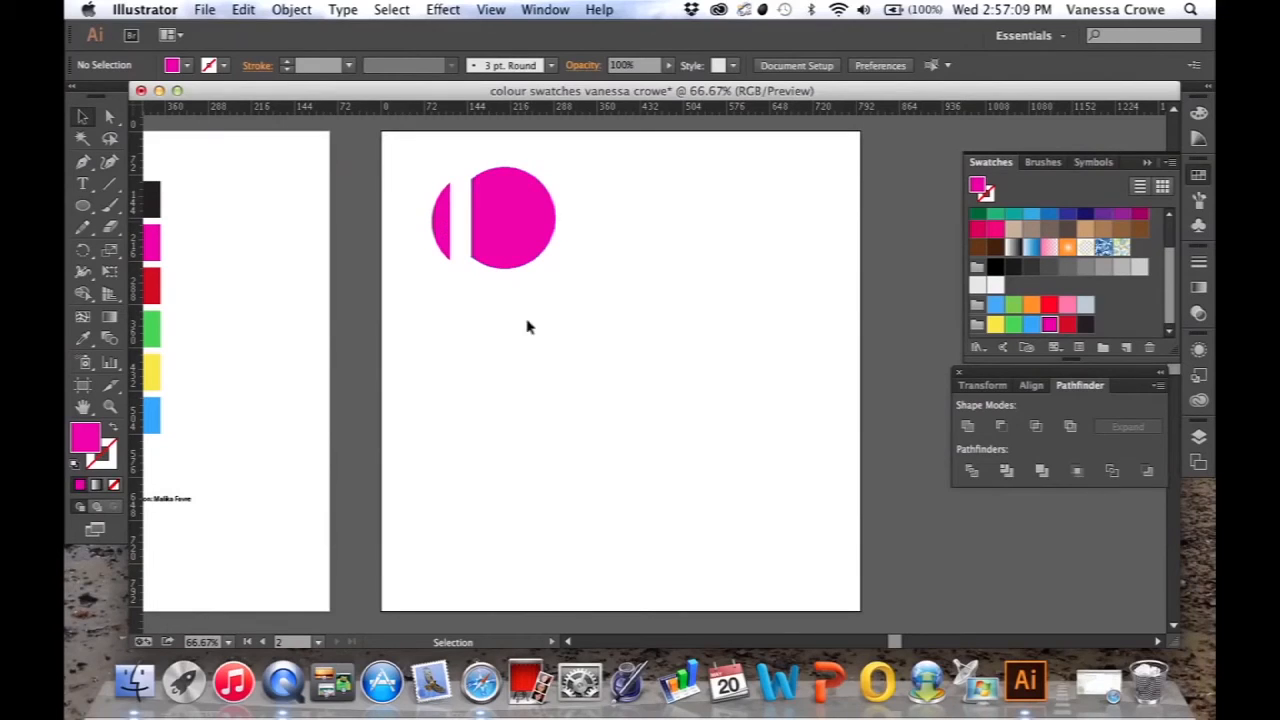
mouse_move(572, 218)
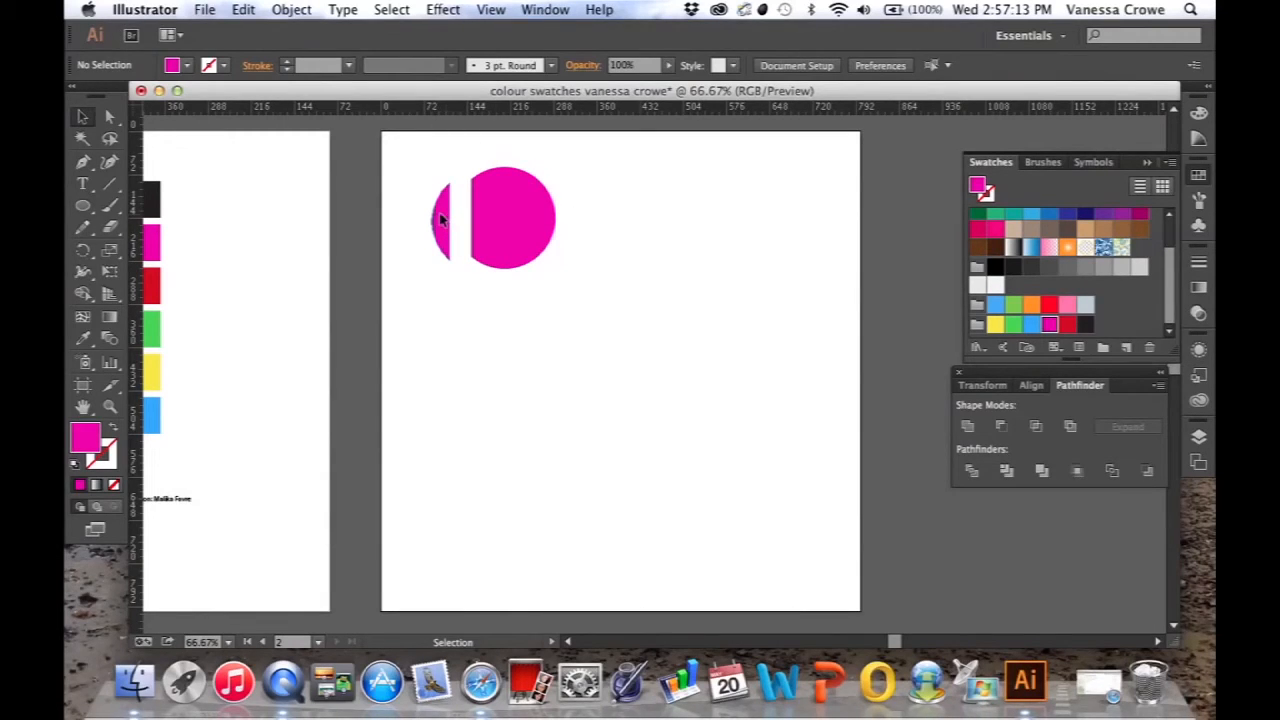
click(440, 218)
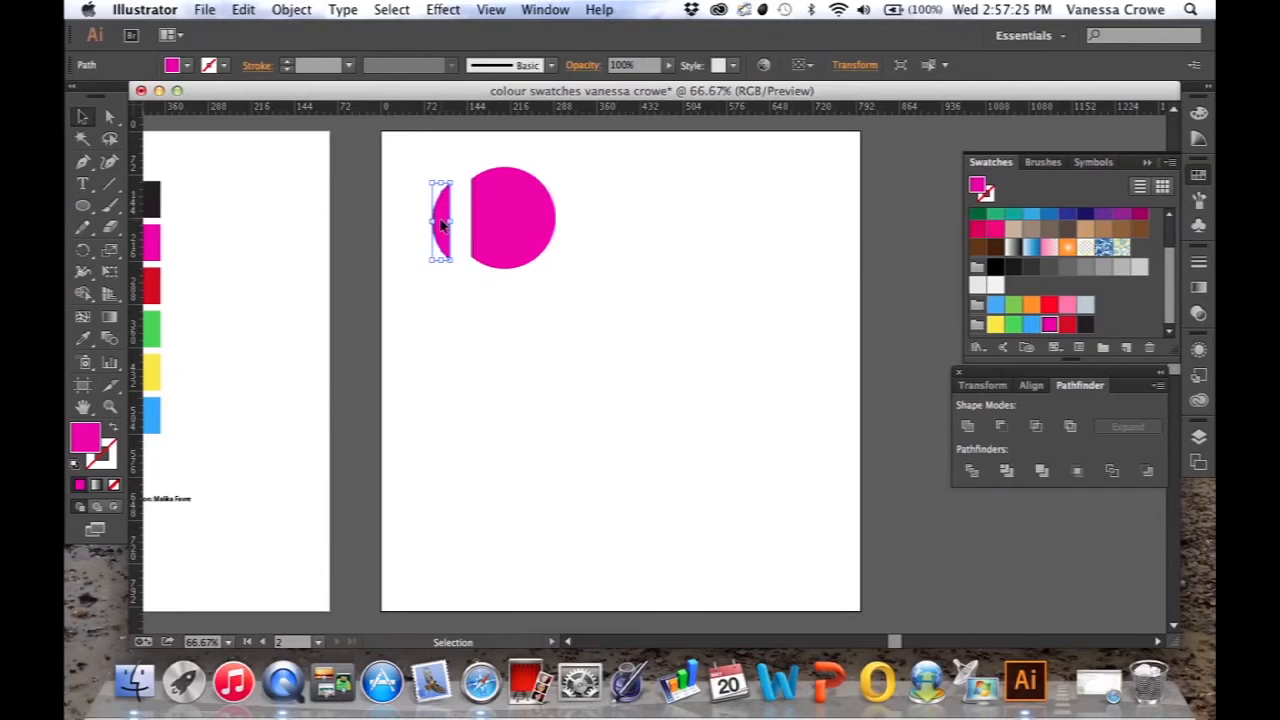
Alt-drag a copy of the narrow slice below the circle and start rotating it
drag(440, 220, 436, 364)
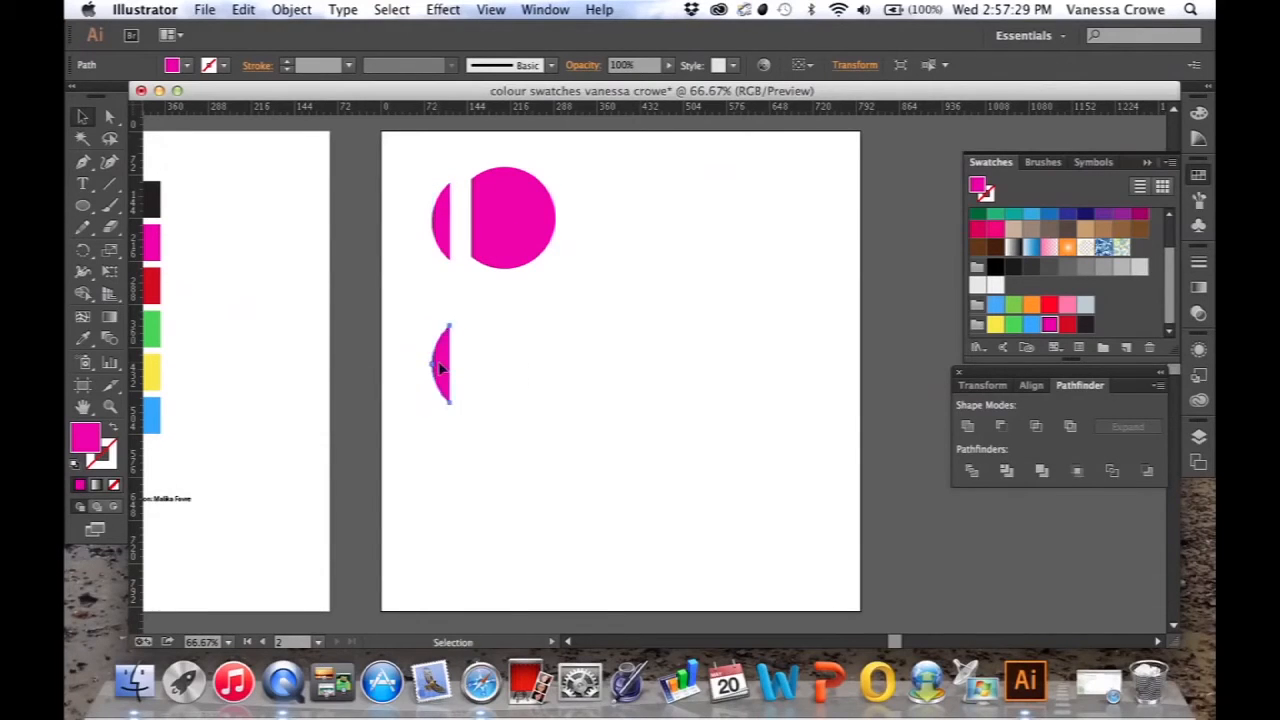
click(442, 364)
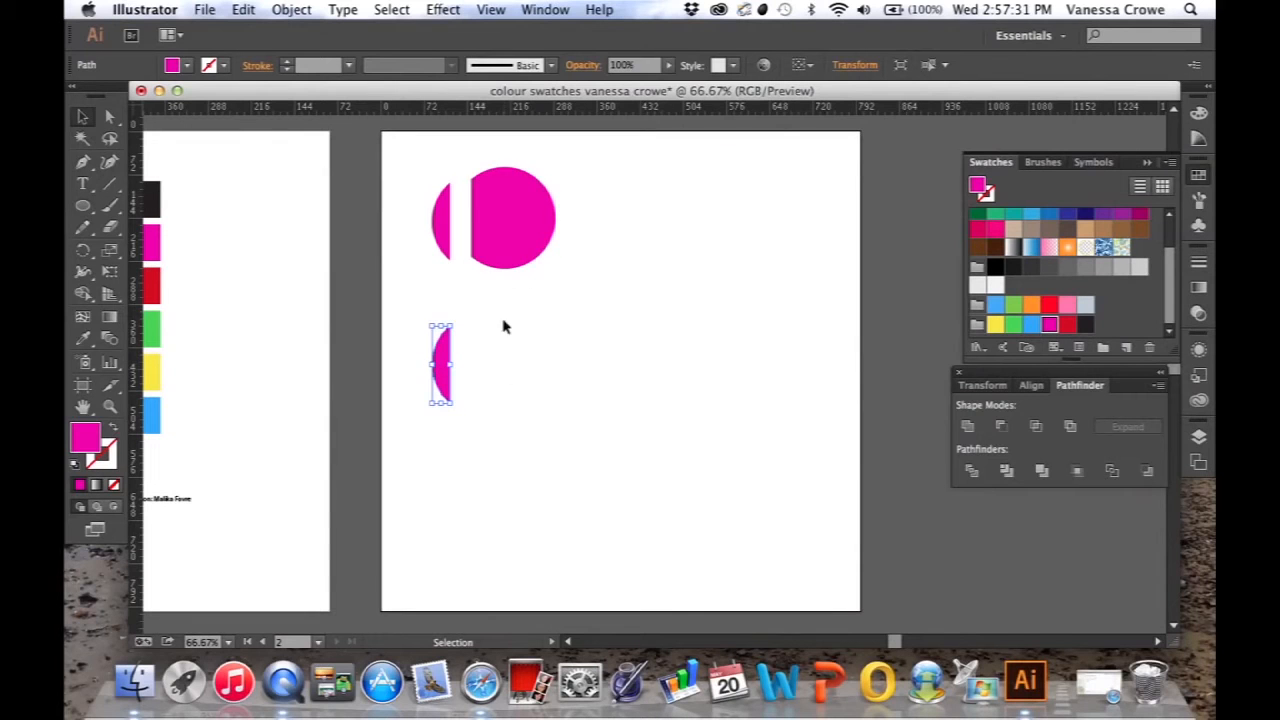
click(292, 8)
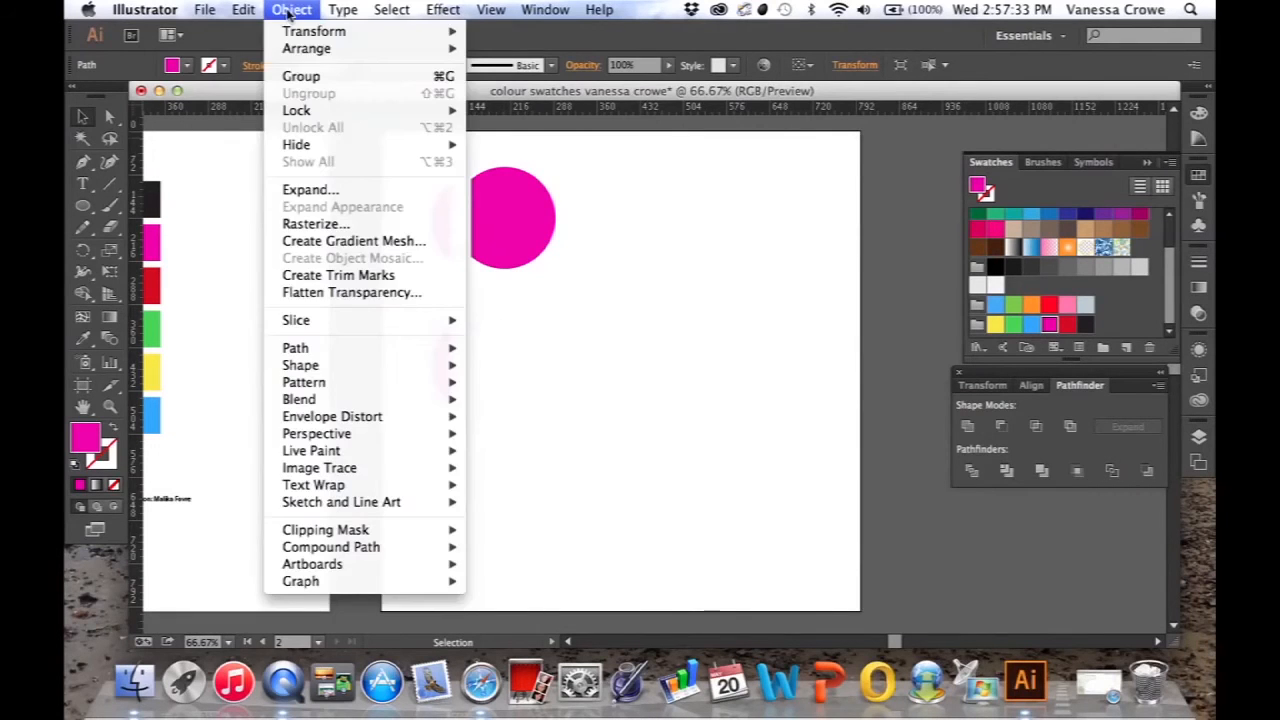
mouse_move(314, 32)
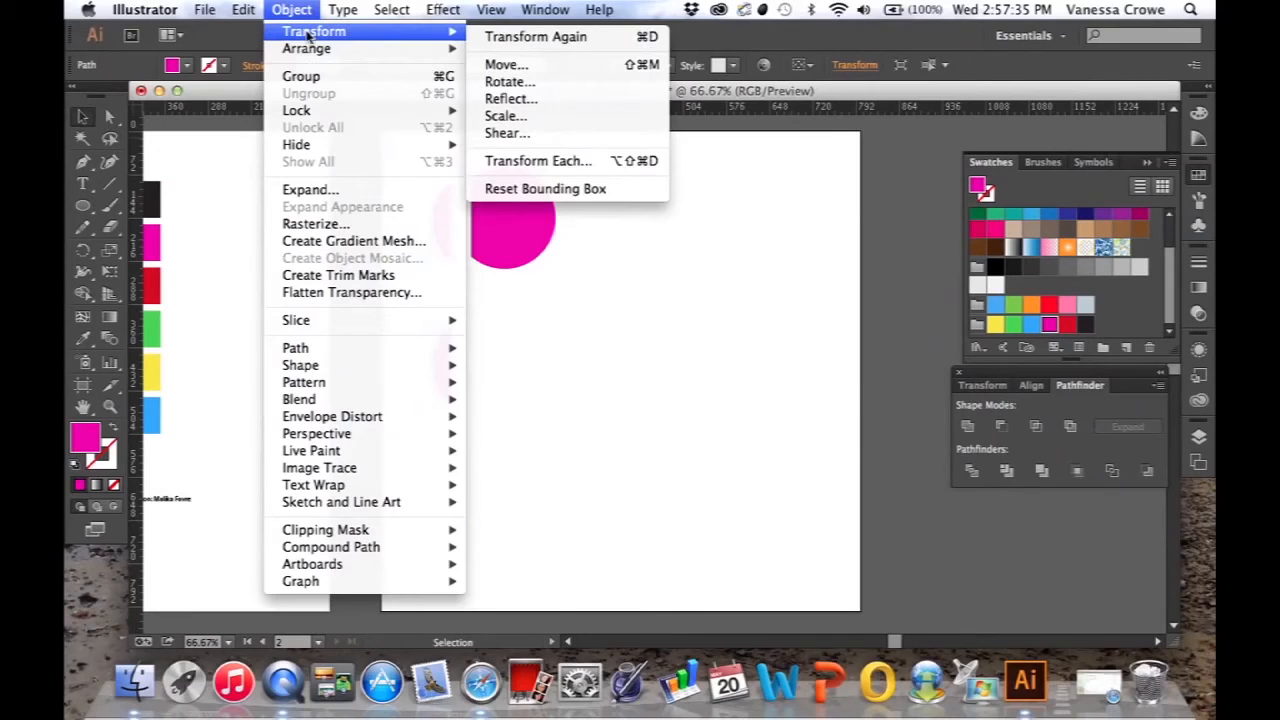
mouse_move(510, 80)
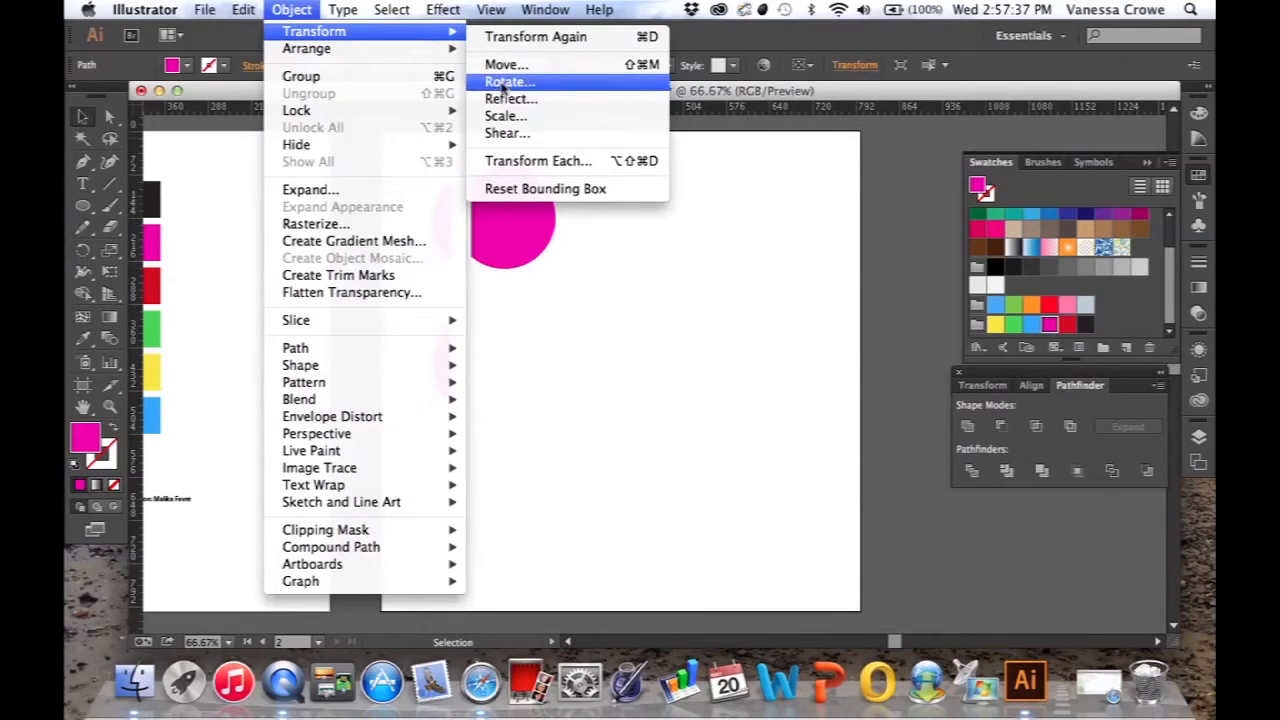
click(508, 80)
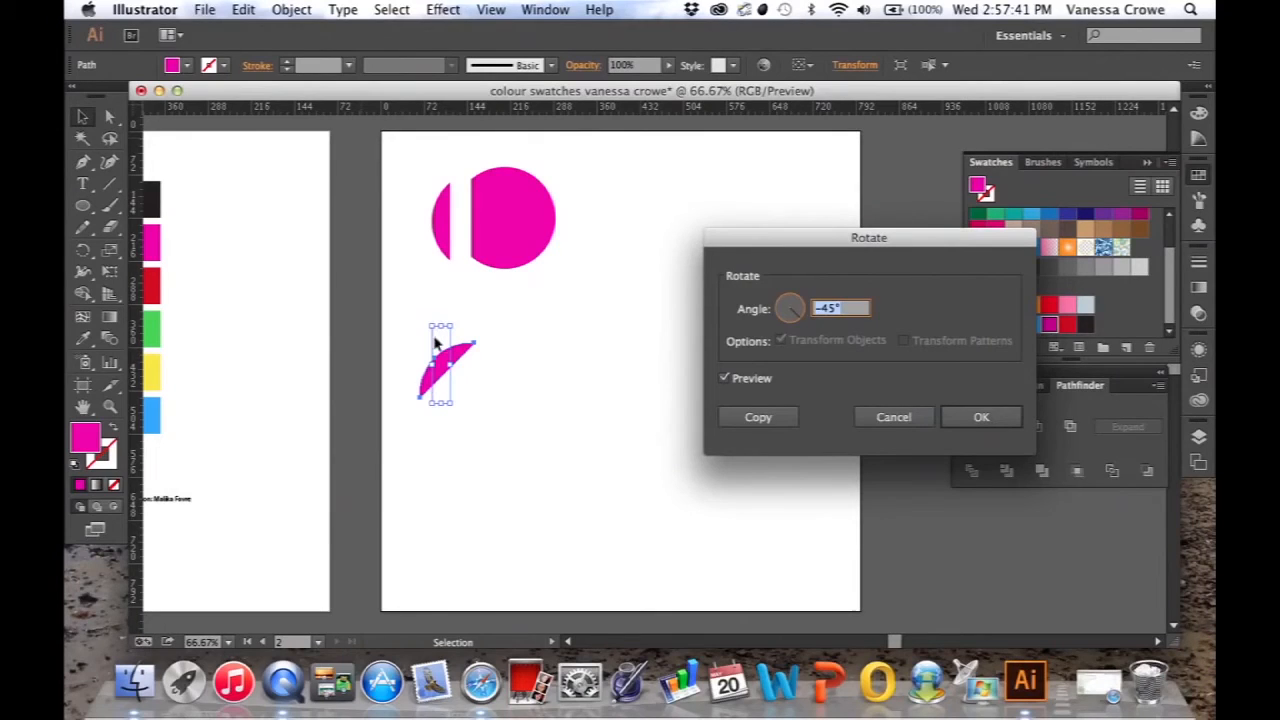
mouse_move(436, 322)
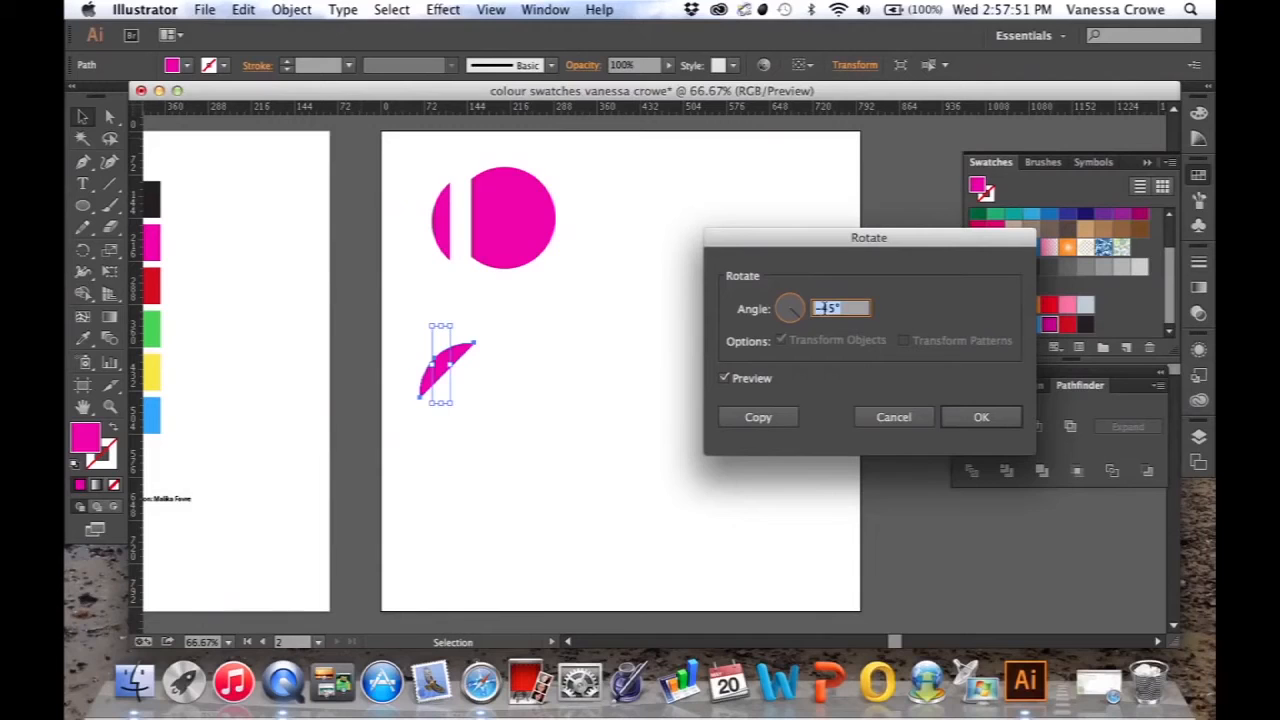
Rotate the copied slice by -45° as a new copy, checking the preview first
text(-45)
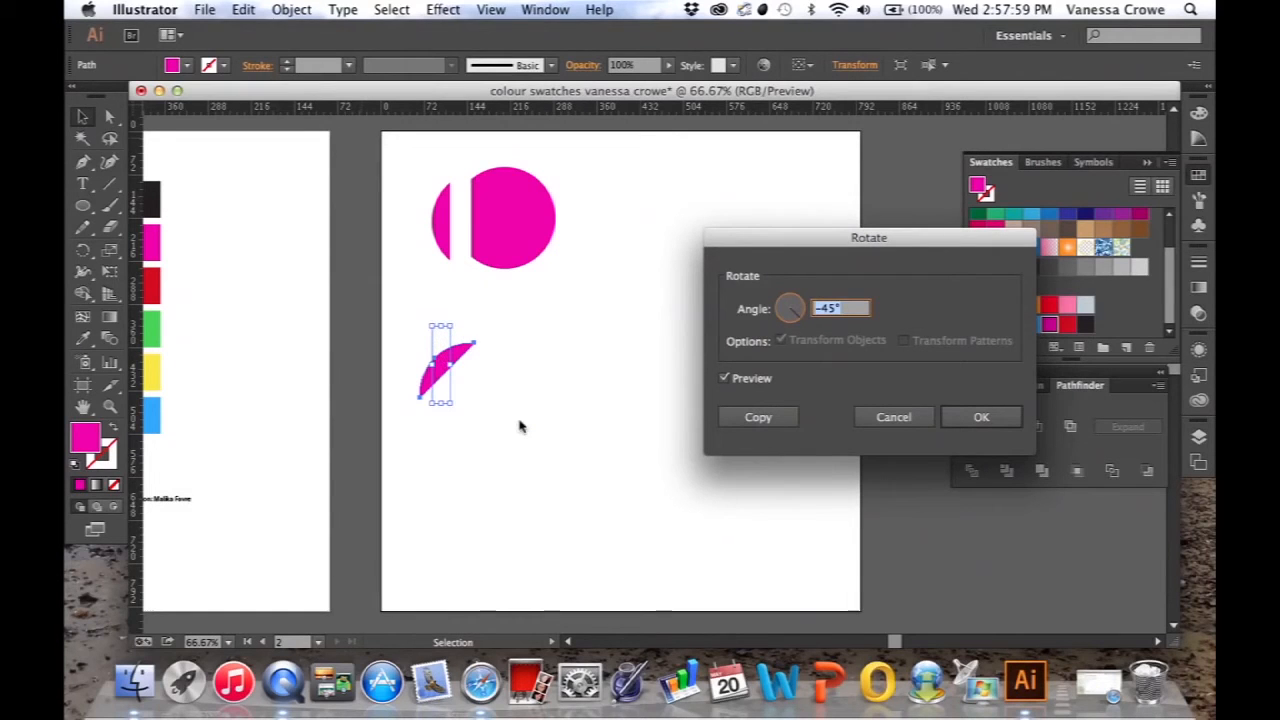
mouse_move(508, 358)
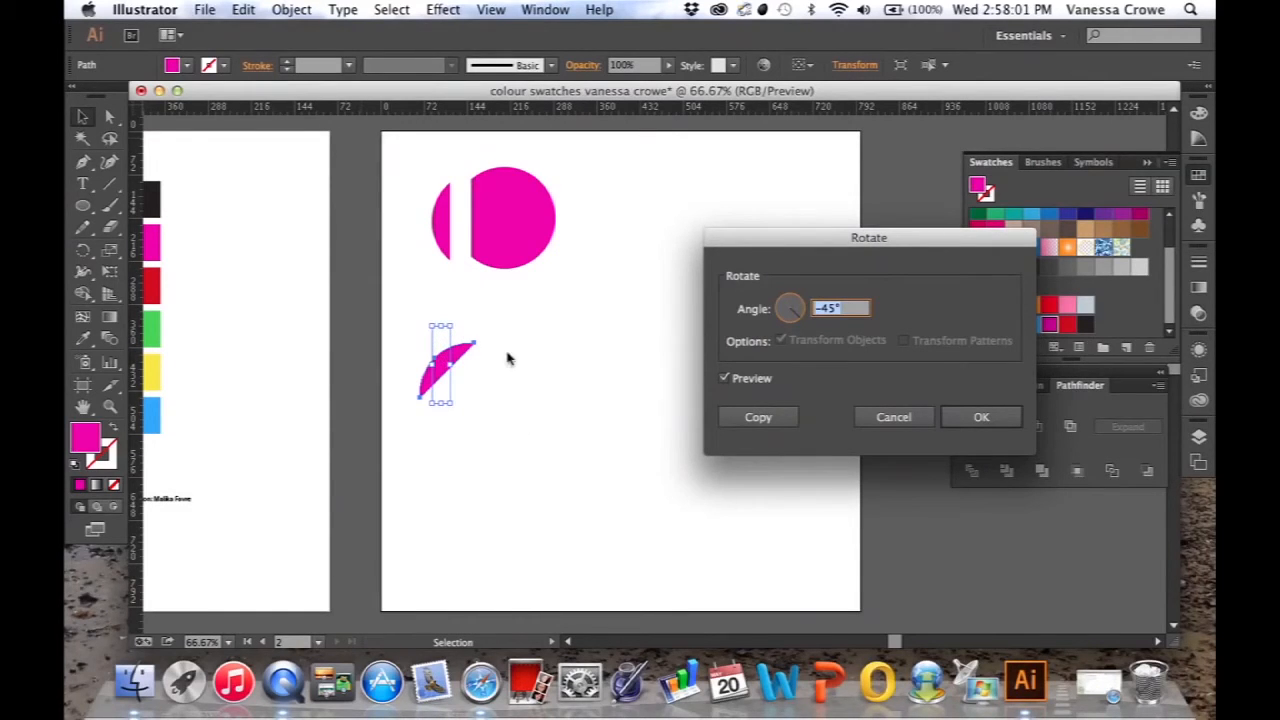
mouse_move(296, 388)
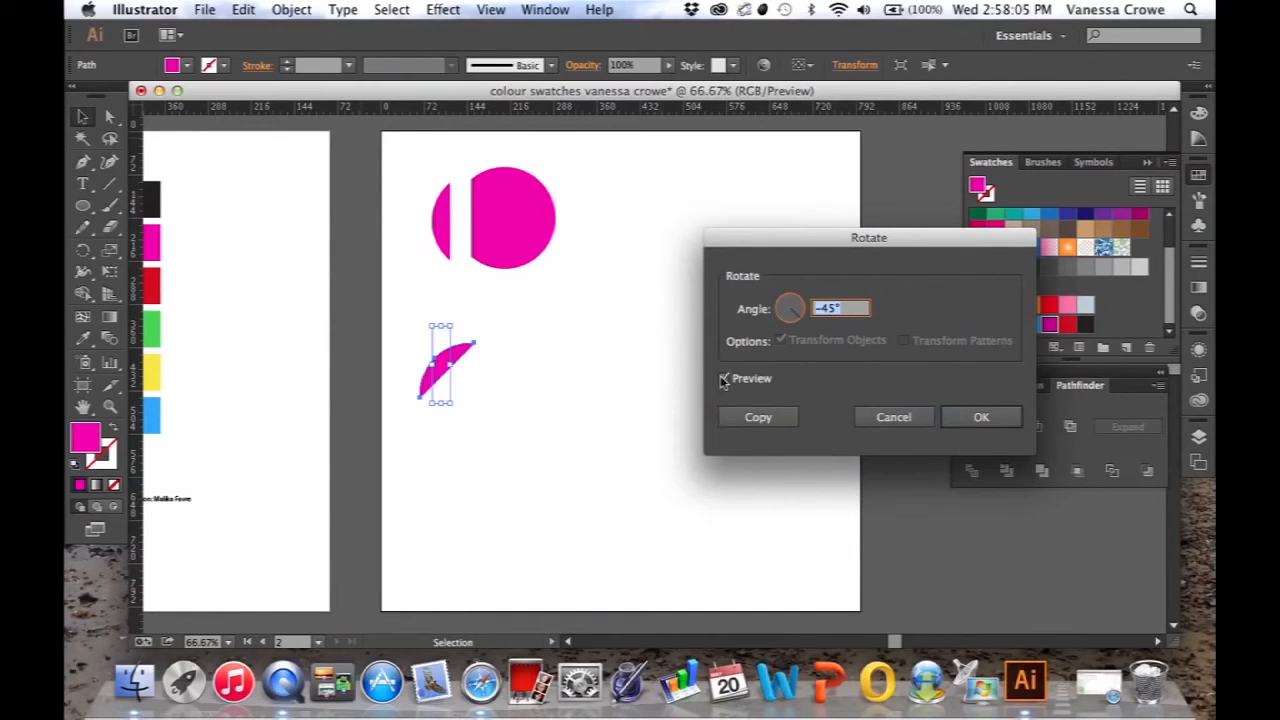
click(724, 378)
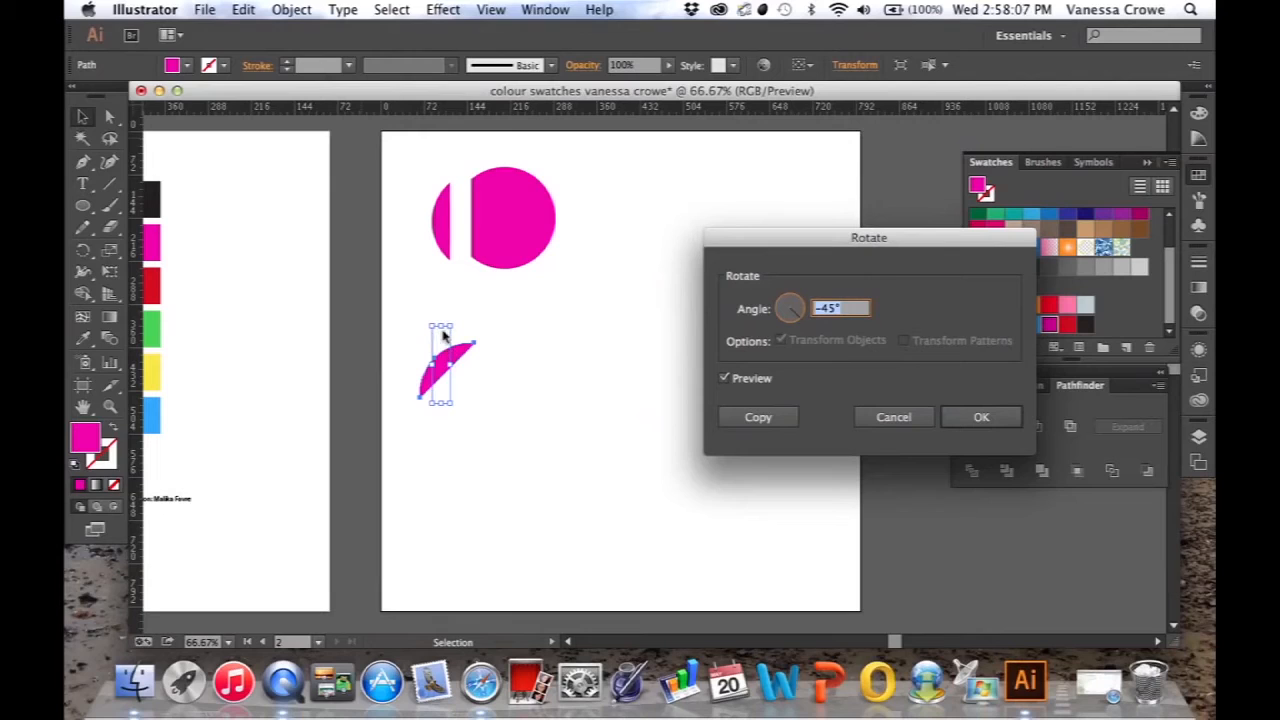
click(724, 378)
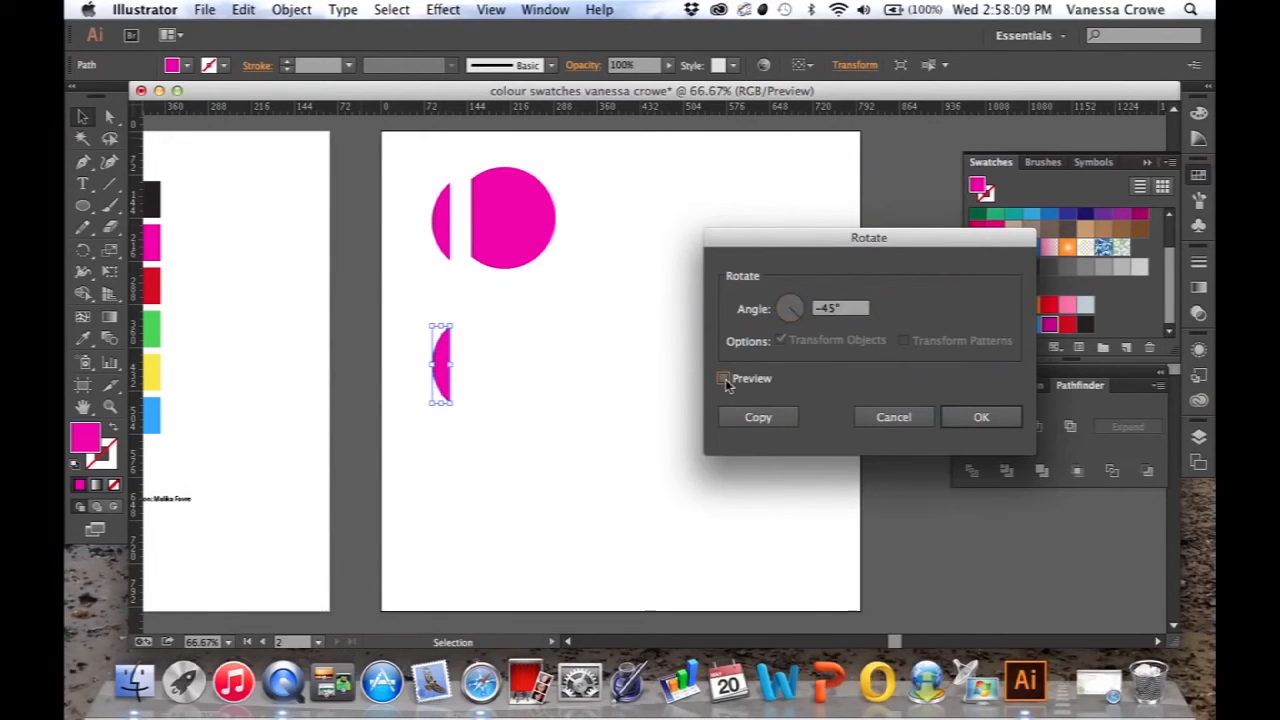
click(724, 378)
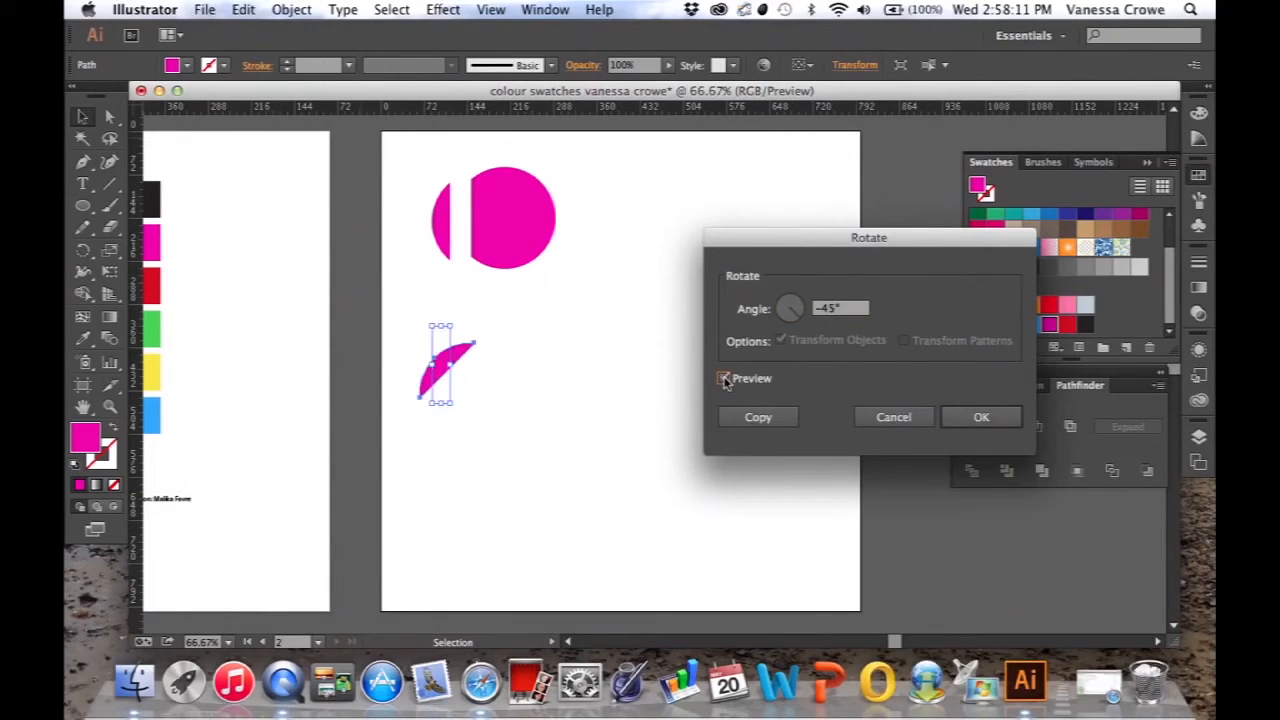
click(724, 378)
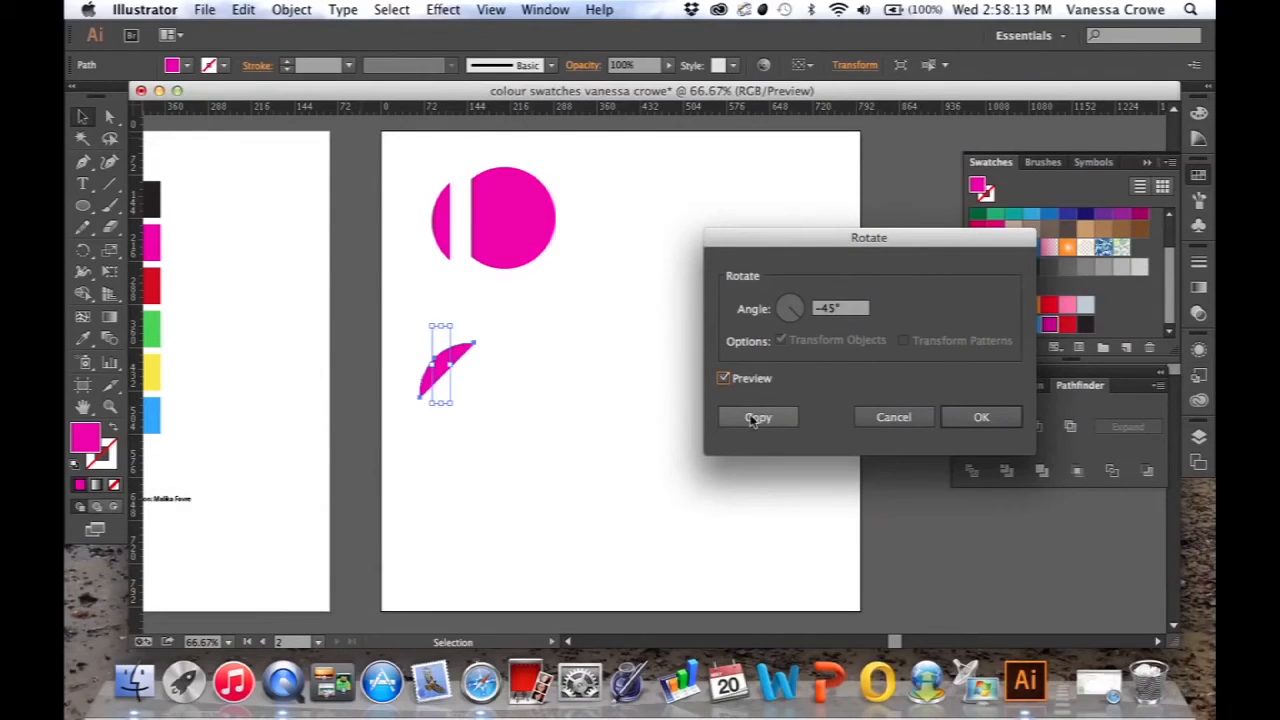
click(756, 418)
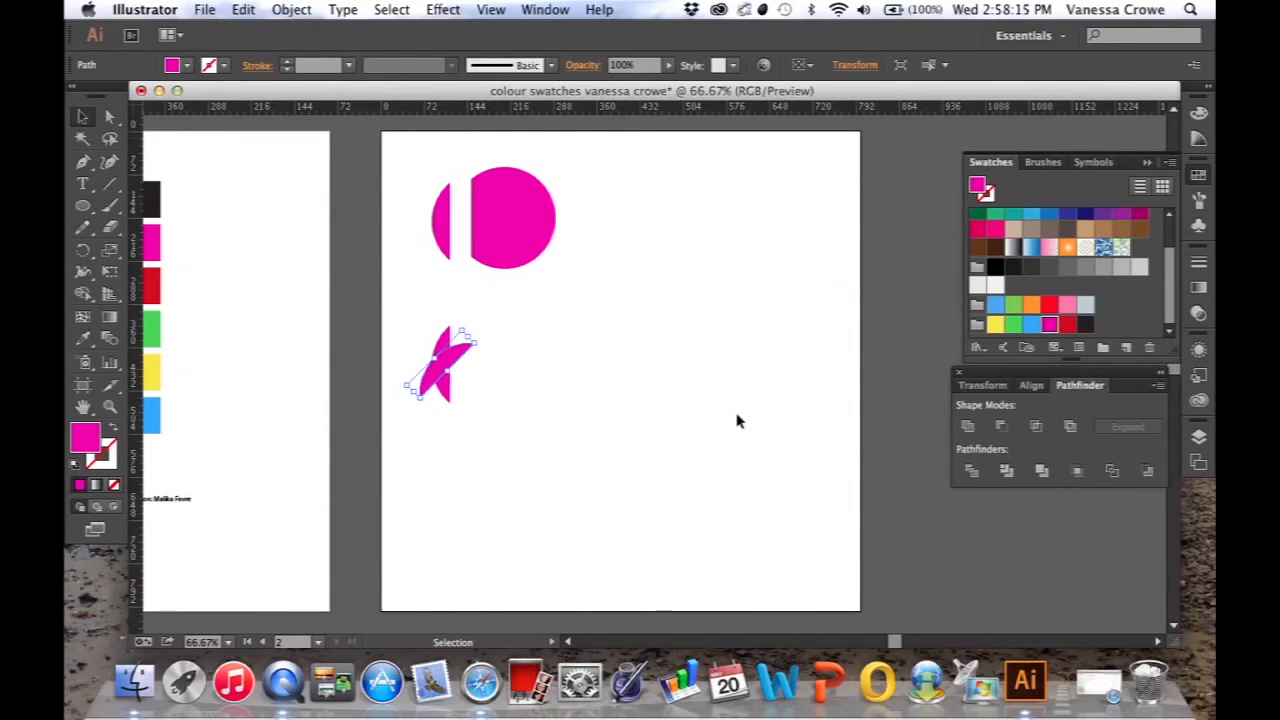
mouse_move(476, 390)
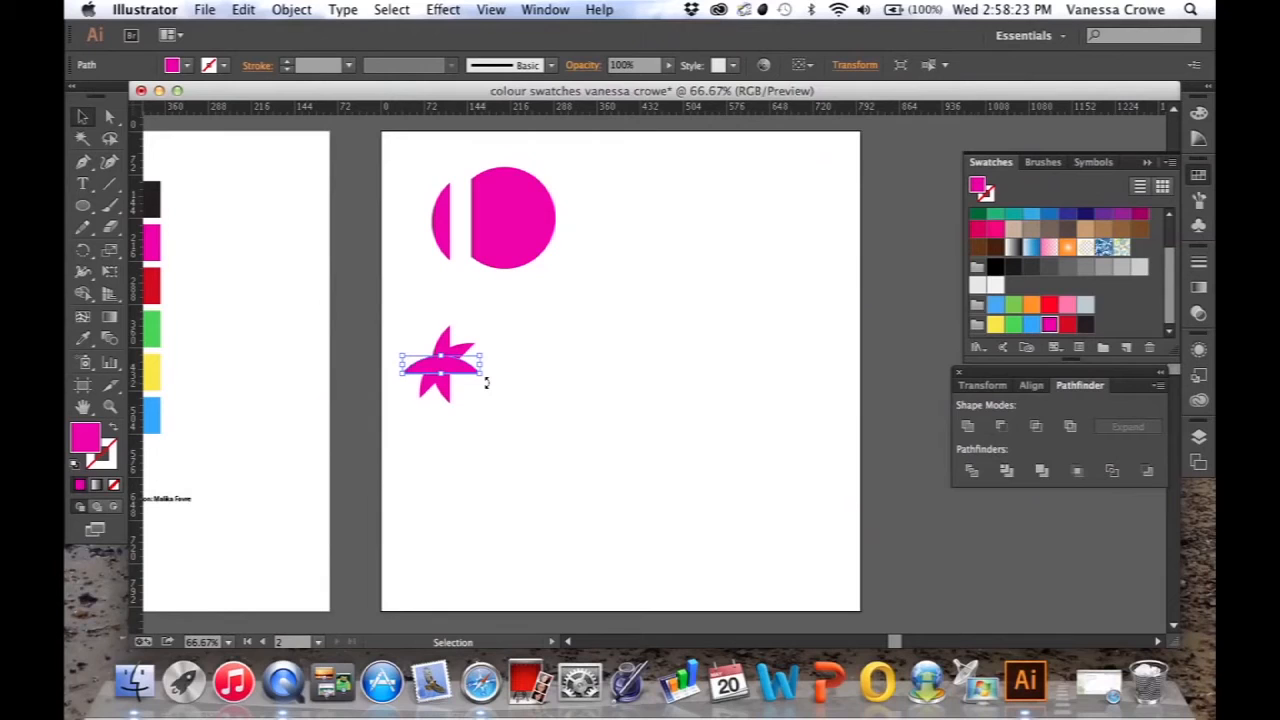
mouse_move(508, 320)
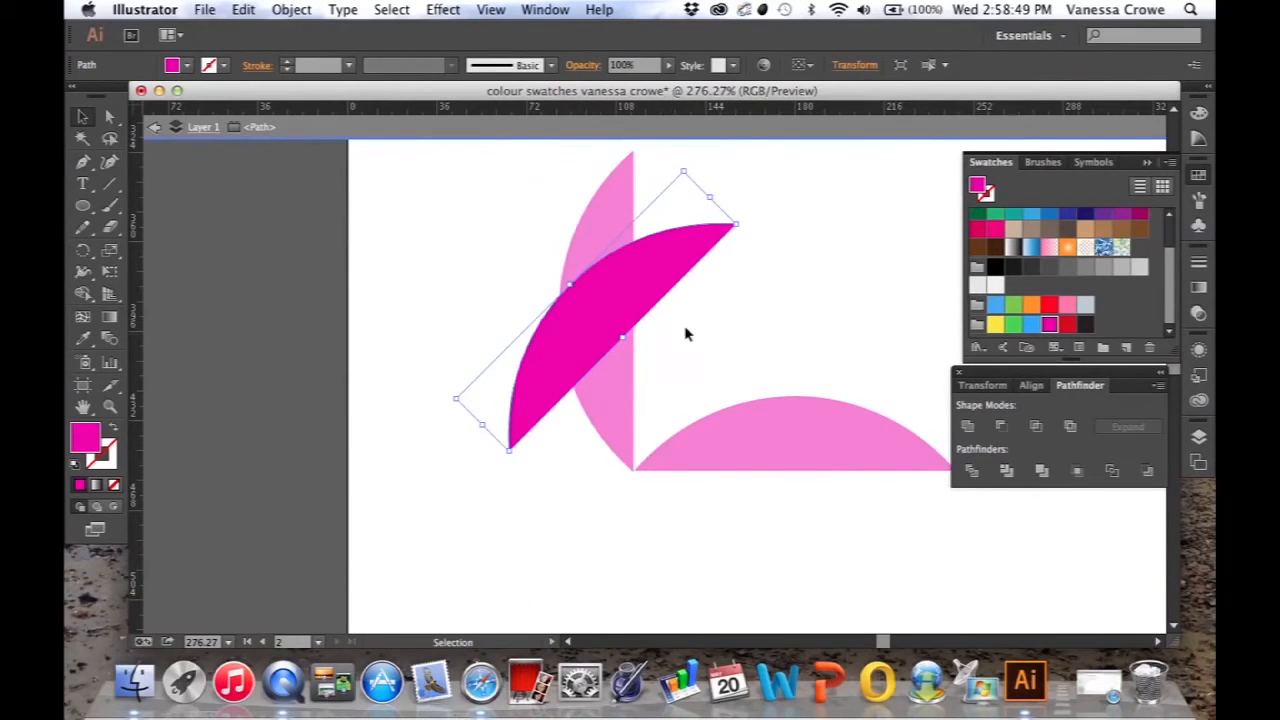
mouse_move(550, 452)
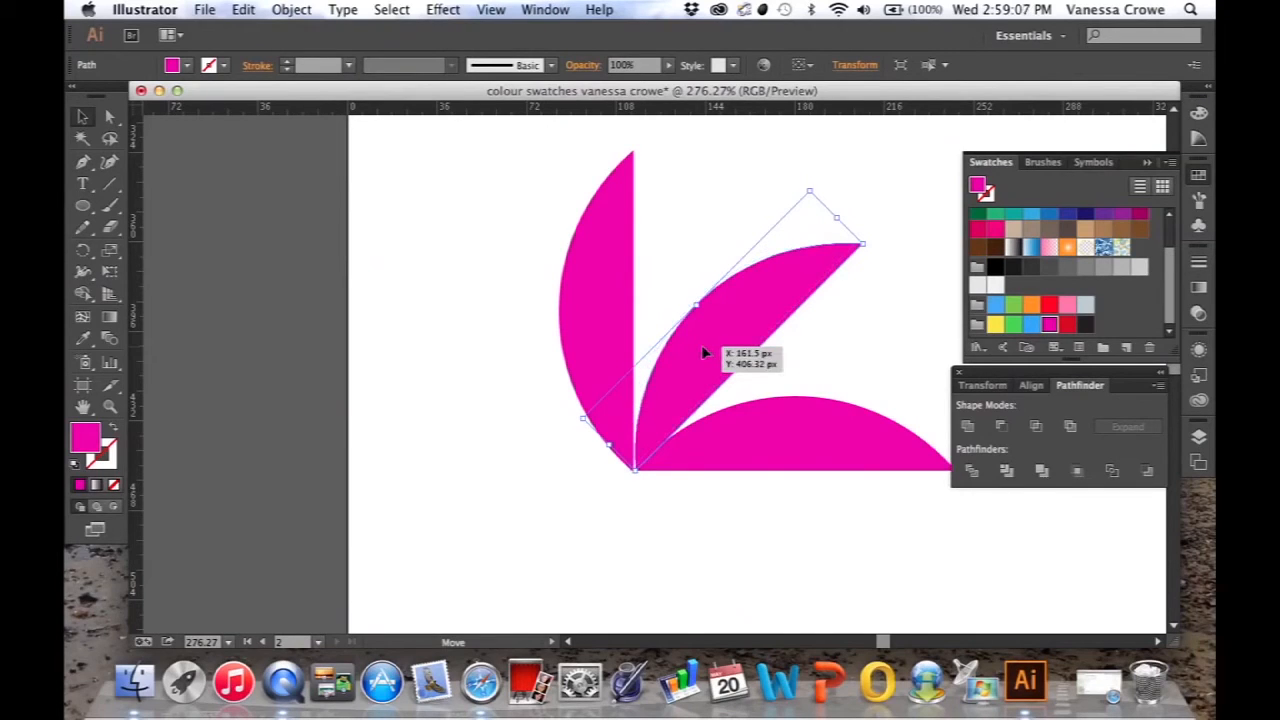
Nudge the tilted petal until its tip snaps onto the other petals' shared corner
click(172, 448)
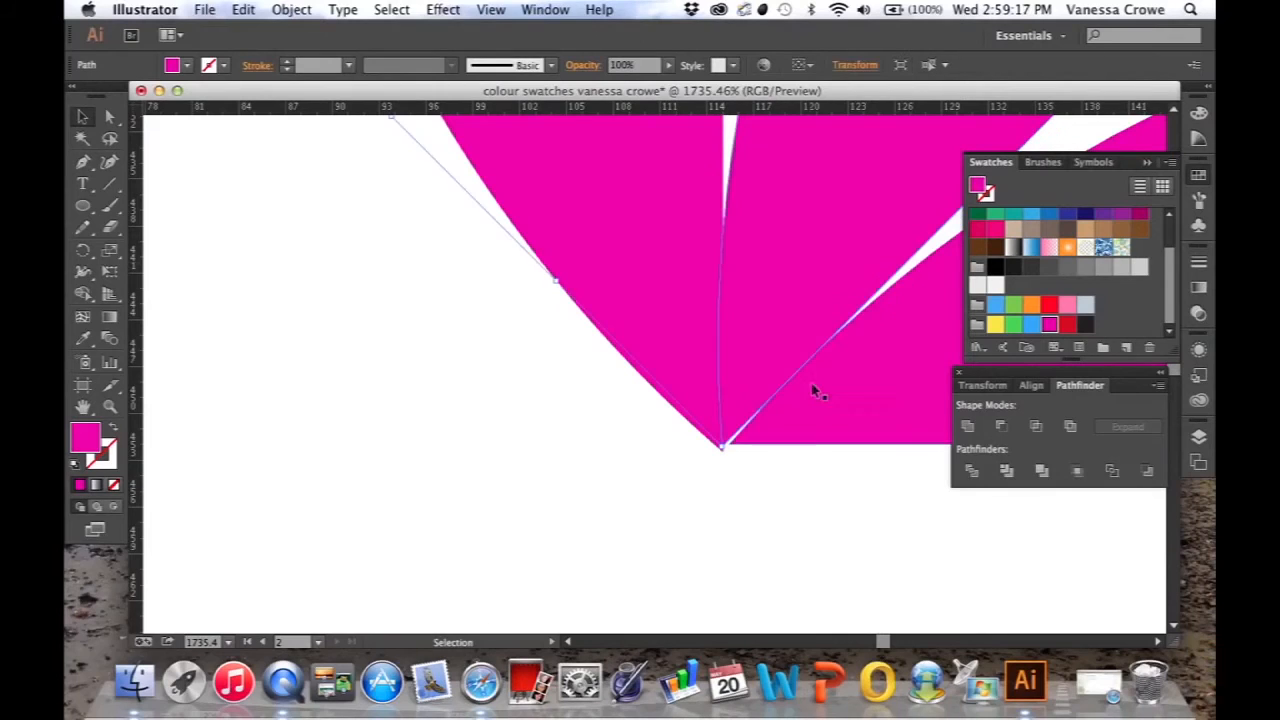
drag(724, 444, 720, 448)
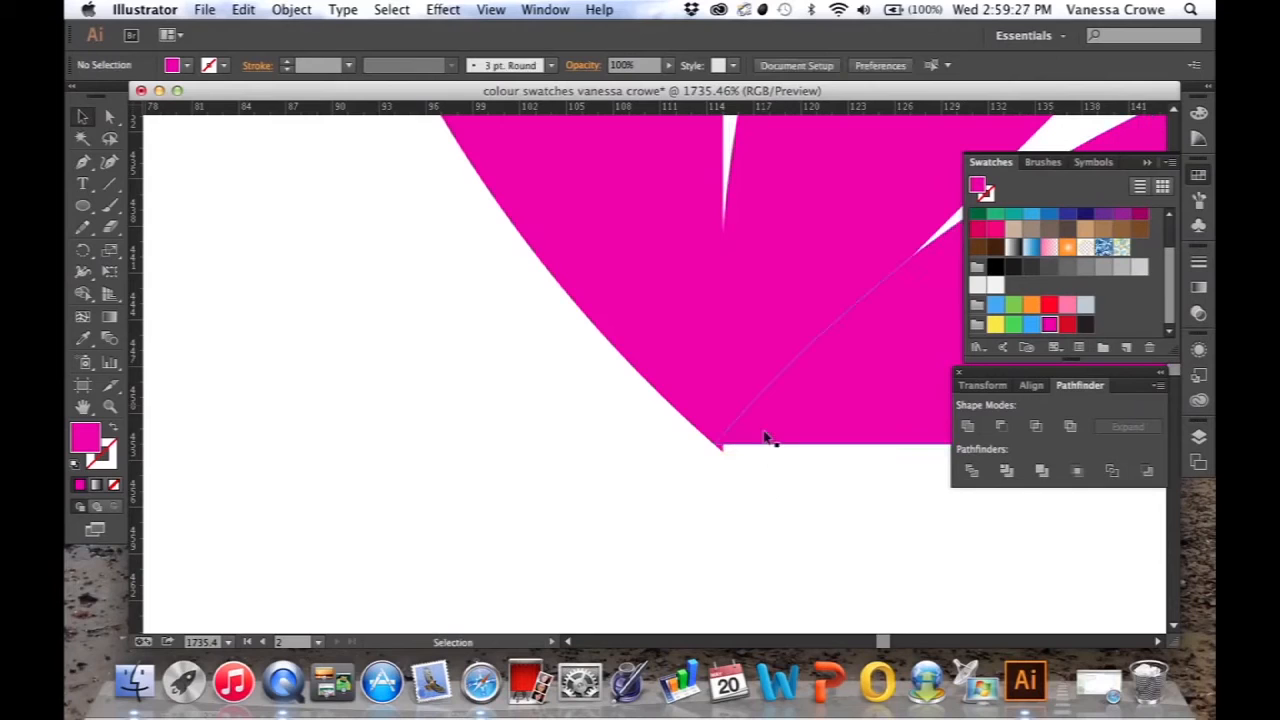
drag(720, 448, 722, 450)
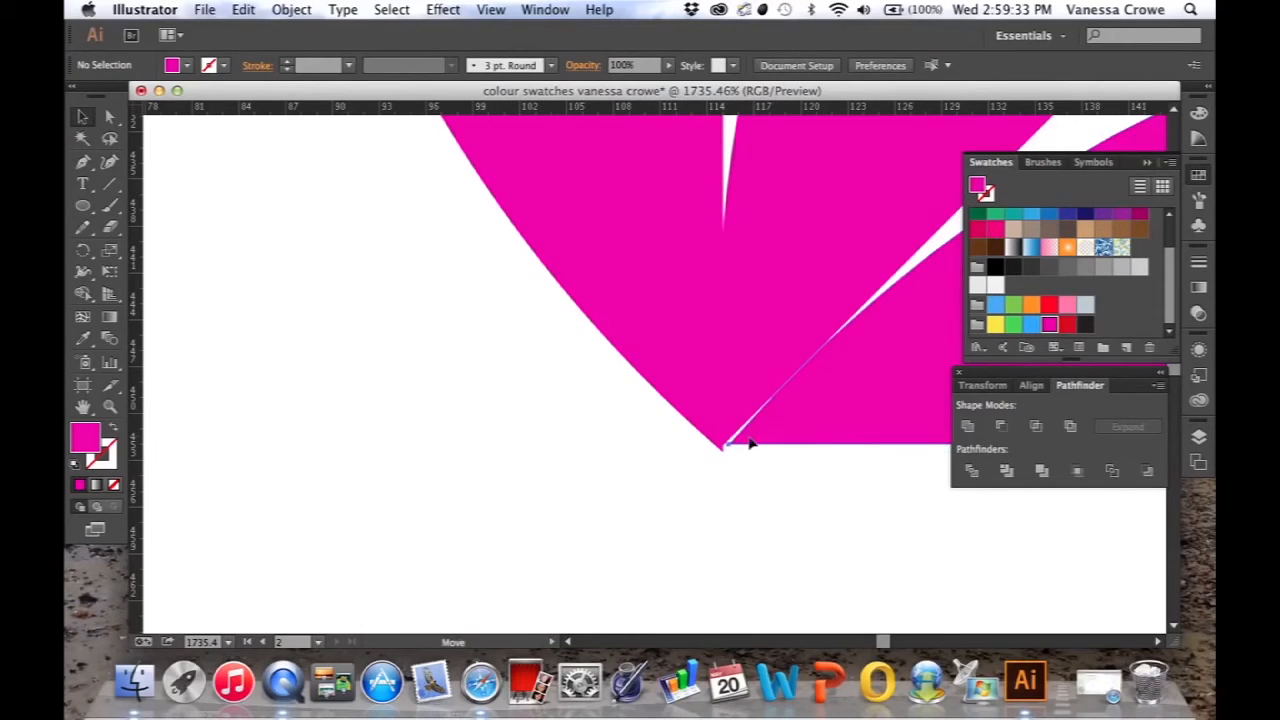
drag(722, 448, 724, 444)
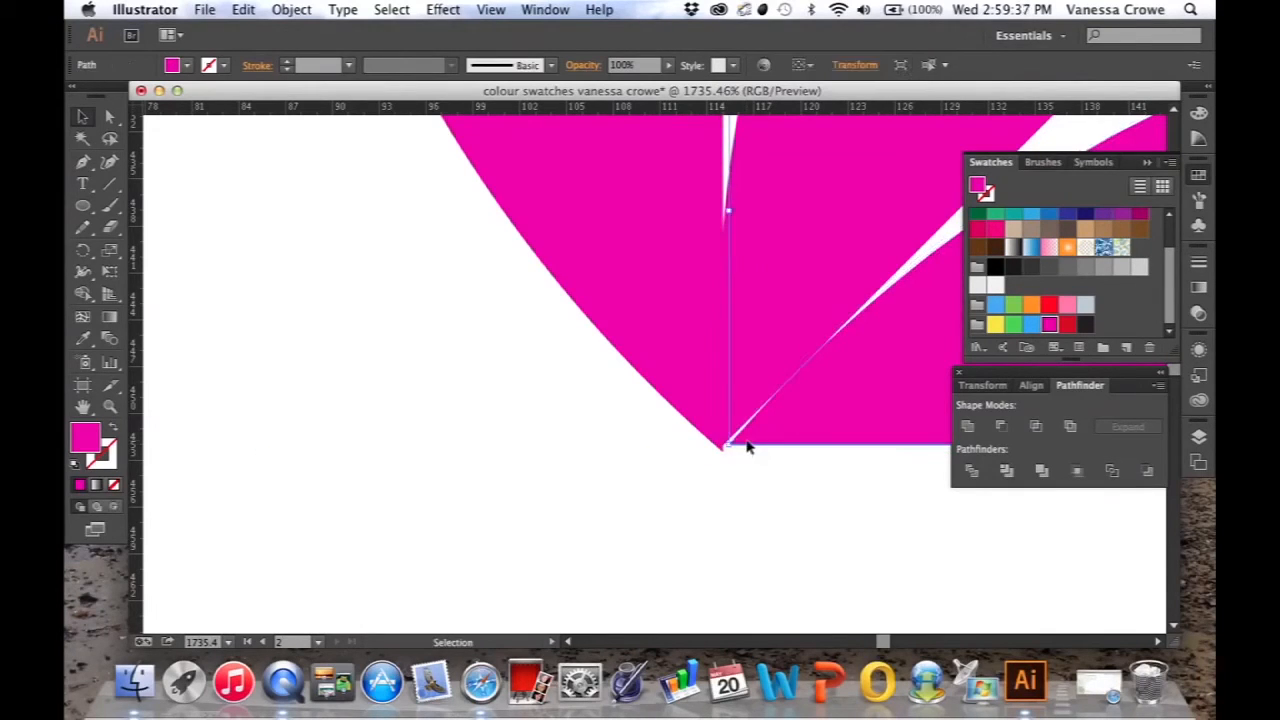
drag(728, 446, 724, 448)
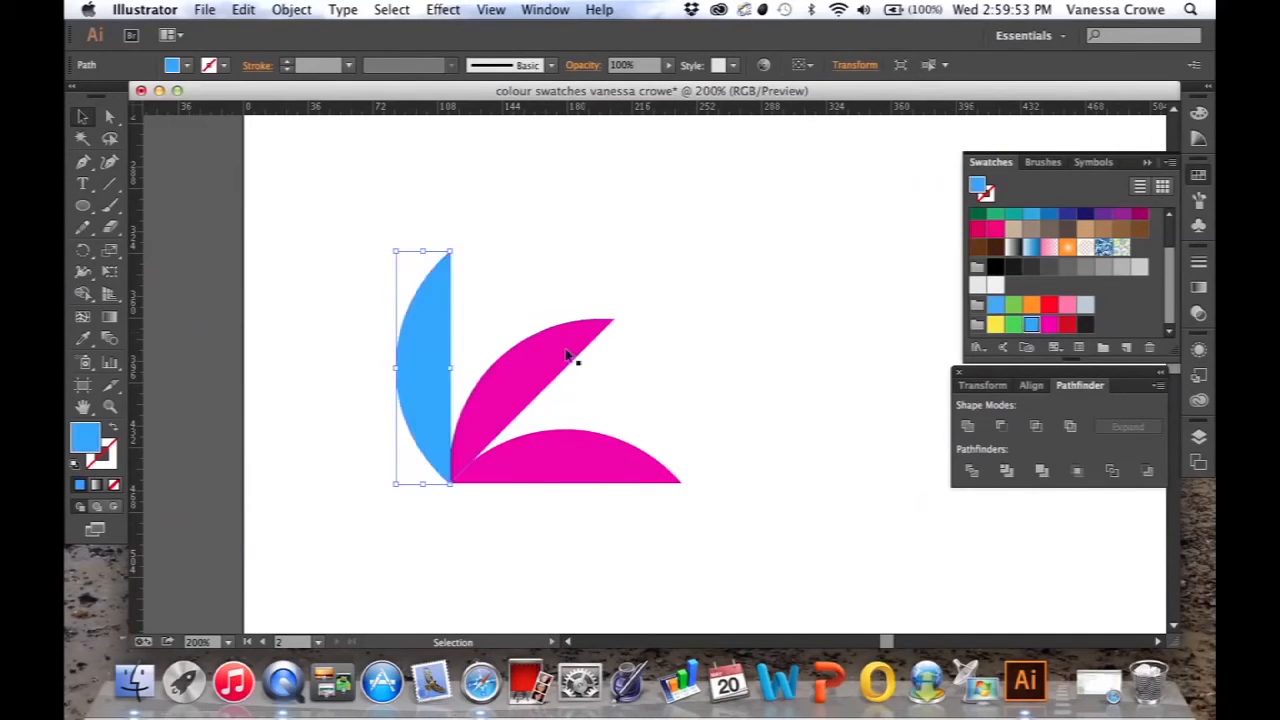
Colour the diagonal petal green from the Swatches panel
click(996, 324)
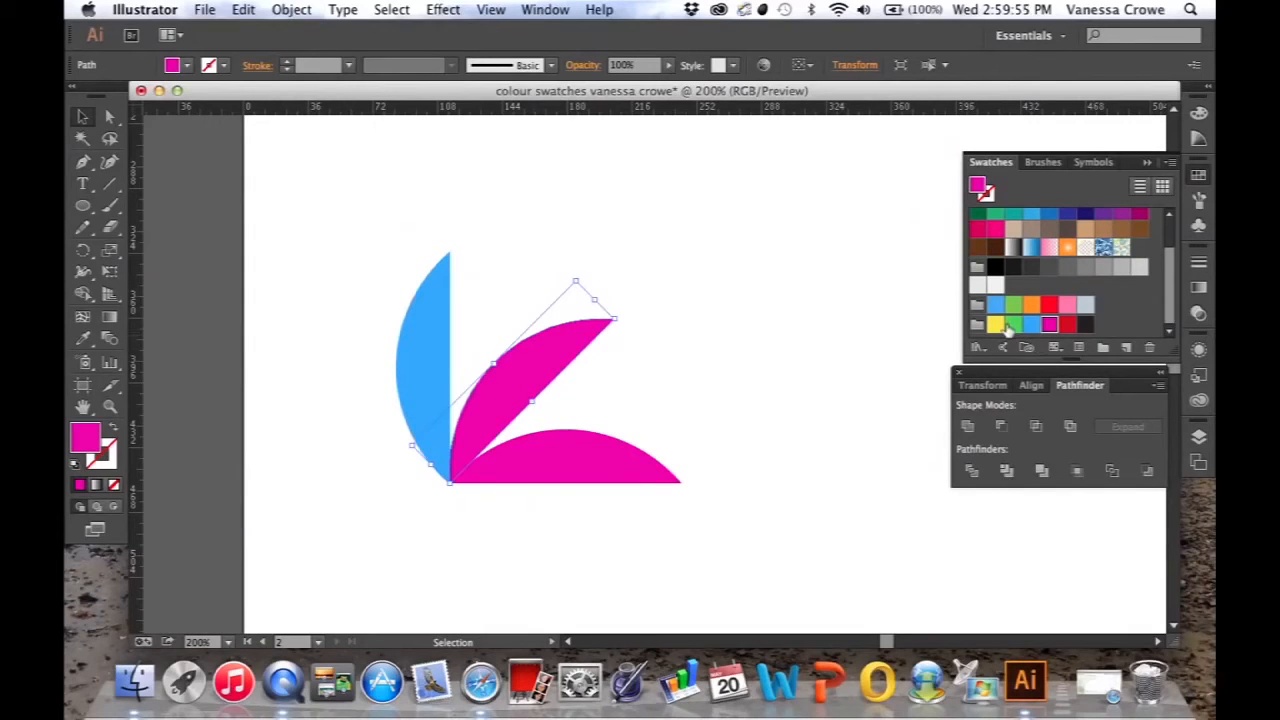
click(1012, 324)
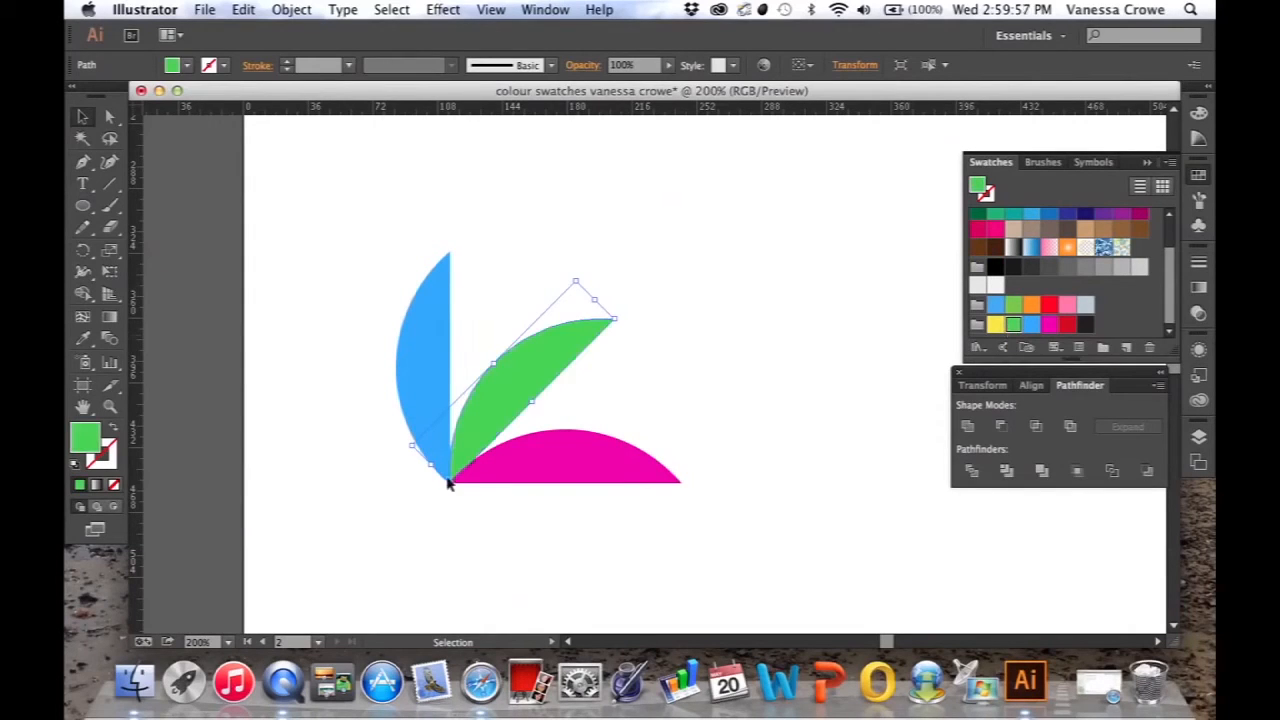
mouse_move(500, 520)
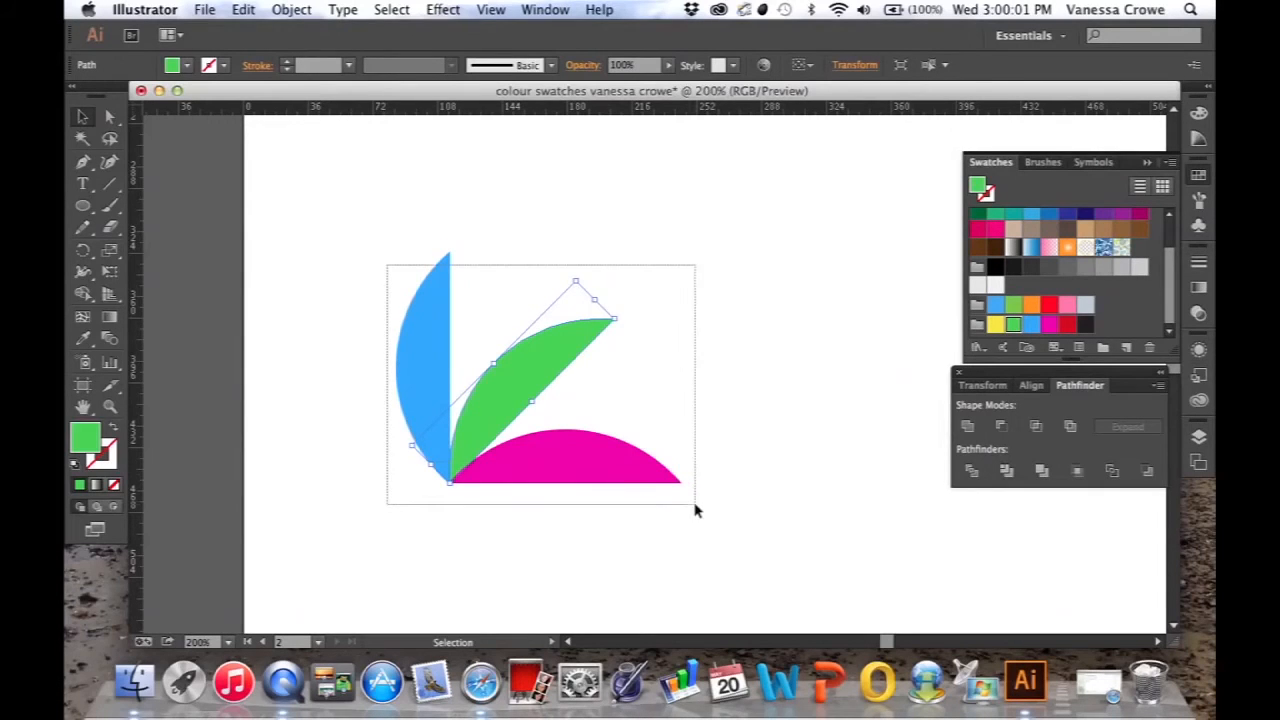
click(292, 8)
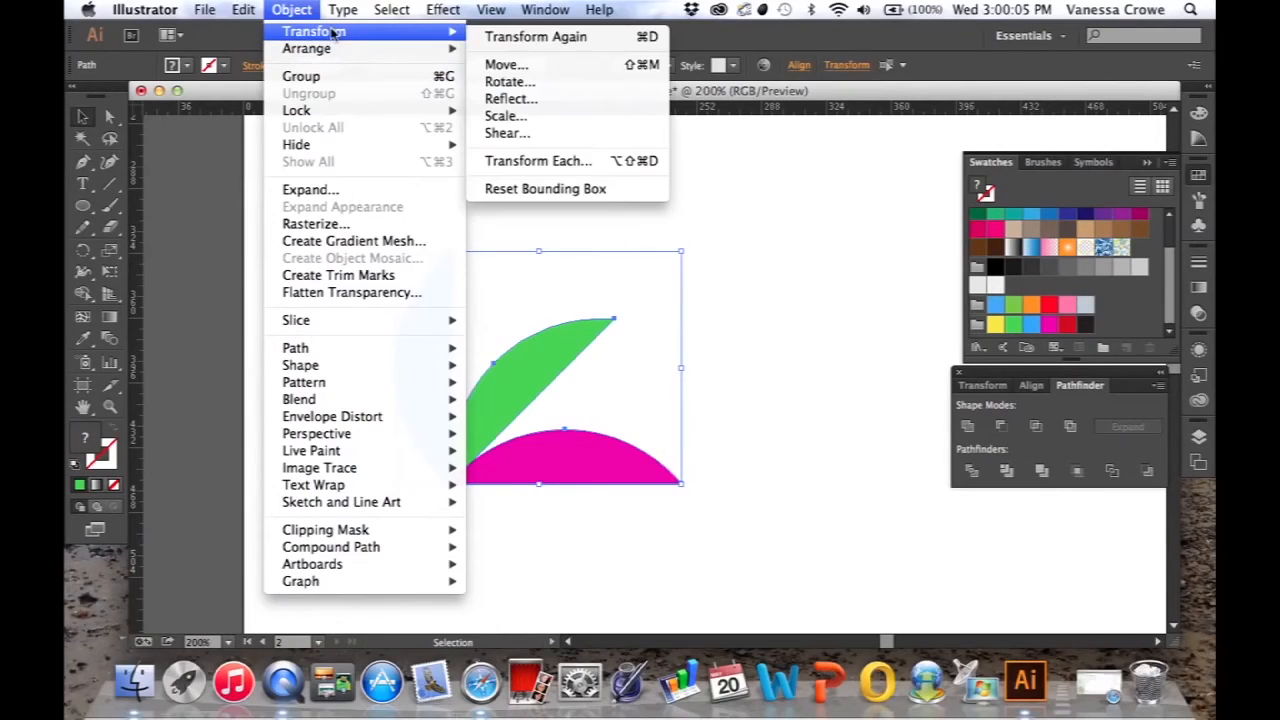
mouse_move(512, 98)
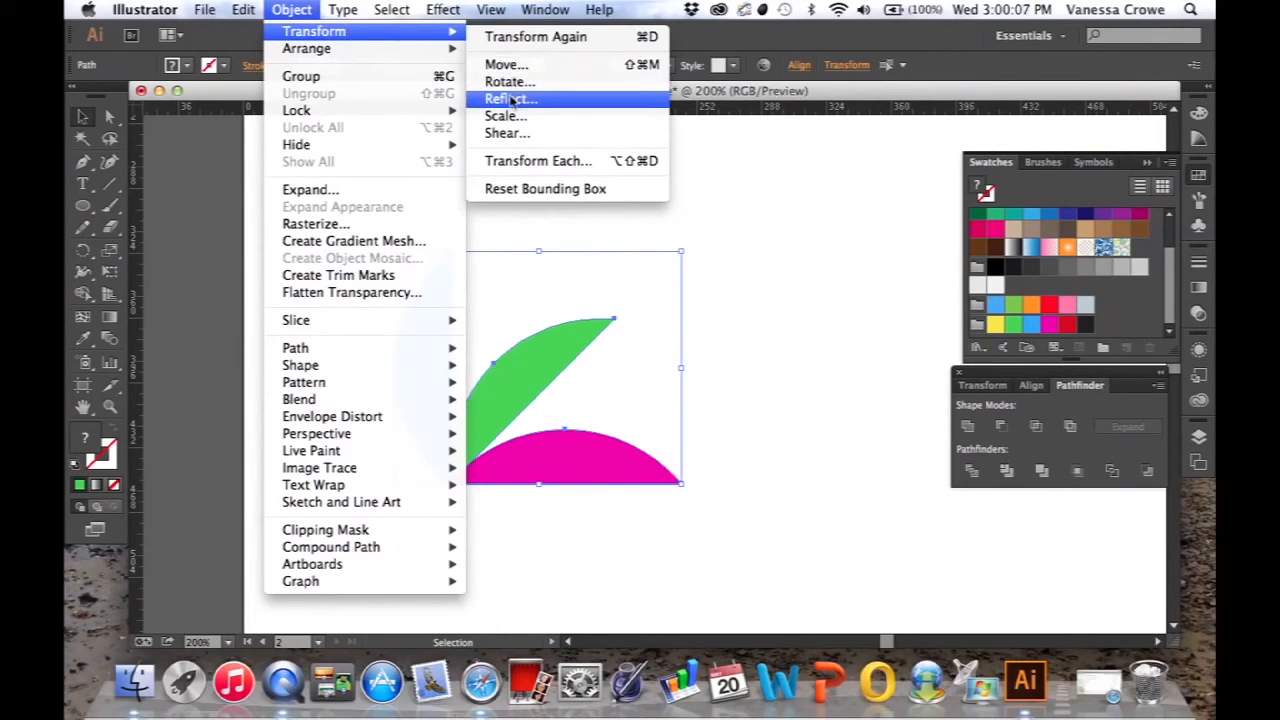
Reflect the three petals across a -45° axis as a copy to complete the flower
click(512, 98)
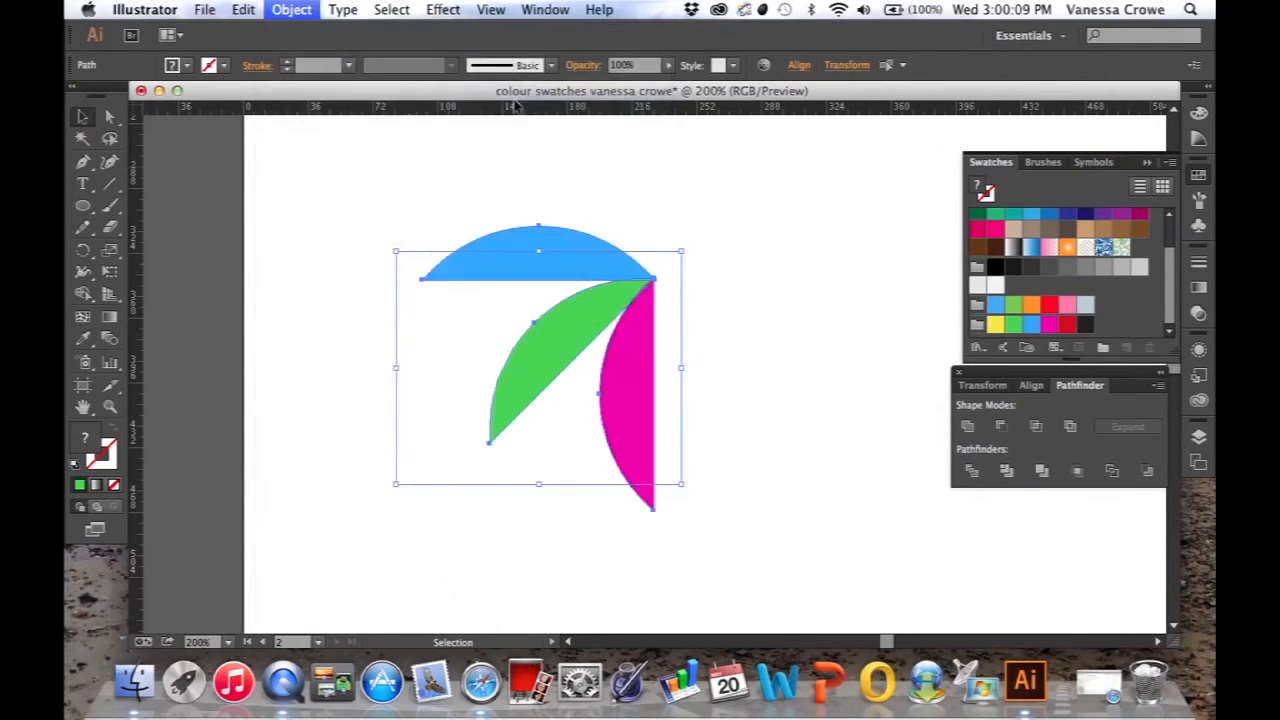
click(292, 8)
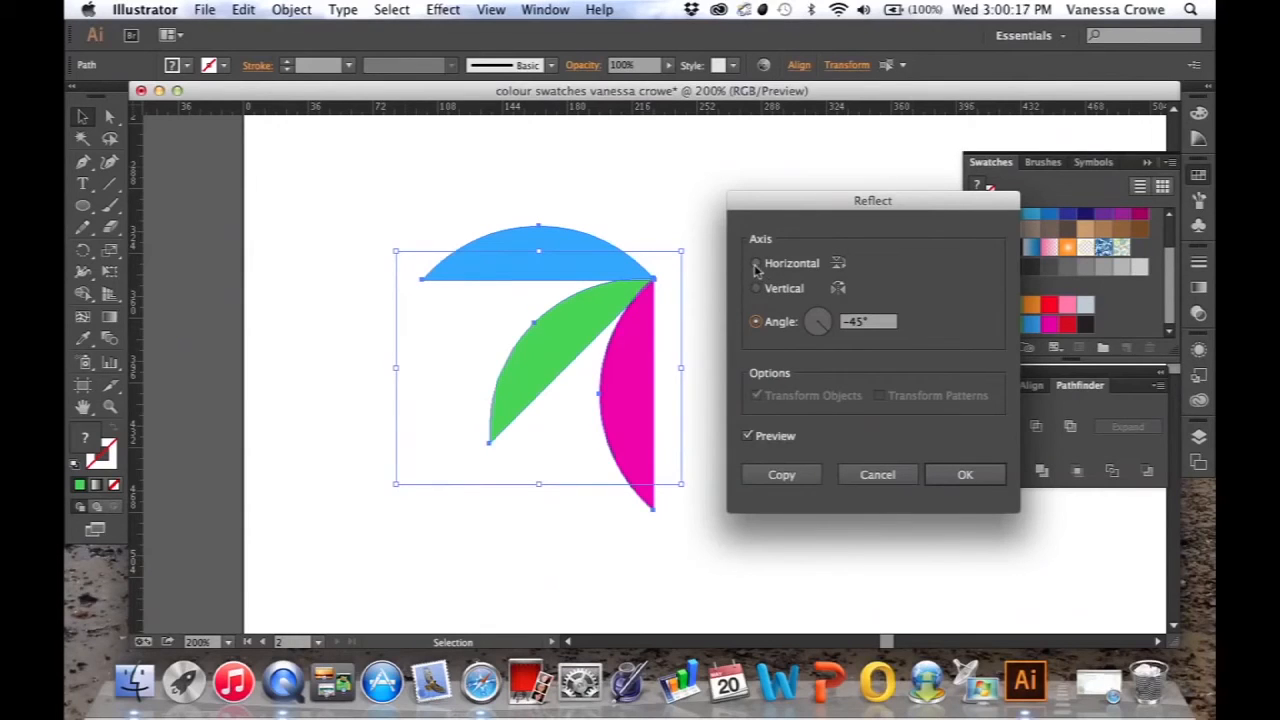
click(756, 264)
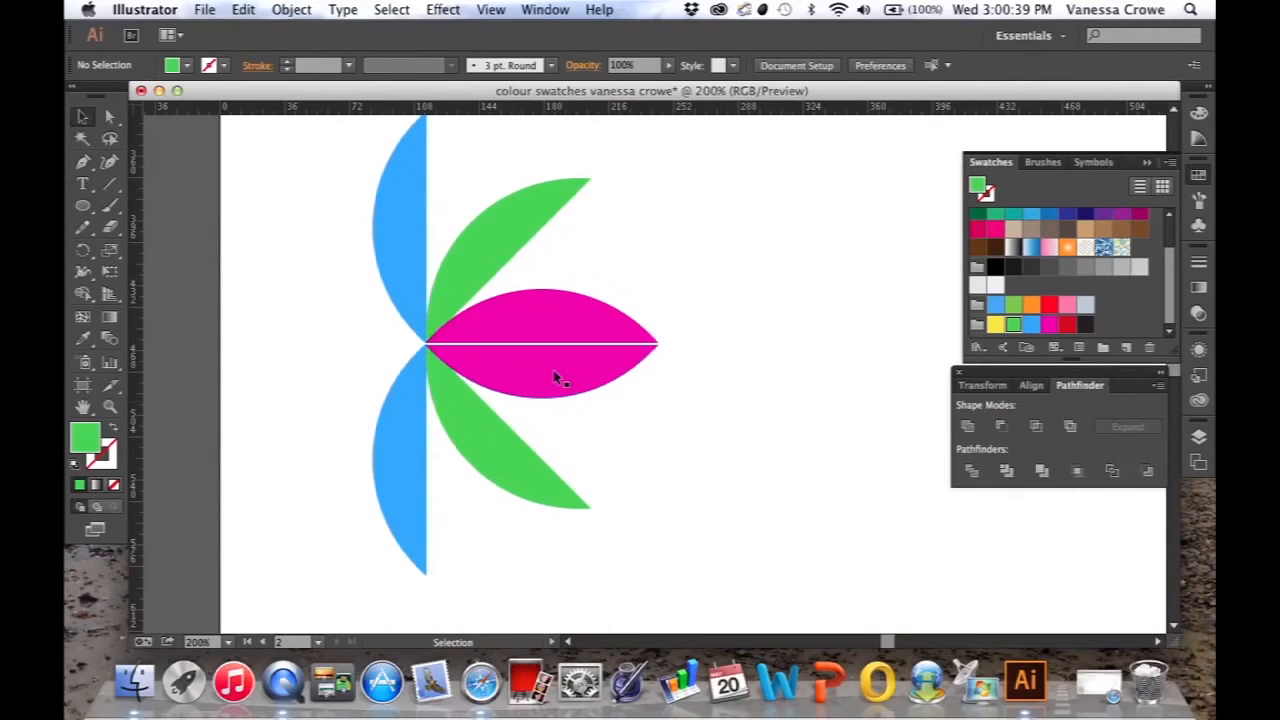
click(544, 344)
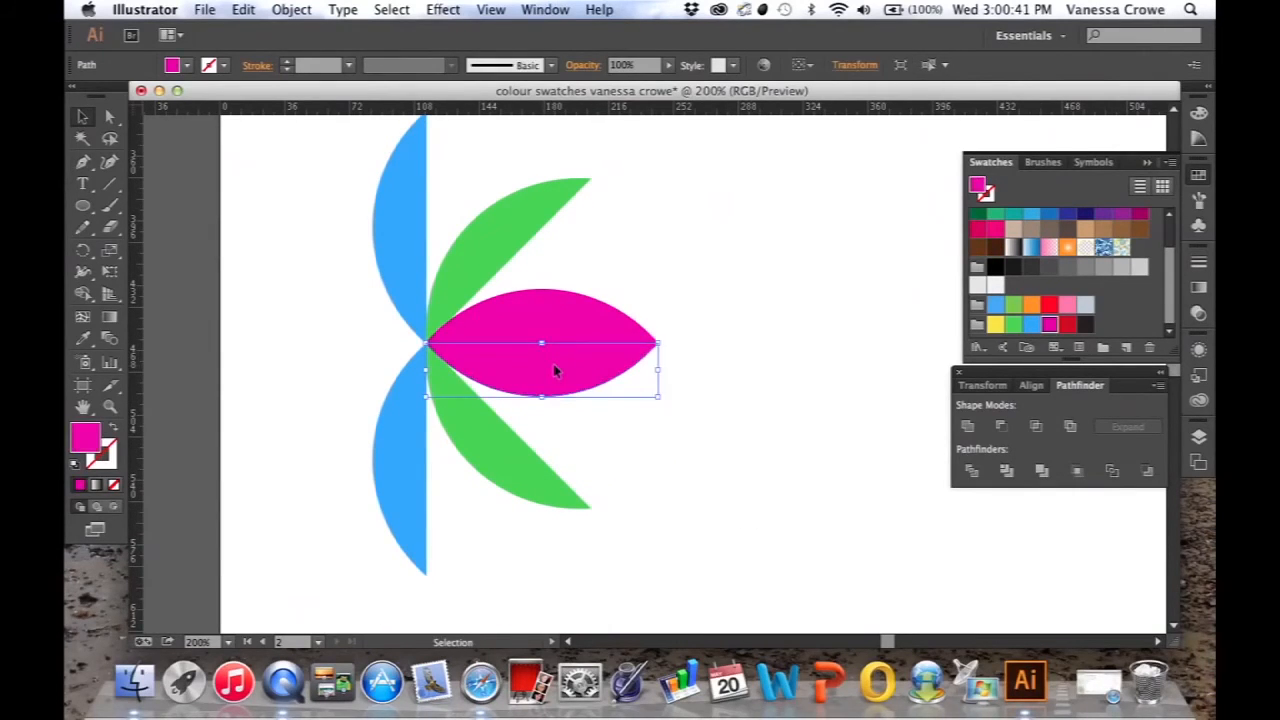
click(676, 472)
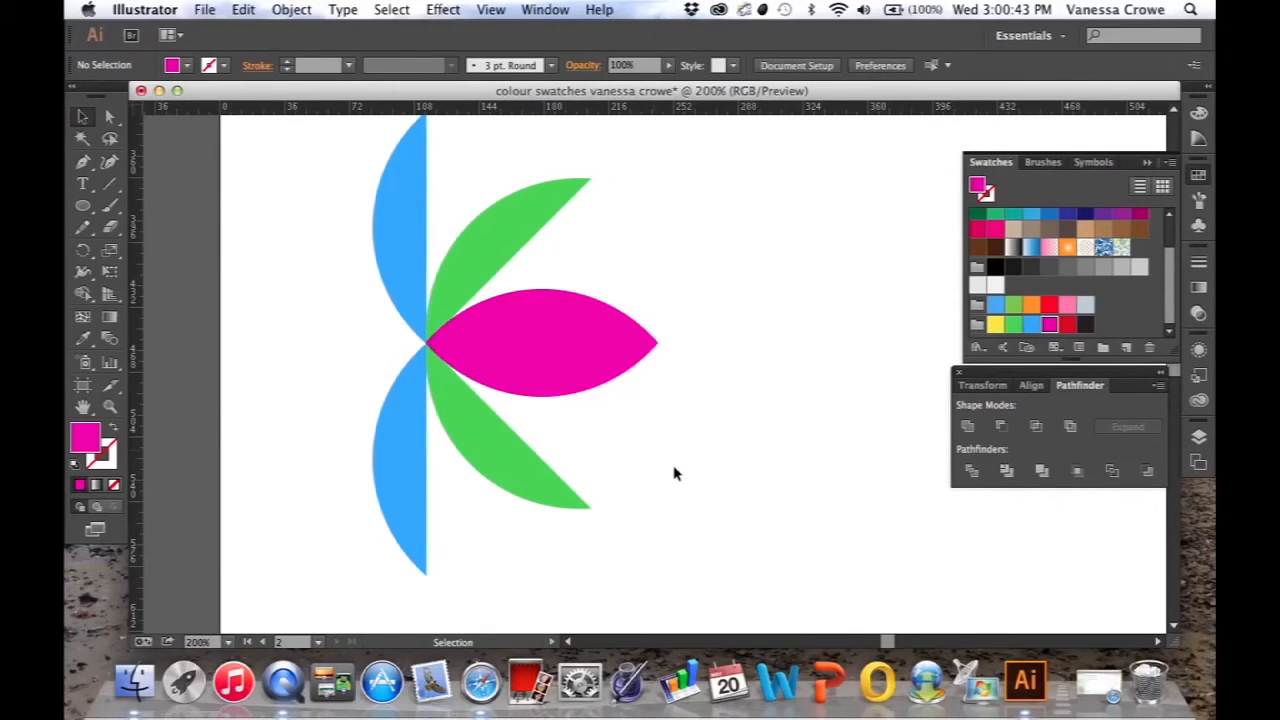
mouse_move(596, 432)
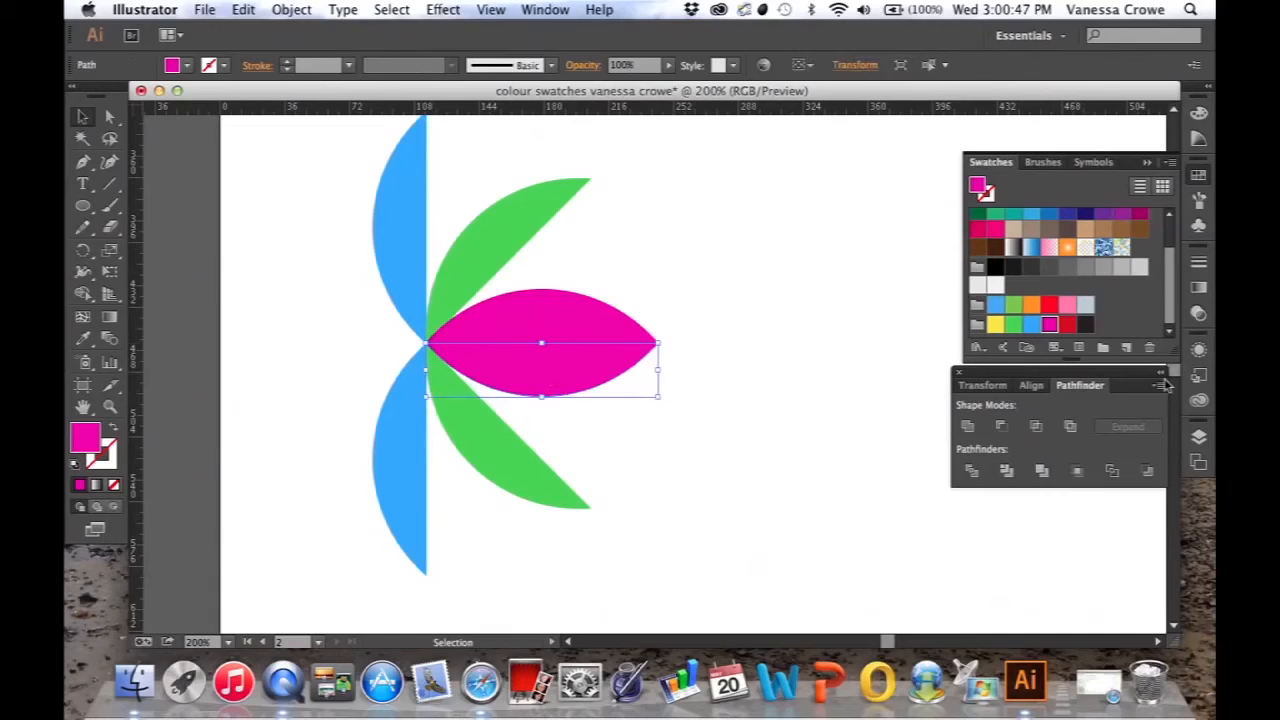
click(996, 324)
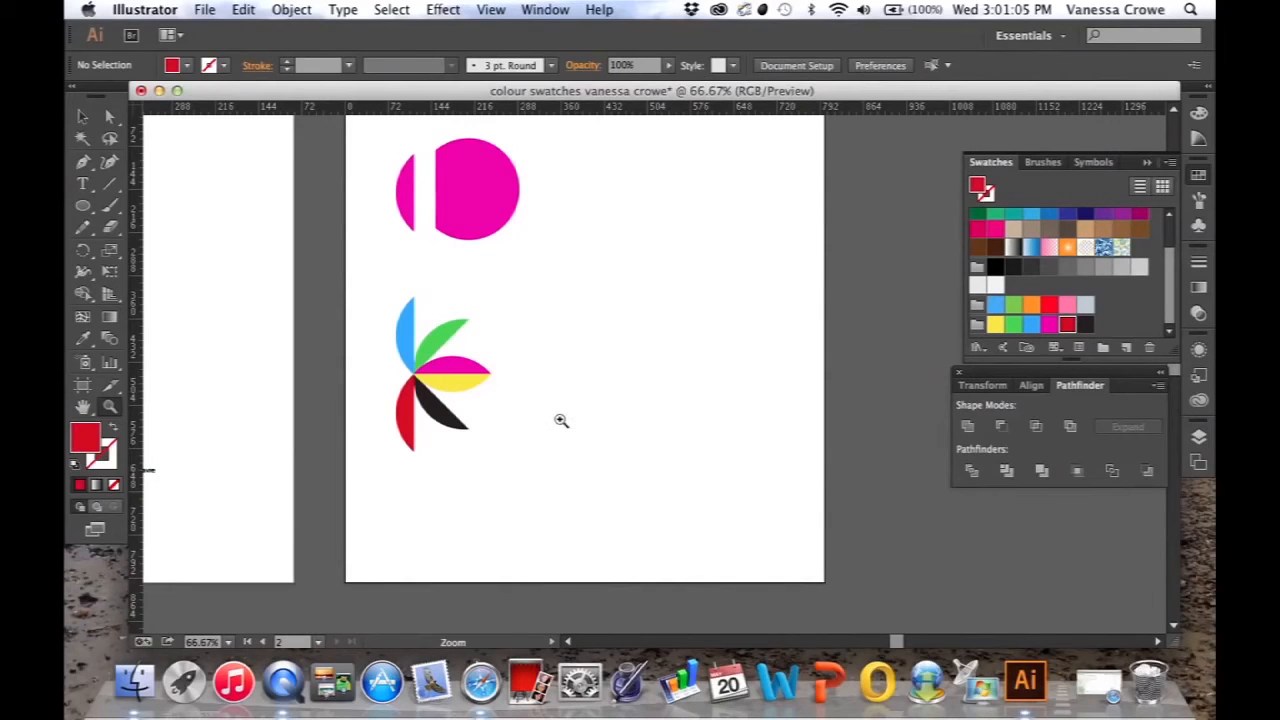
mouse_move(504, 360)
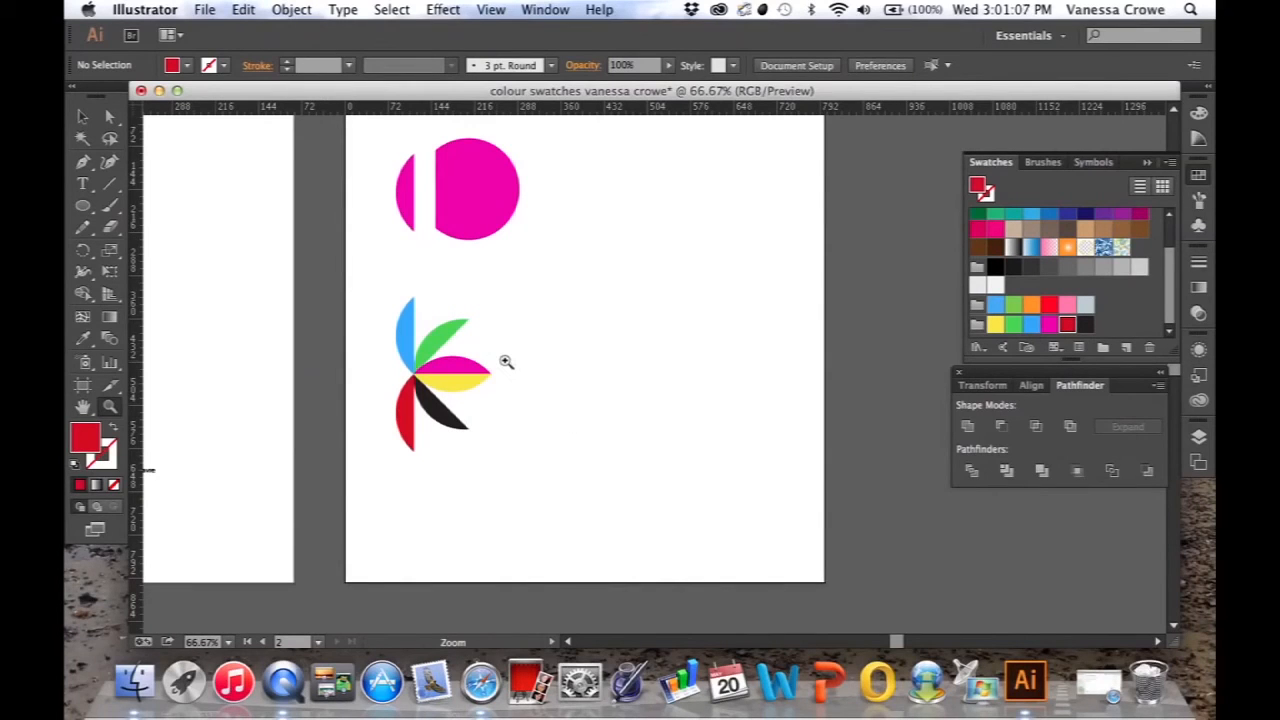
mouse_move(556, 332)
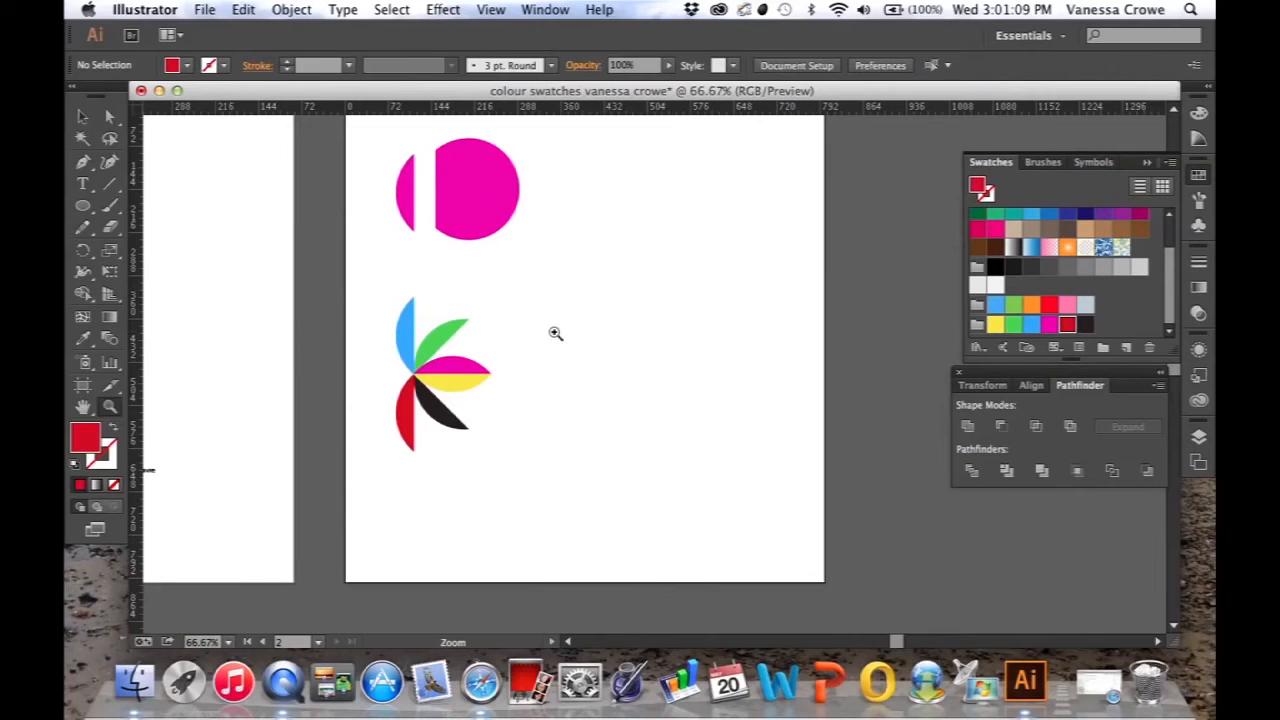
Merge the flower's petals with Pathfinder and fill the whole flower yellow
click(84, 116)
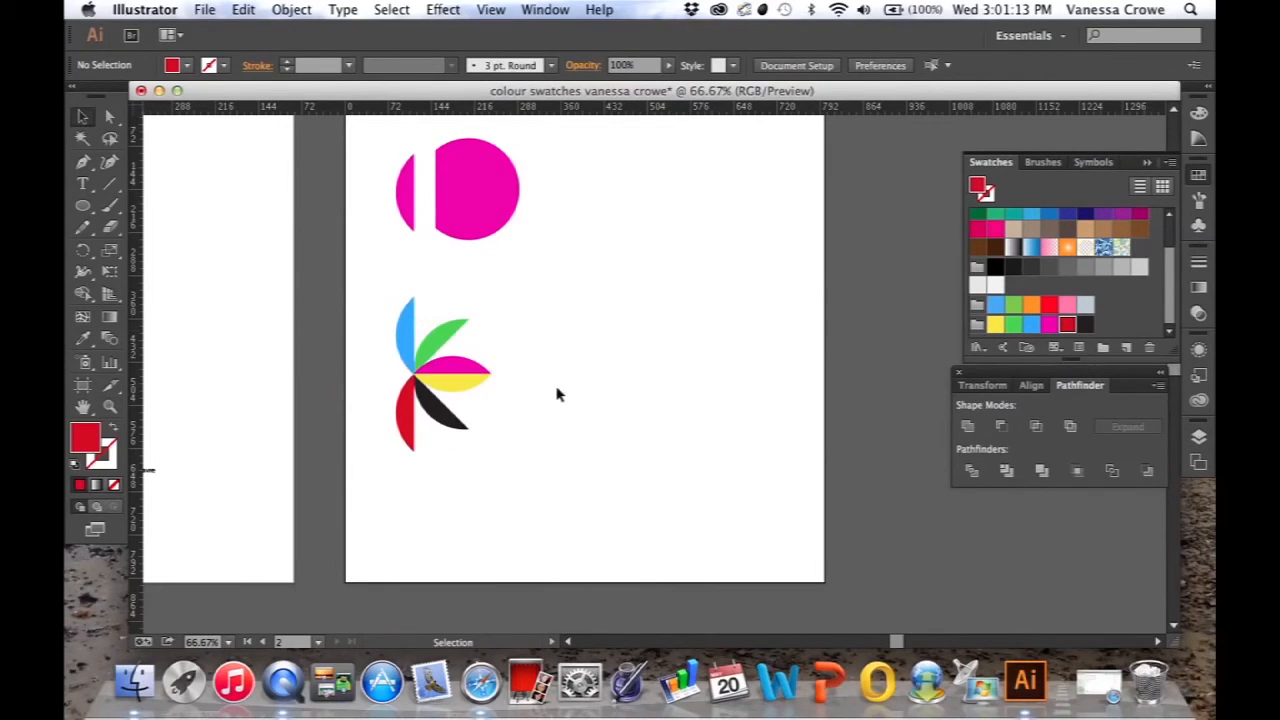
mouse_move(392, 292)
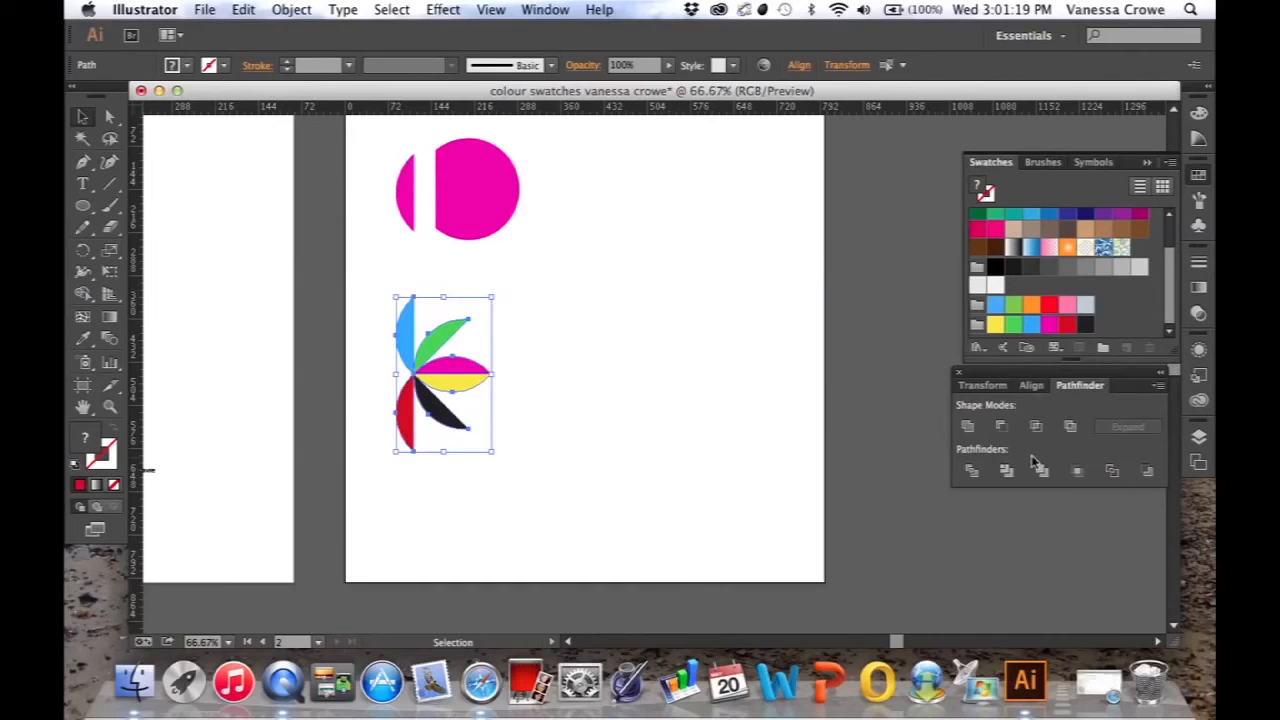
mouse_move(1040, 472)
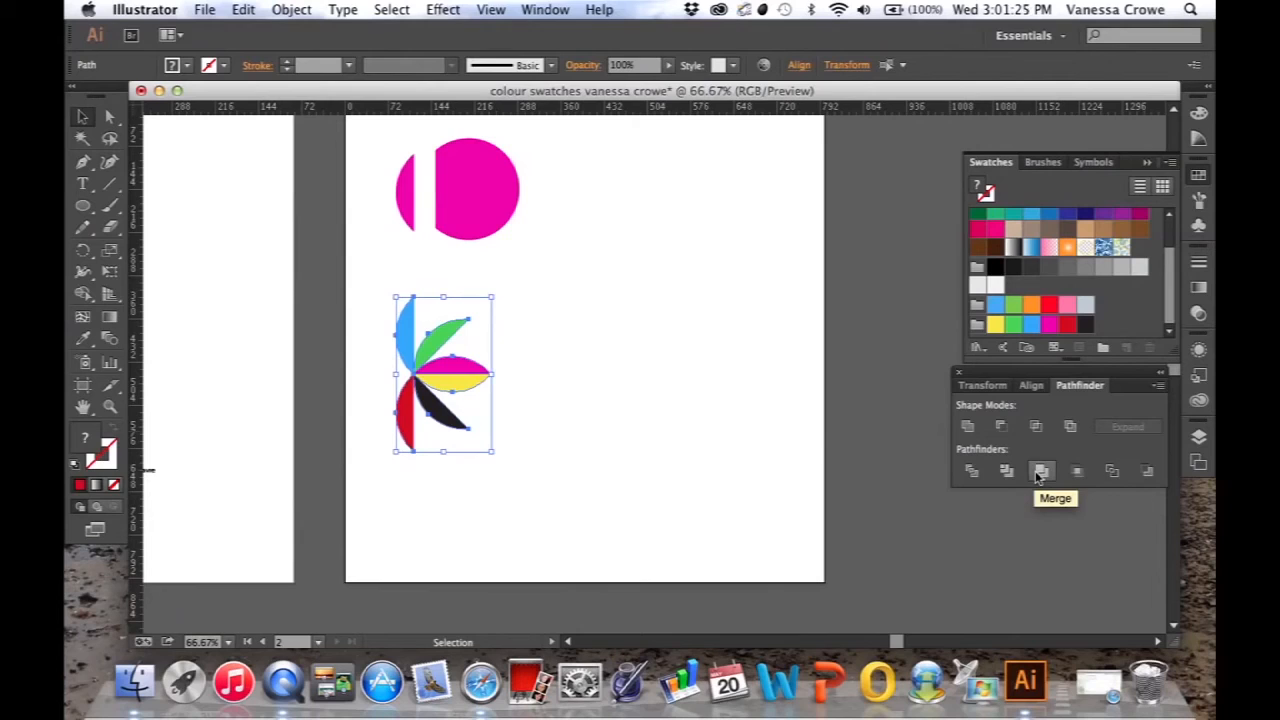
click(1042, 472)
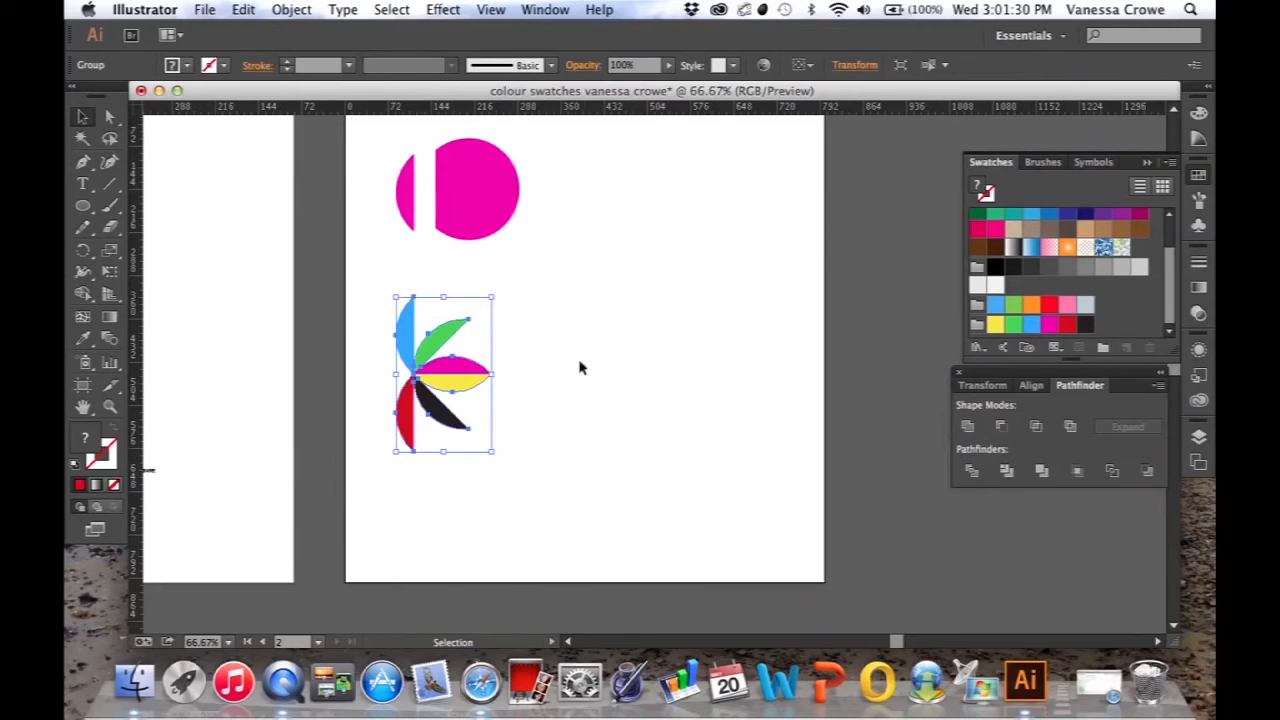
mouse_move(590, 364)
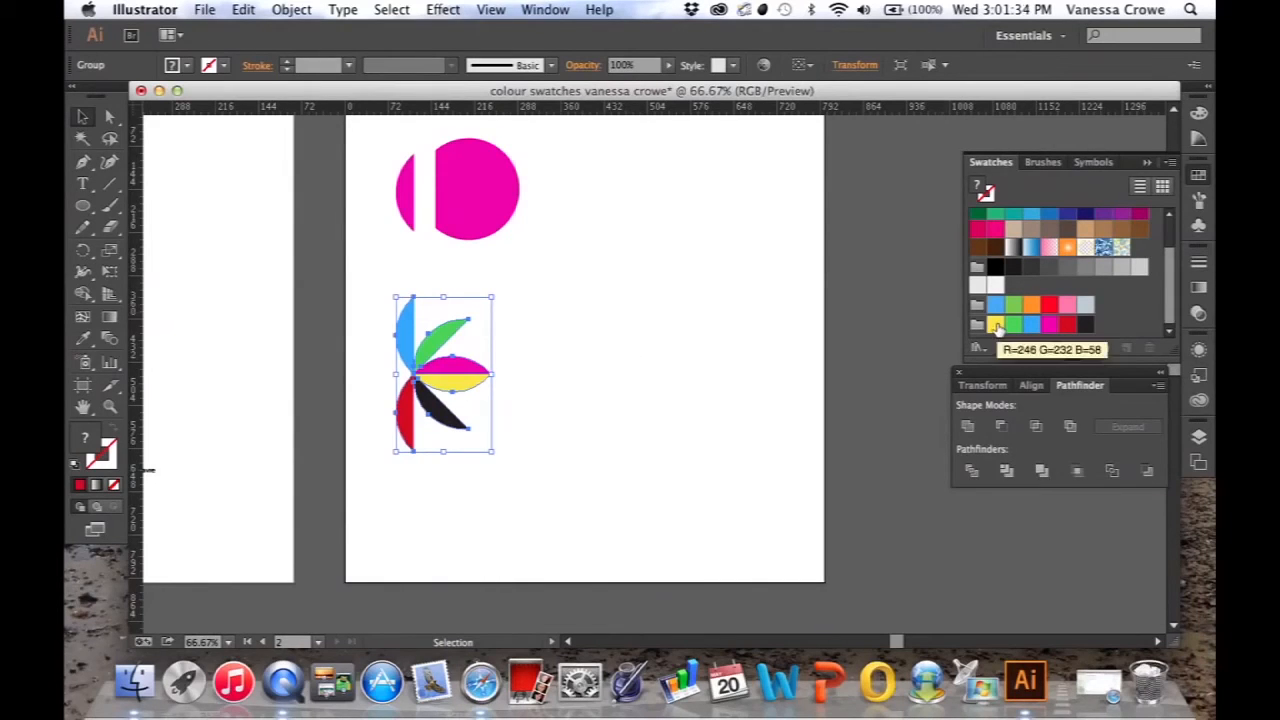
click(996, 324)
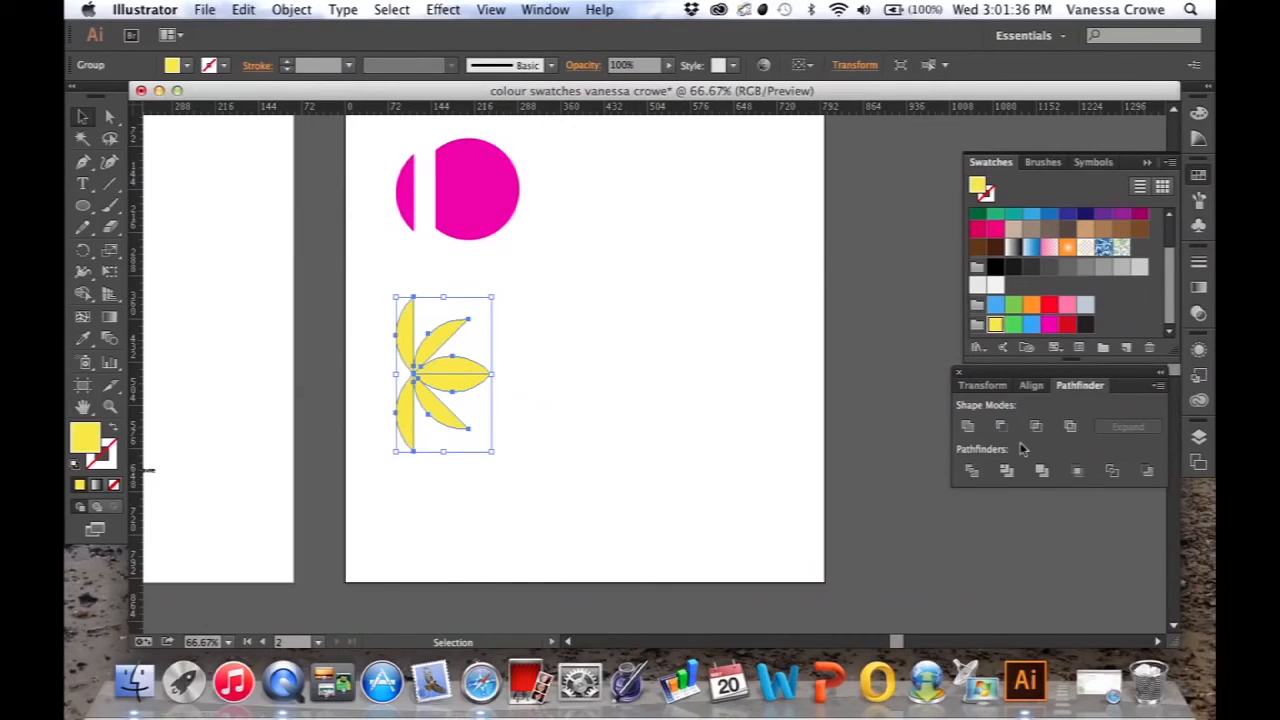
click(1040, 472)
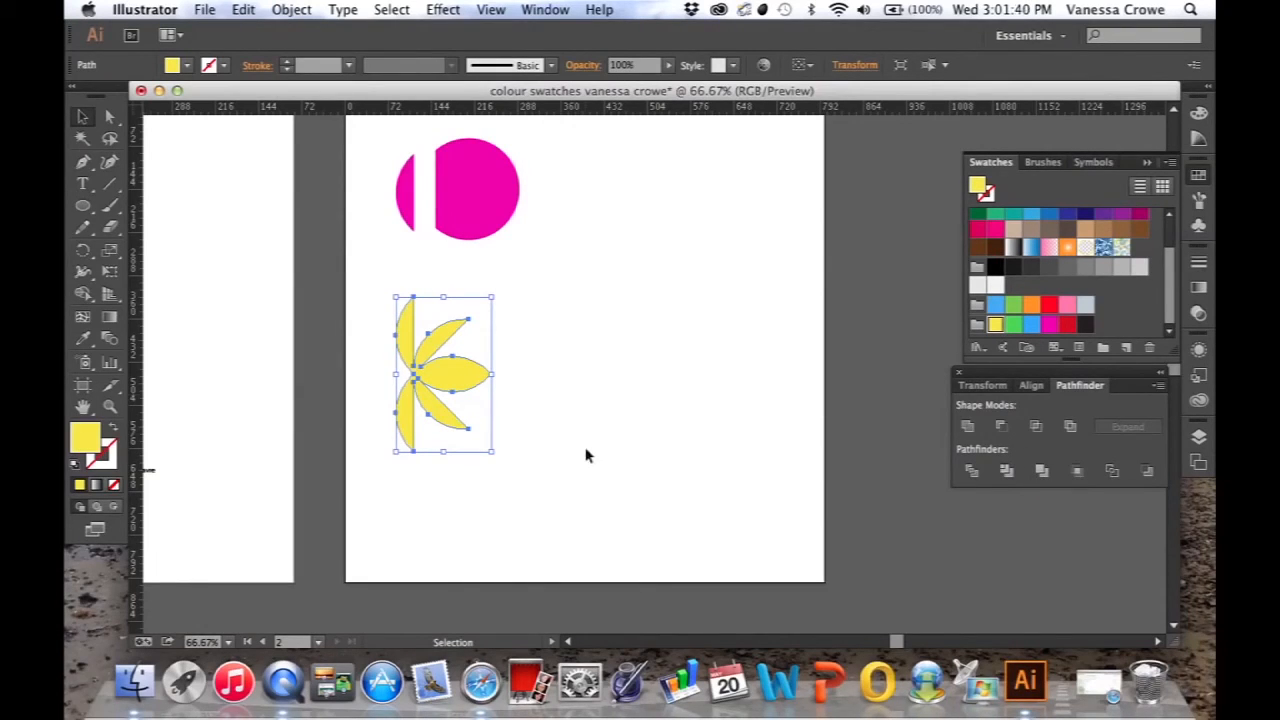
mouse_move(584, 468)
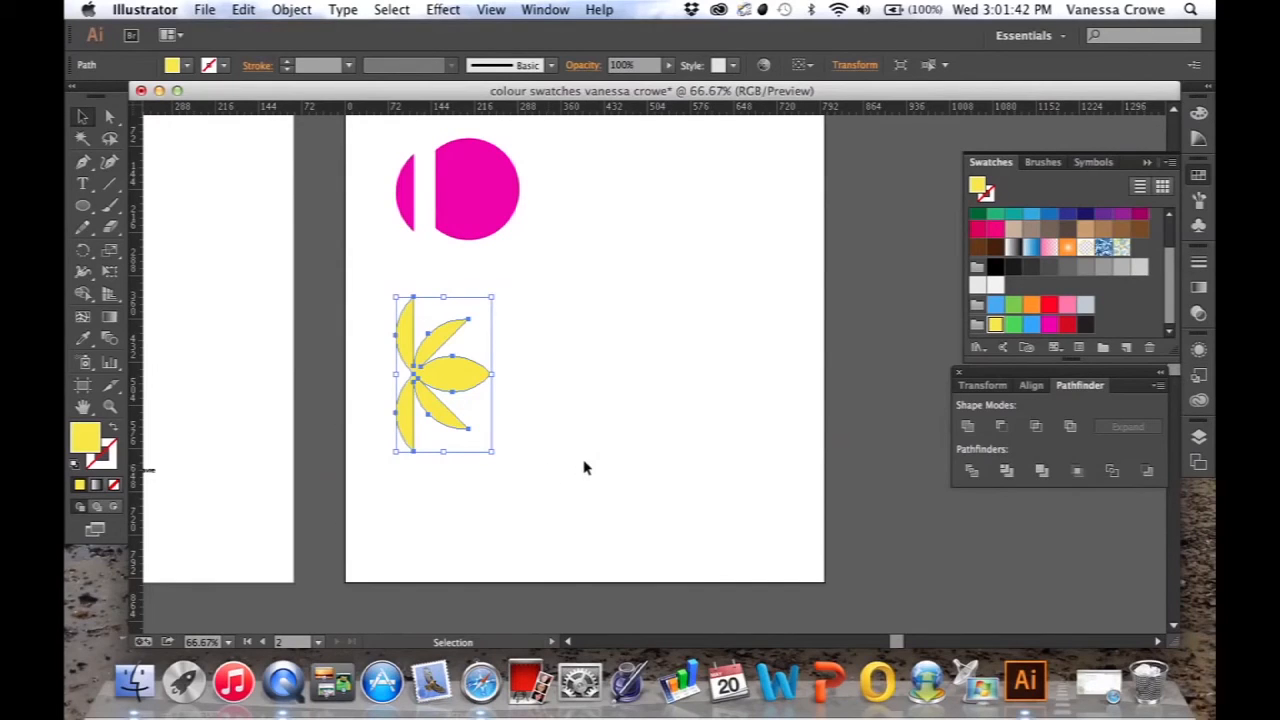
mouse_move(540, 406)
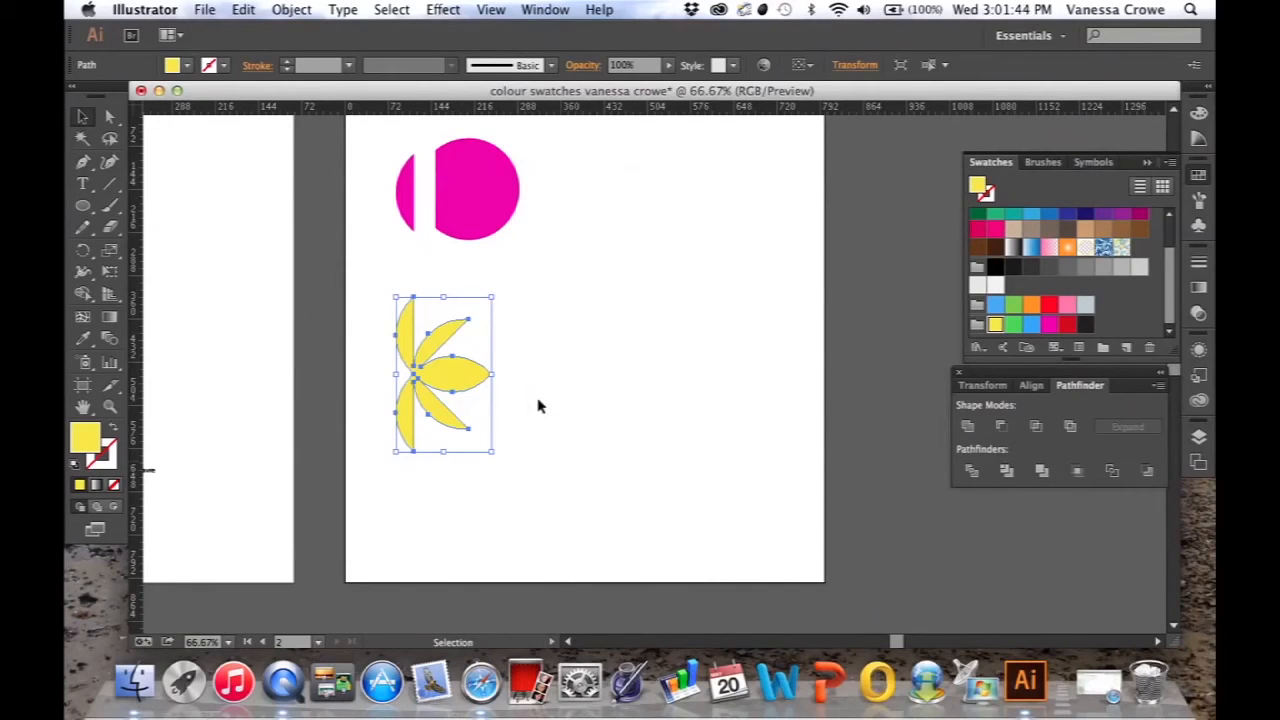
mouse_move(532, 404)
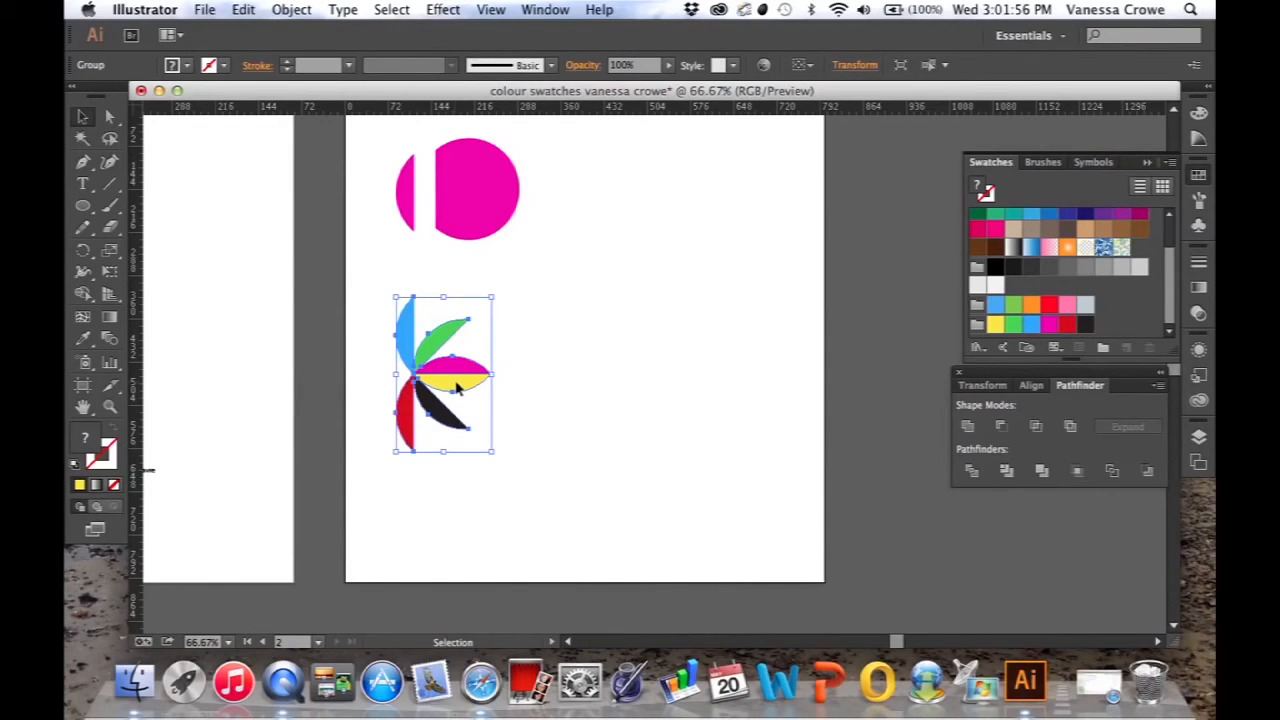
Duplicate the flower to the right, fill the copy yellow, merge its petals, and select both flowers
drag(444, 378, 590, 378)
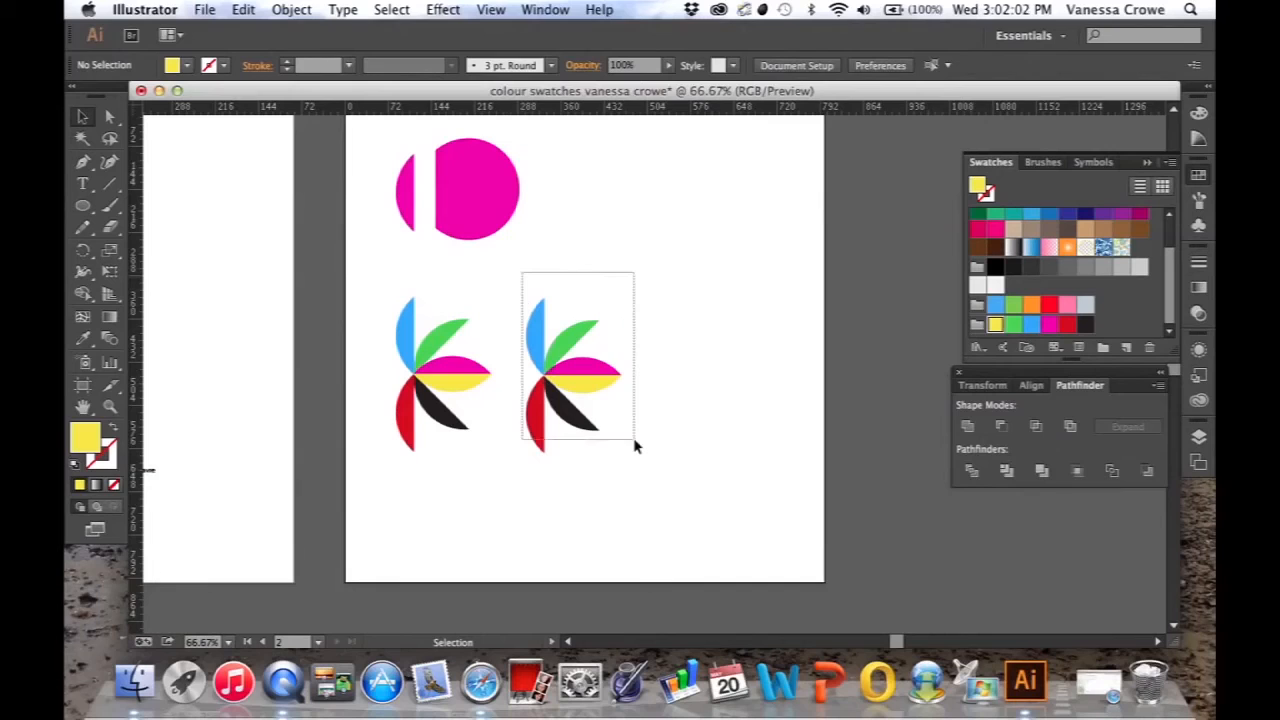
click(570, 376)
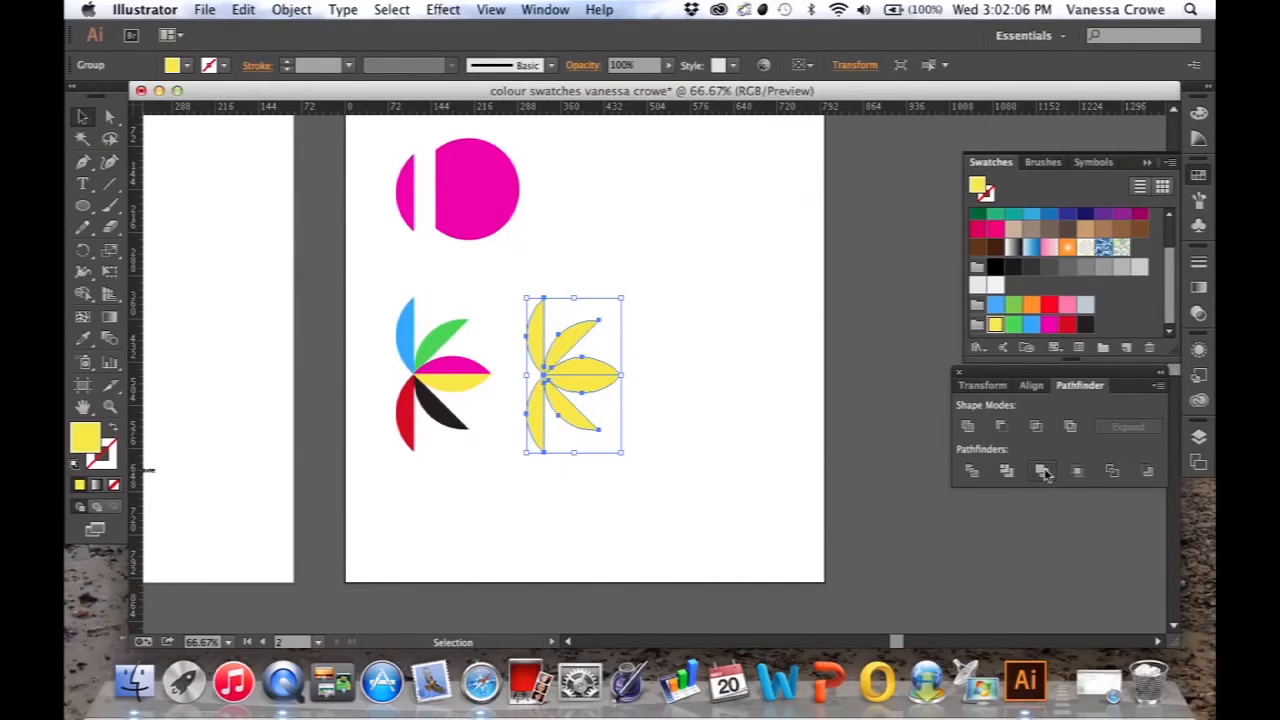
click(1042, 470)
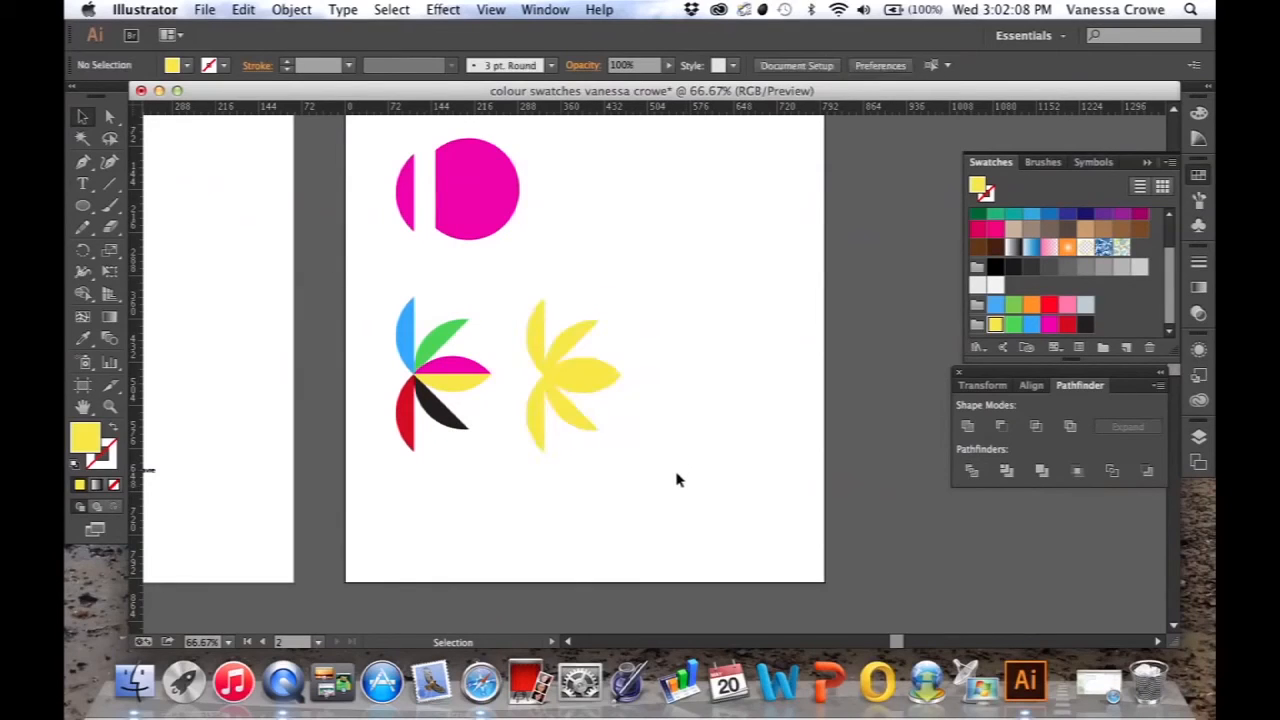
mouse_move(378, 288)
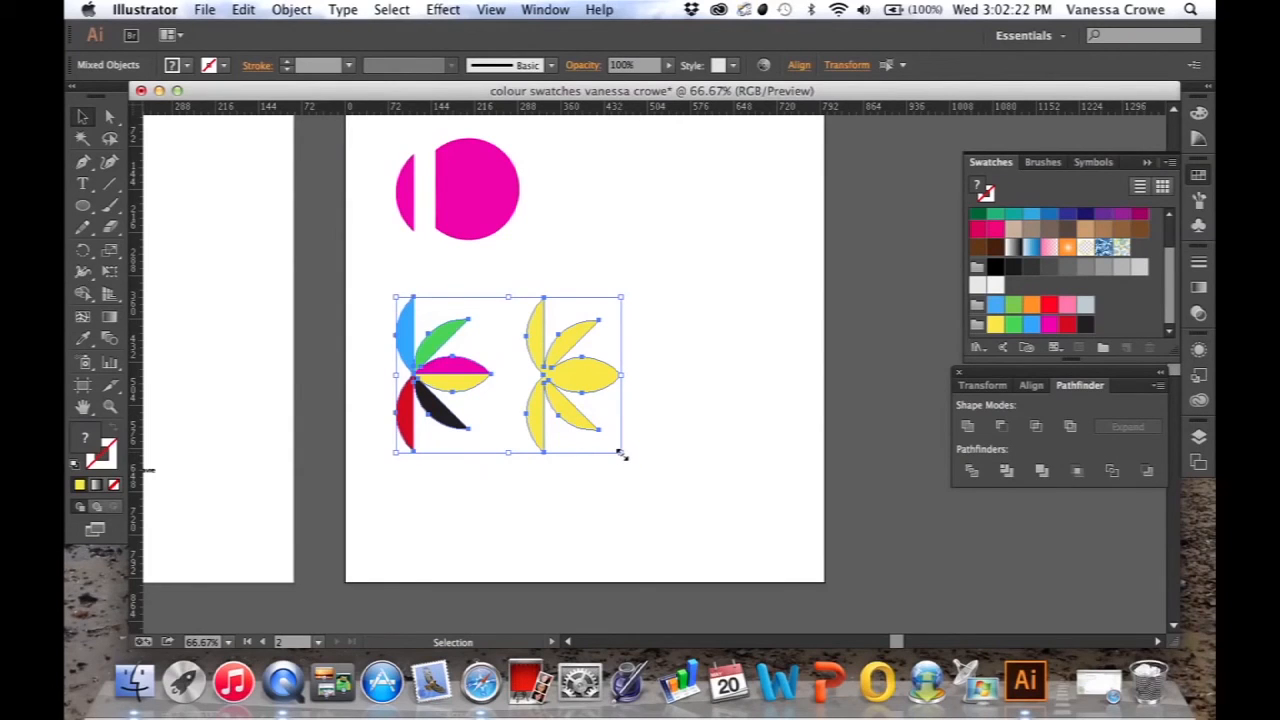
drag(620, 452, 590, 420)
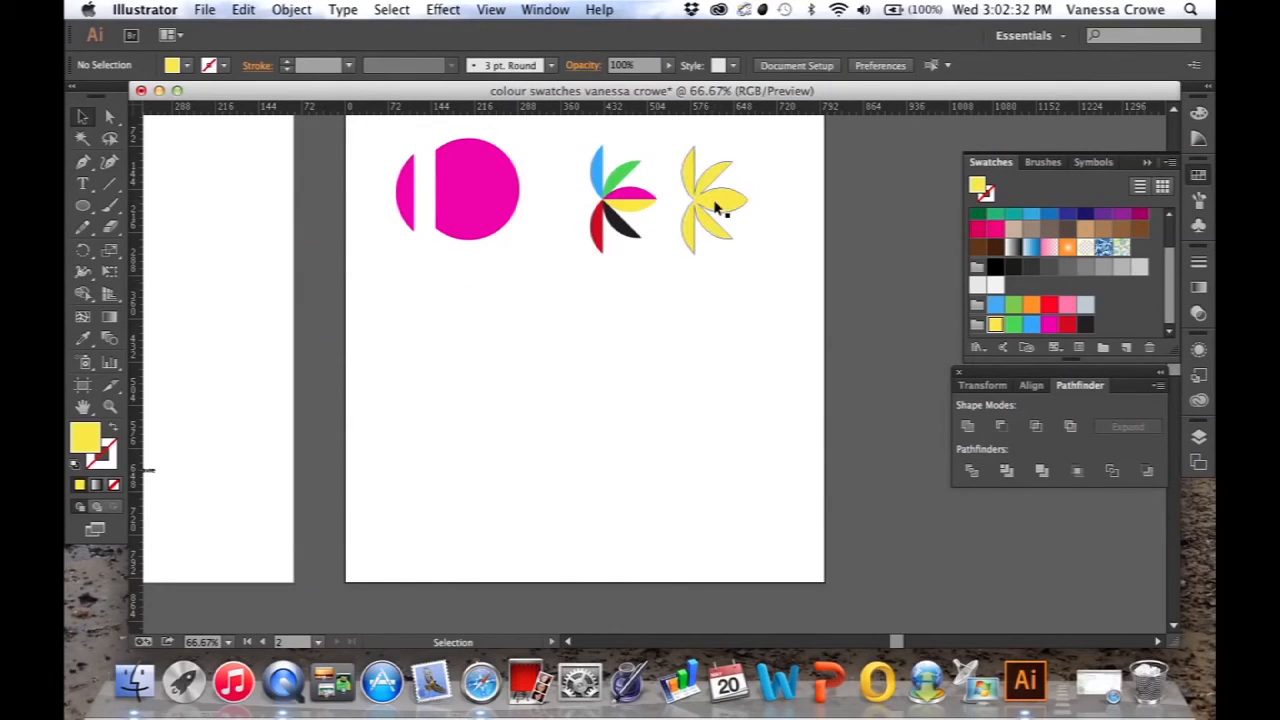
Duplicate the yellow flower into the lower-left area below the pink circle
drag(710, 196, 716, 204)
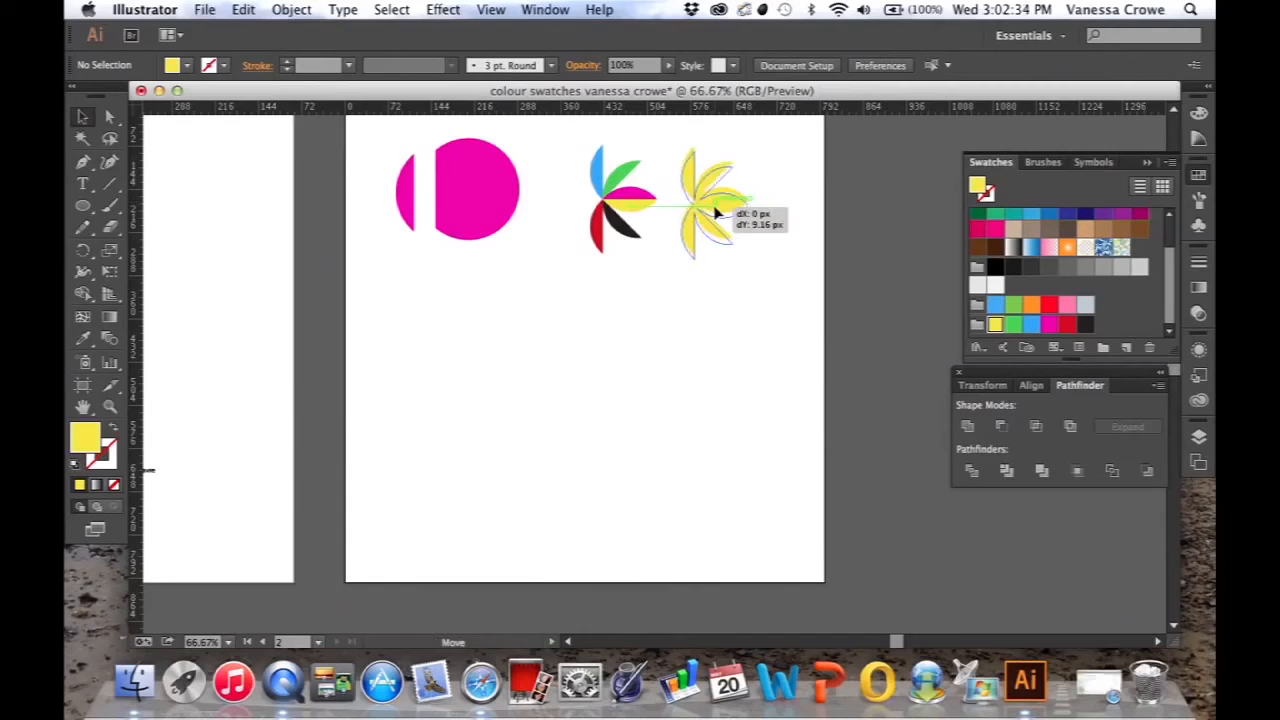
drag(710, 196, 680, 258)
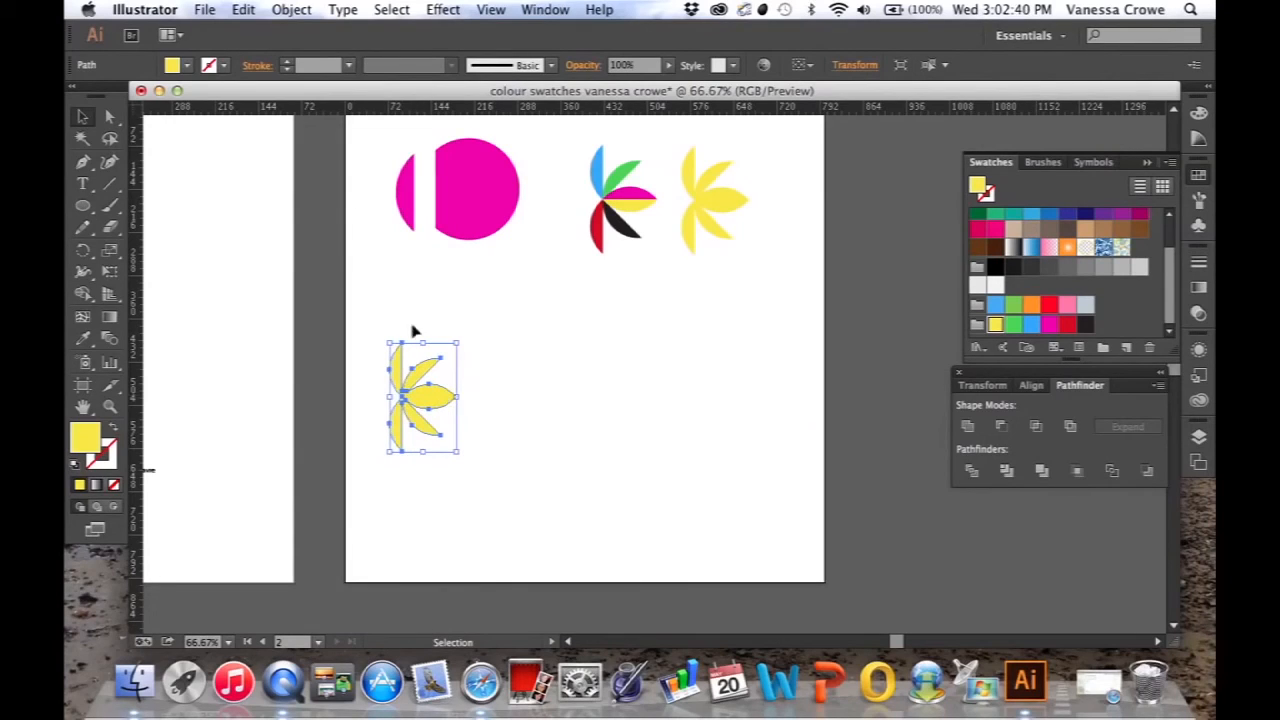
click(292, 8)
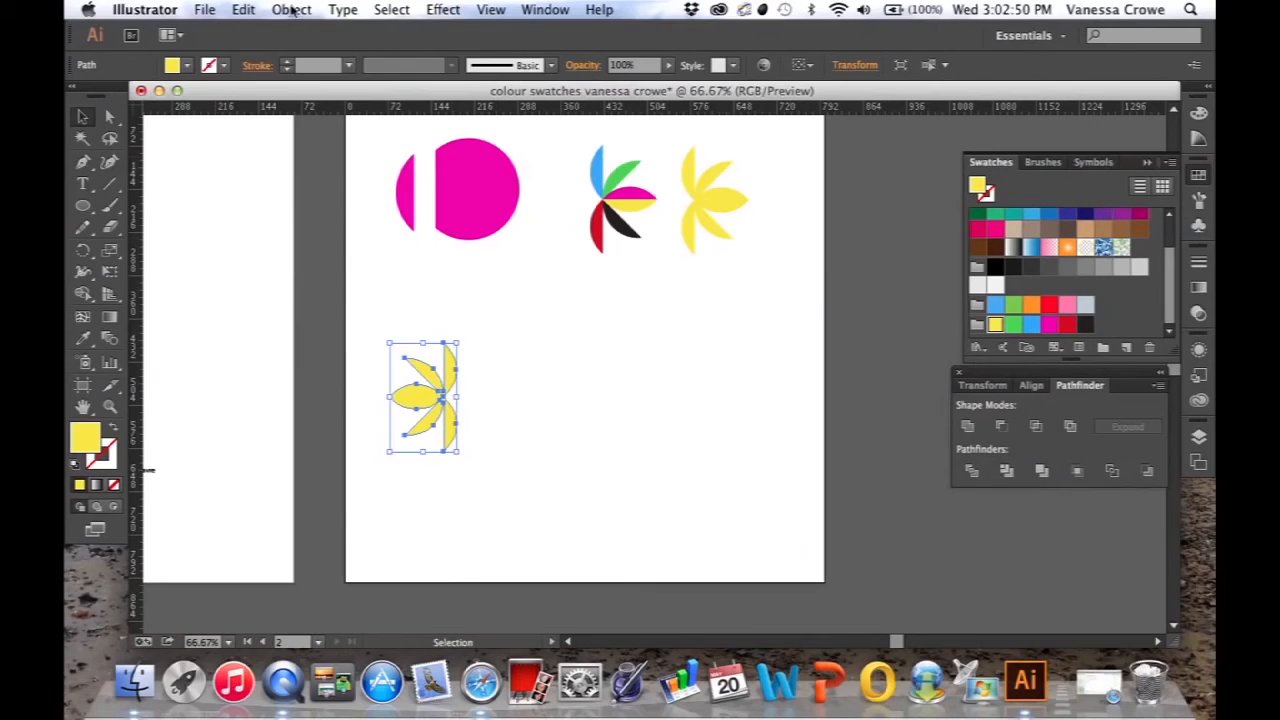
Make a vertically reflected copy of the lower yellow flower
click(292, 8)
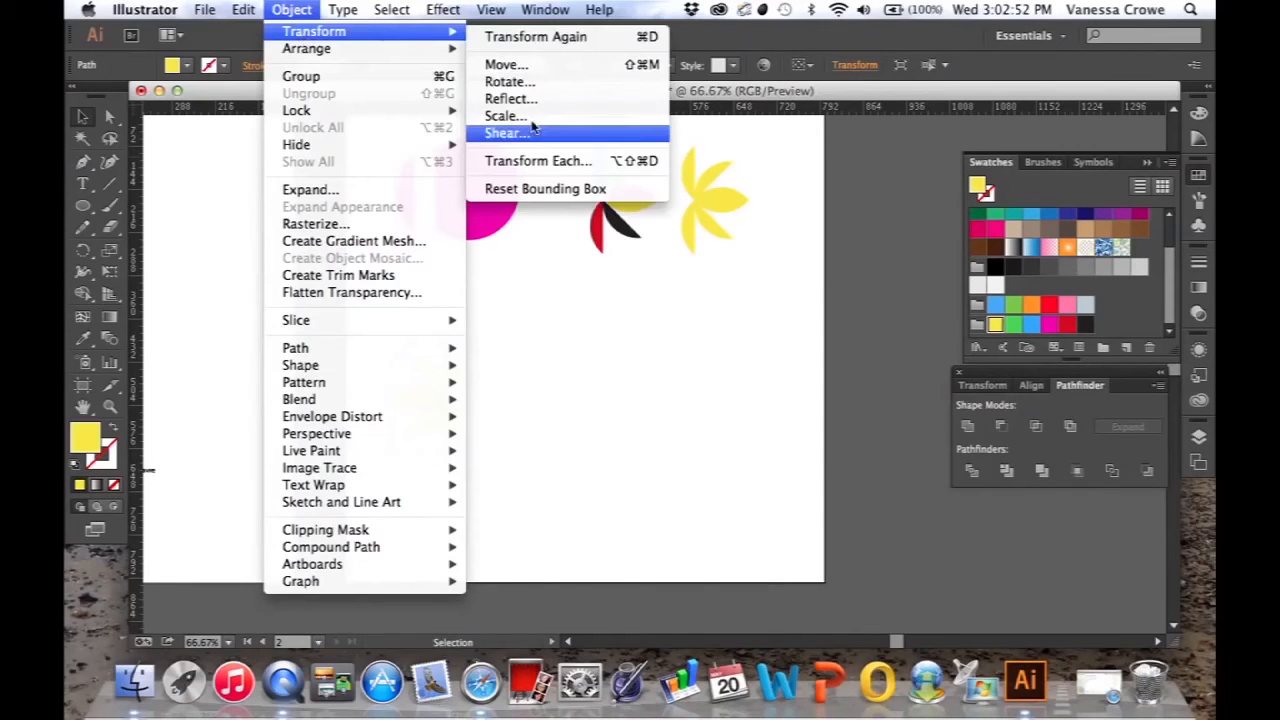
click(512, 98)
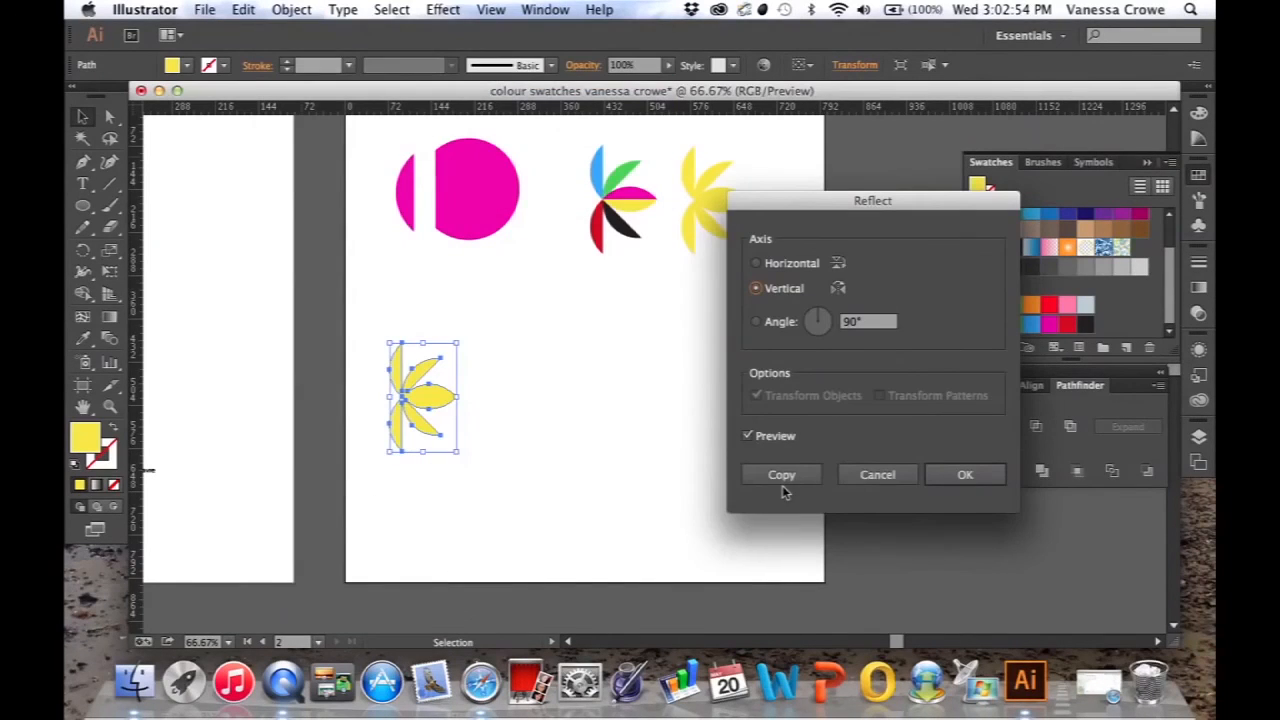
click(964, 474)
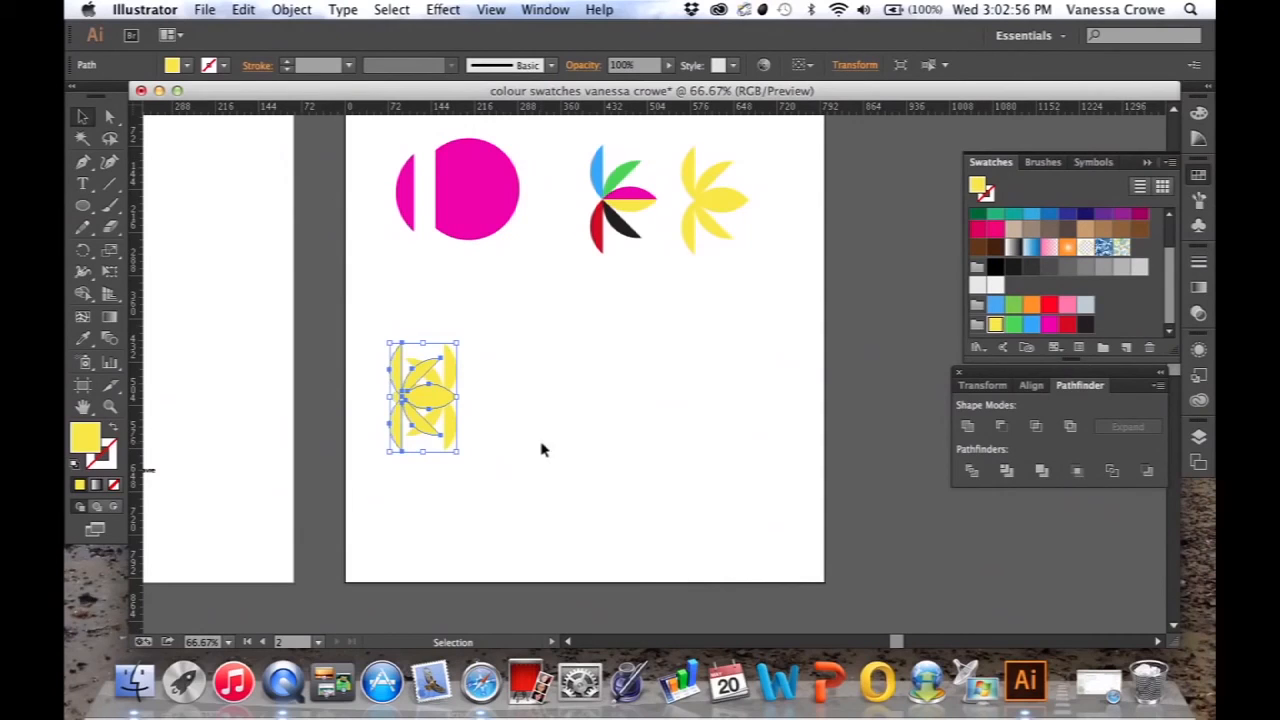
Move the mirrored copy to the right end of the row and fill it red
click(544, 448)
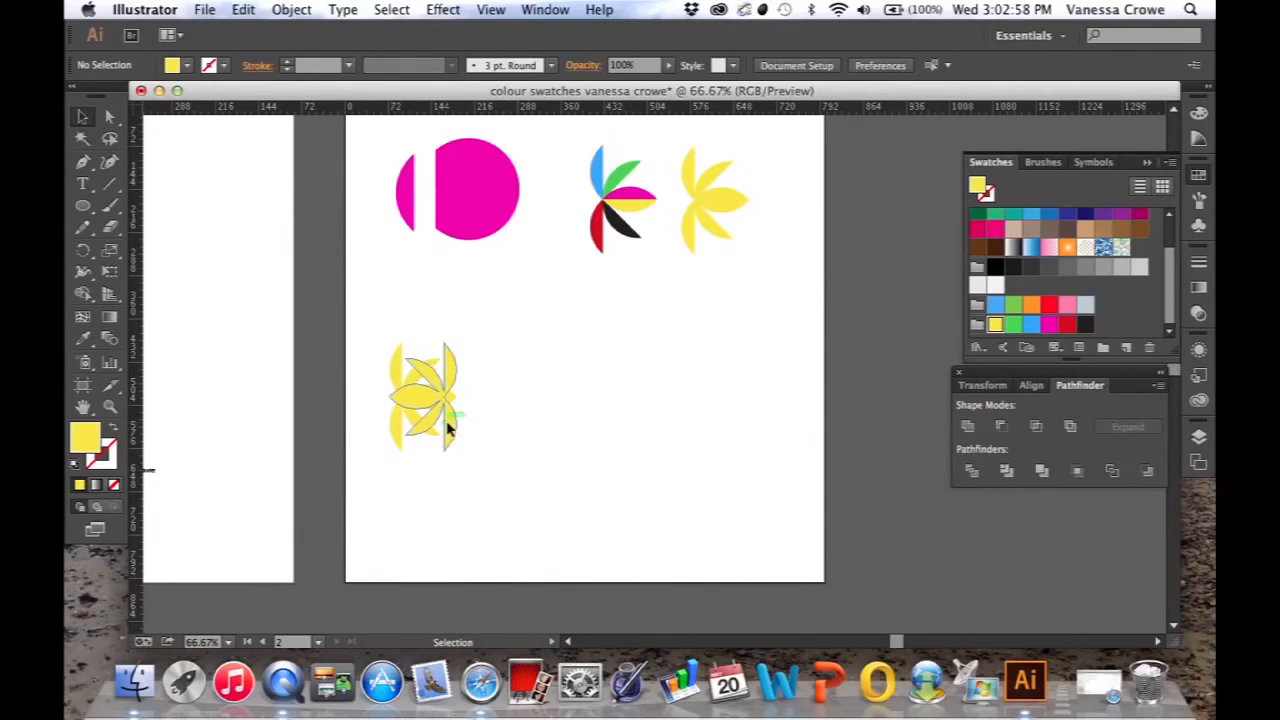
drag(424, 400, 716, 396)
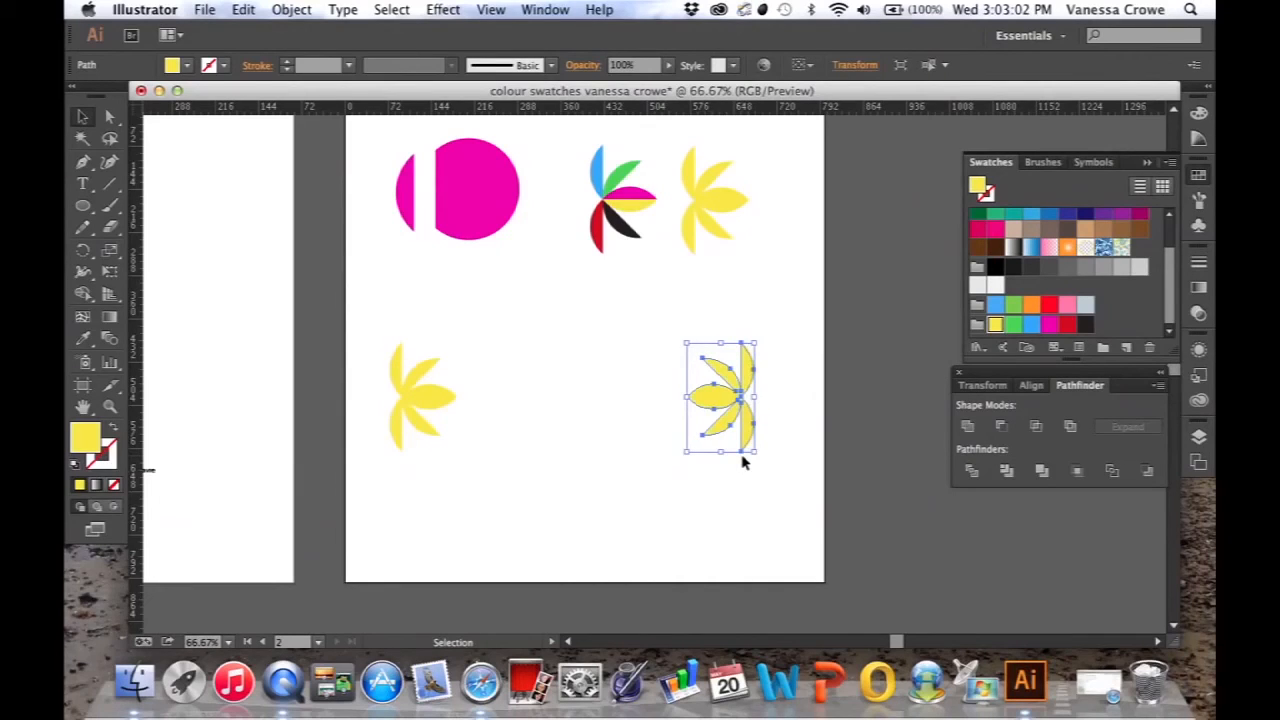
click(1064, 324)
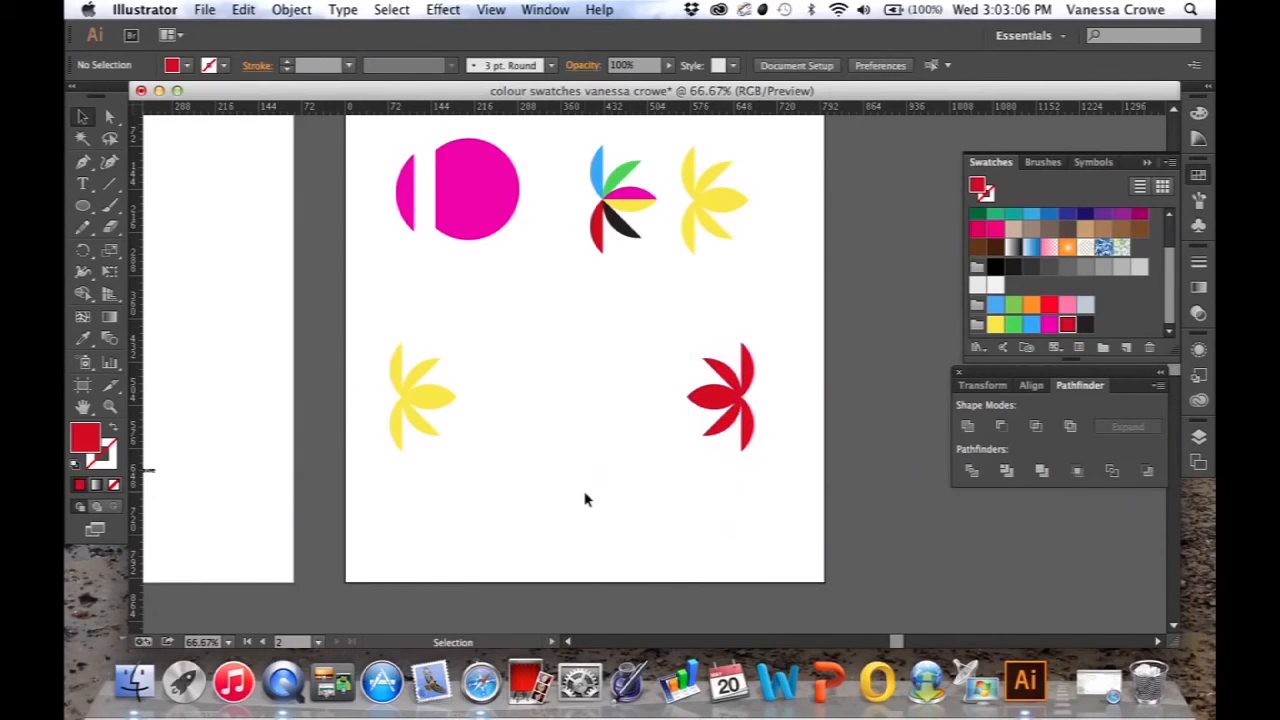
mouse_move(530, 468)
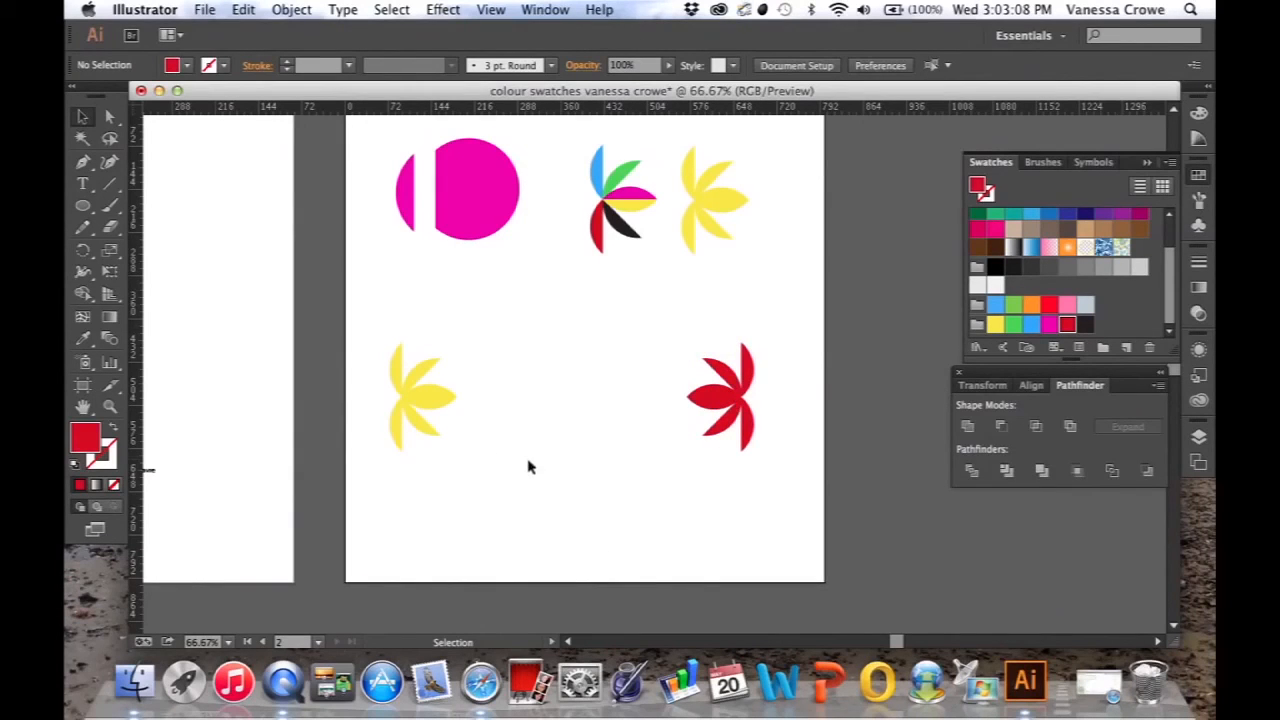
mouse_move(472, 440)
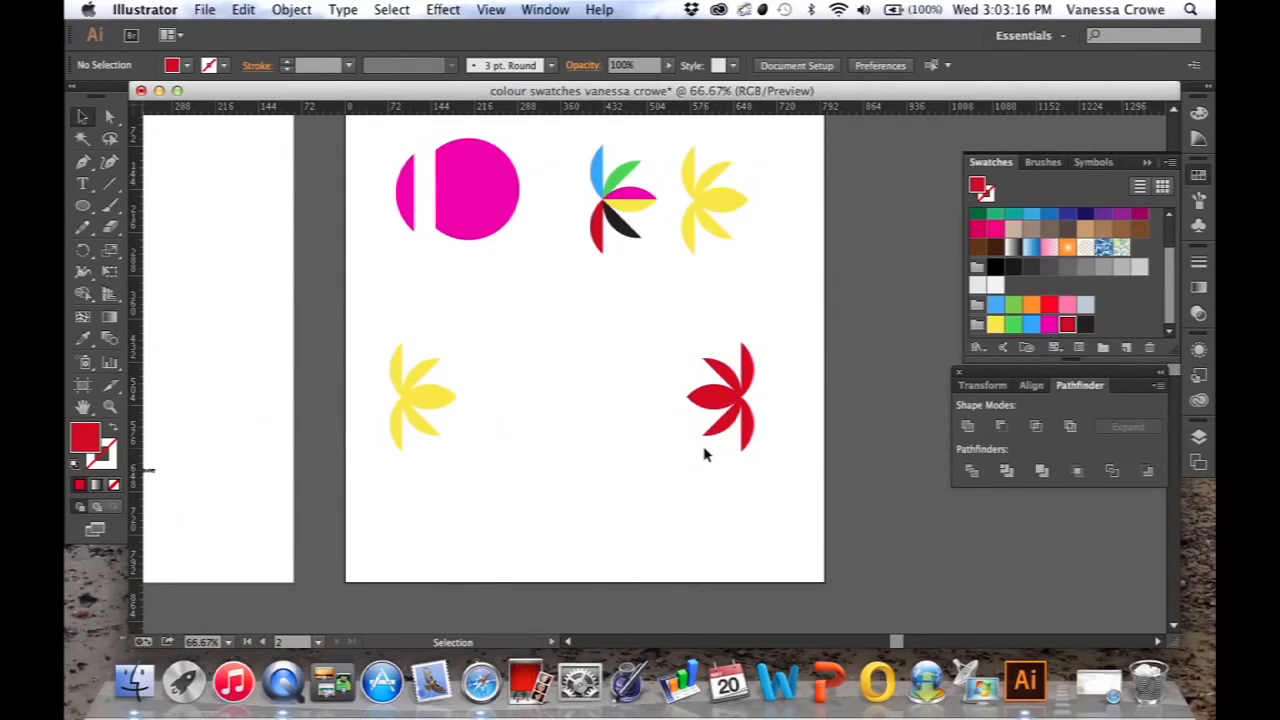
mouse_move(584, 422)
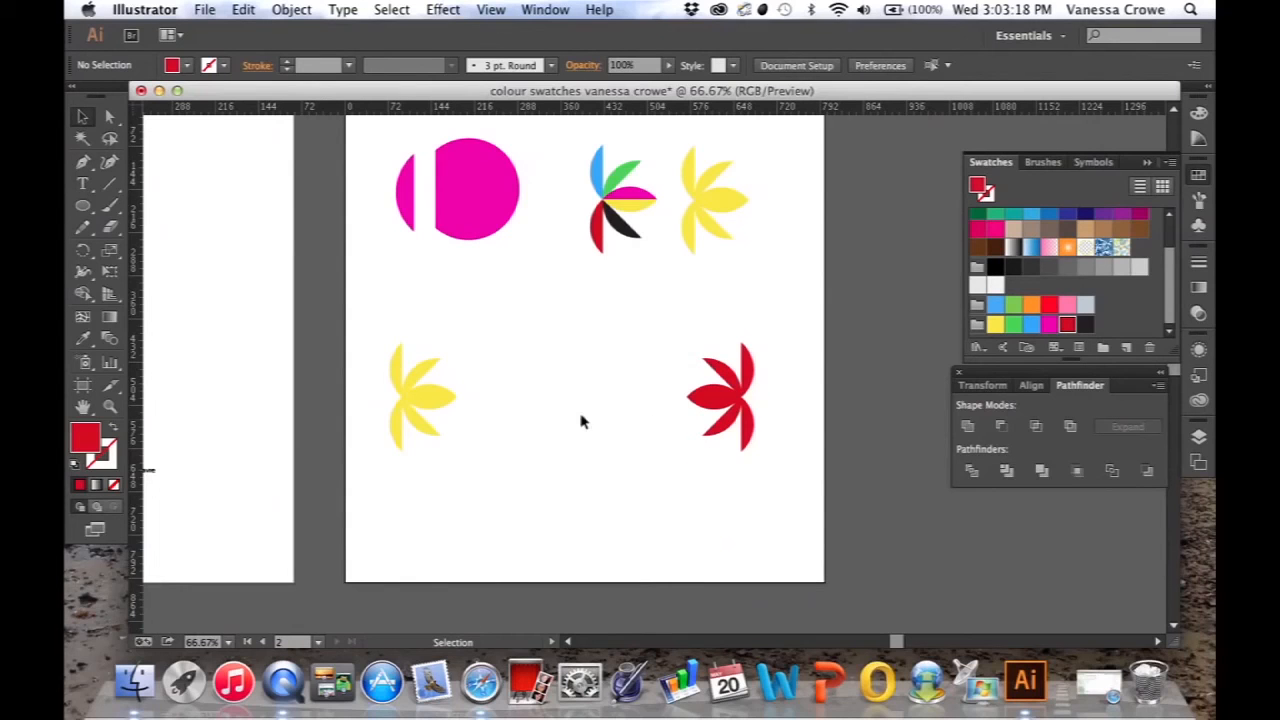
mouse_move(510, 468)
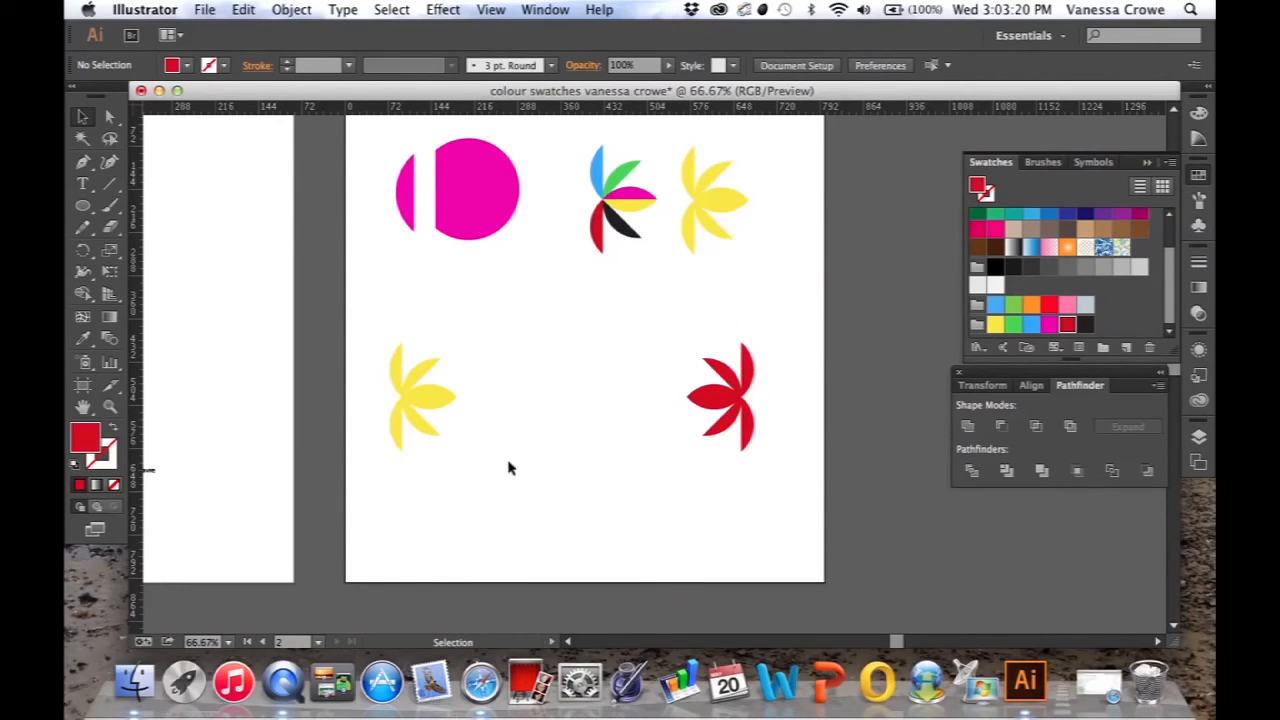
mouse_move(436, 468)
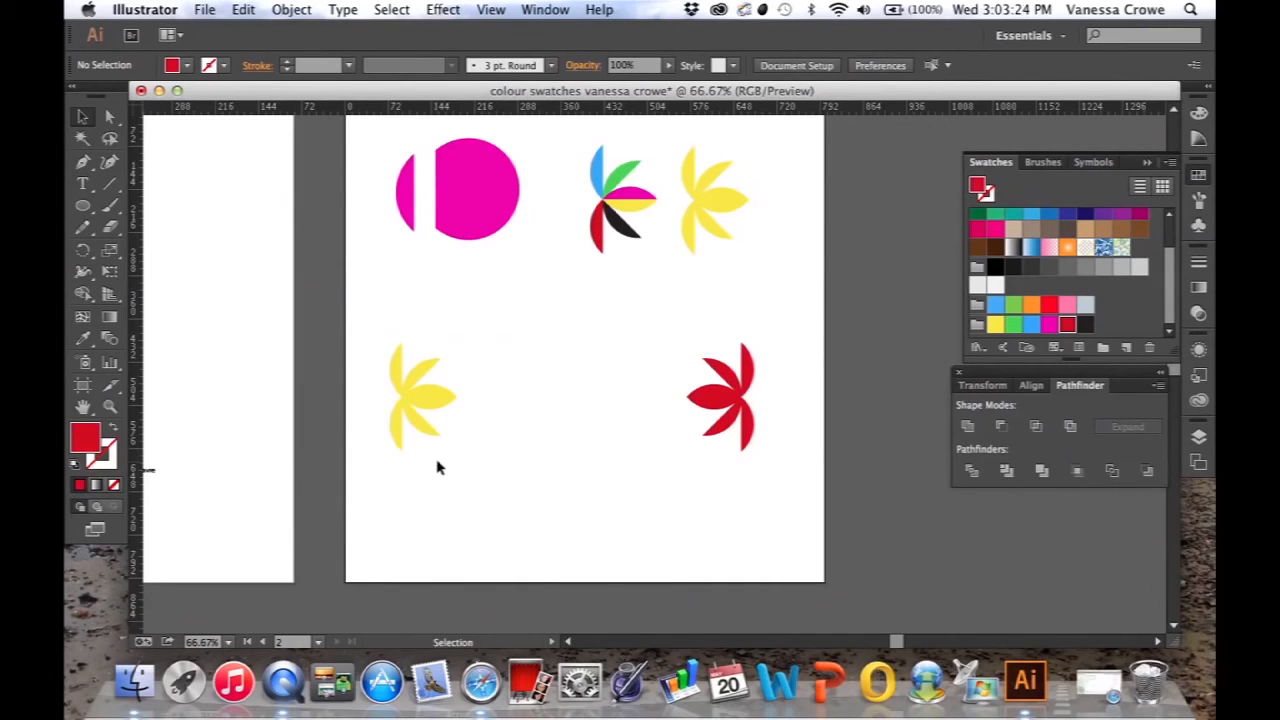
mouse_move(476, 482)
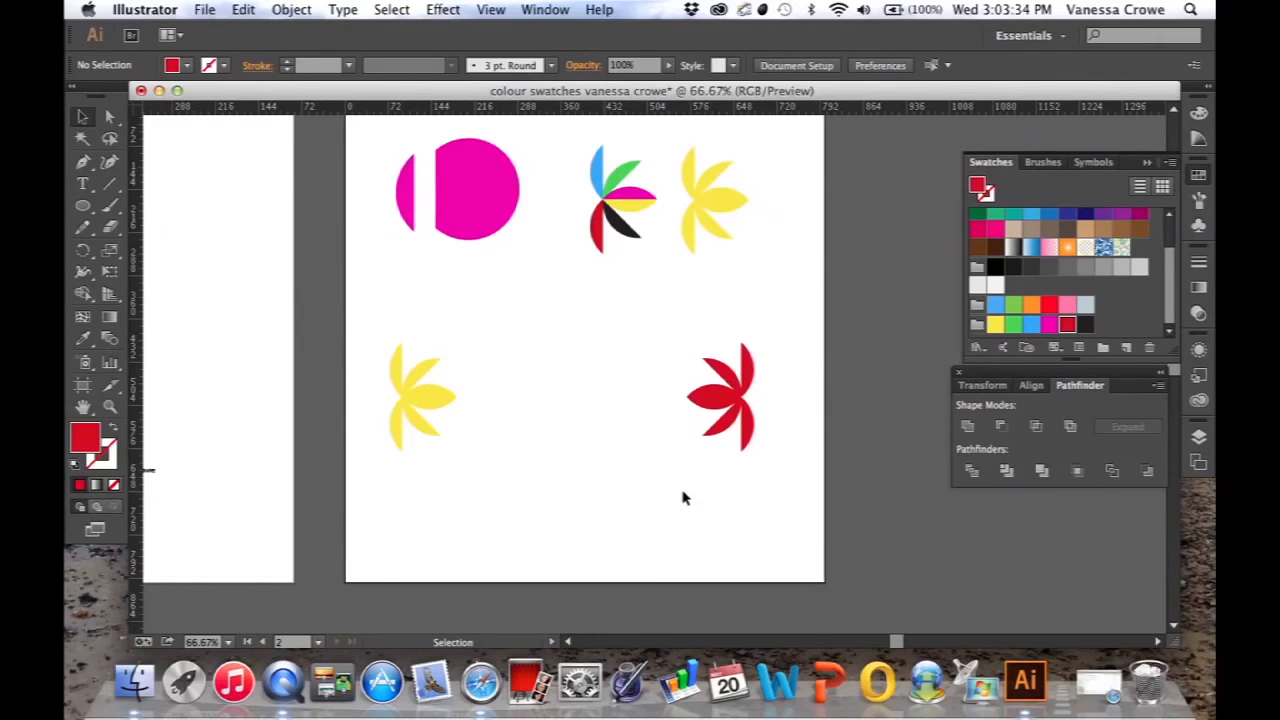
mouse_move(362, 324)
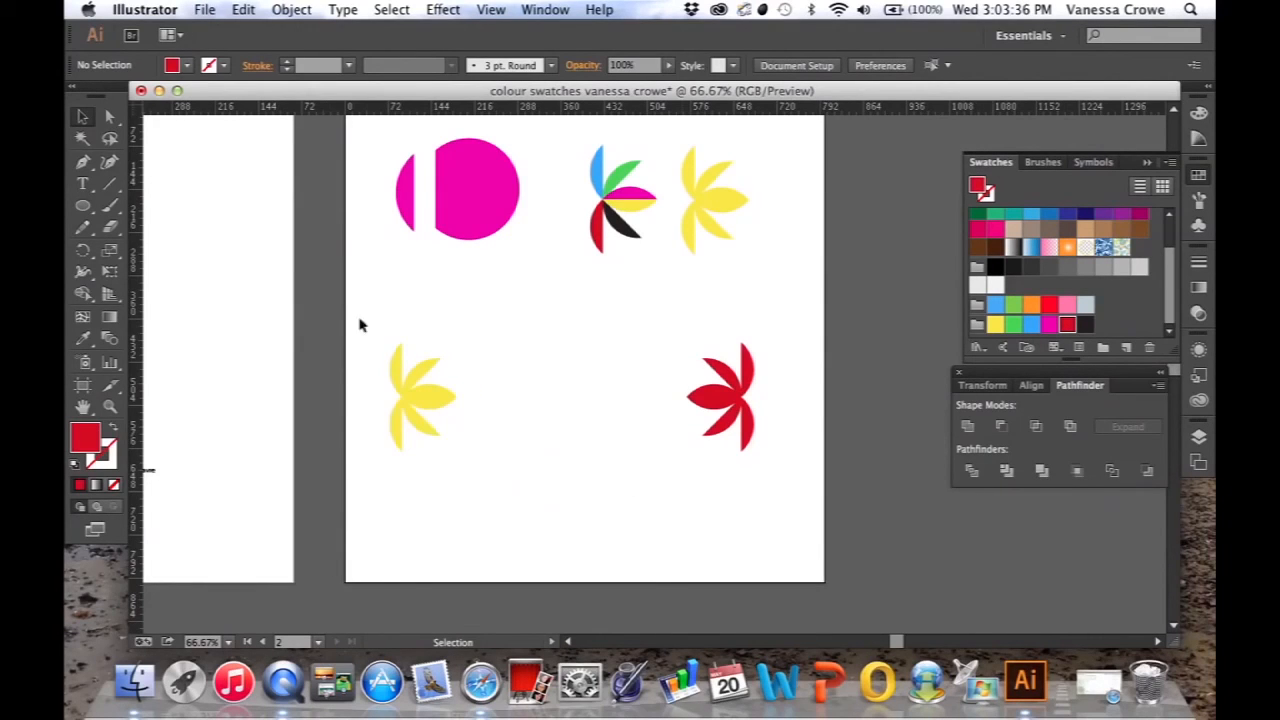
drag(362, 324, 650, 480)
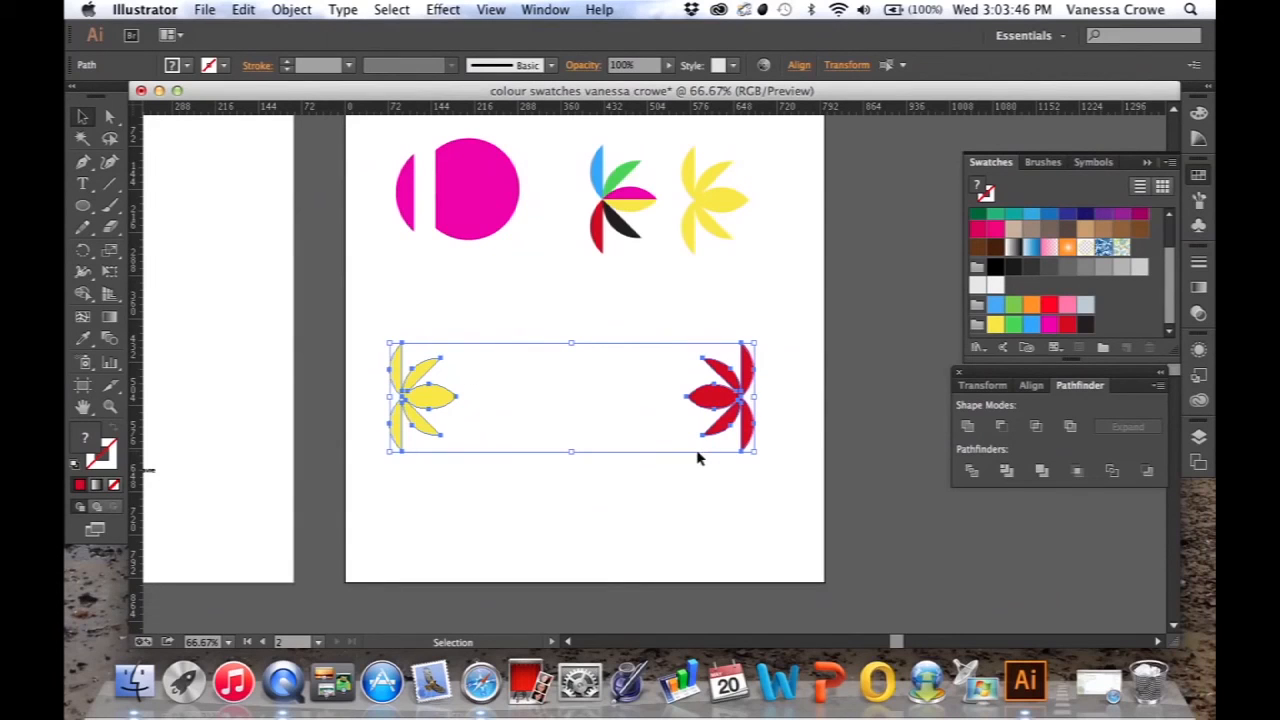
mouse_move(518, 480)
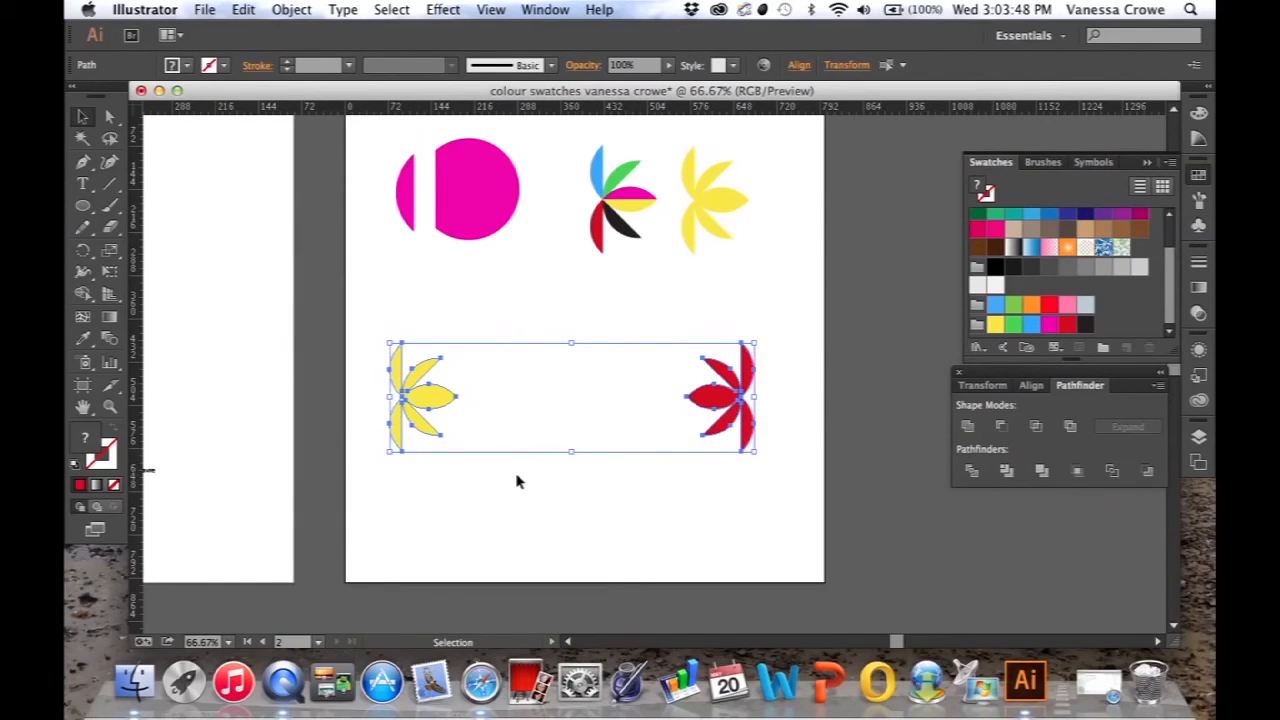
mouse_move(510, 336)
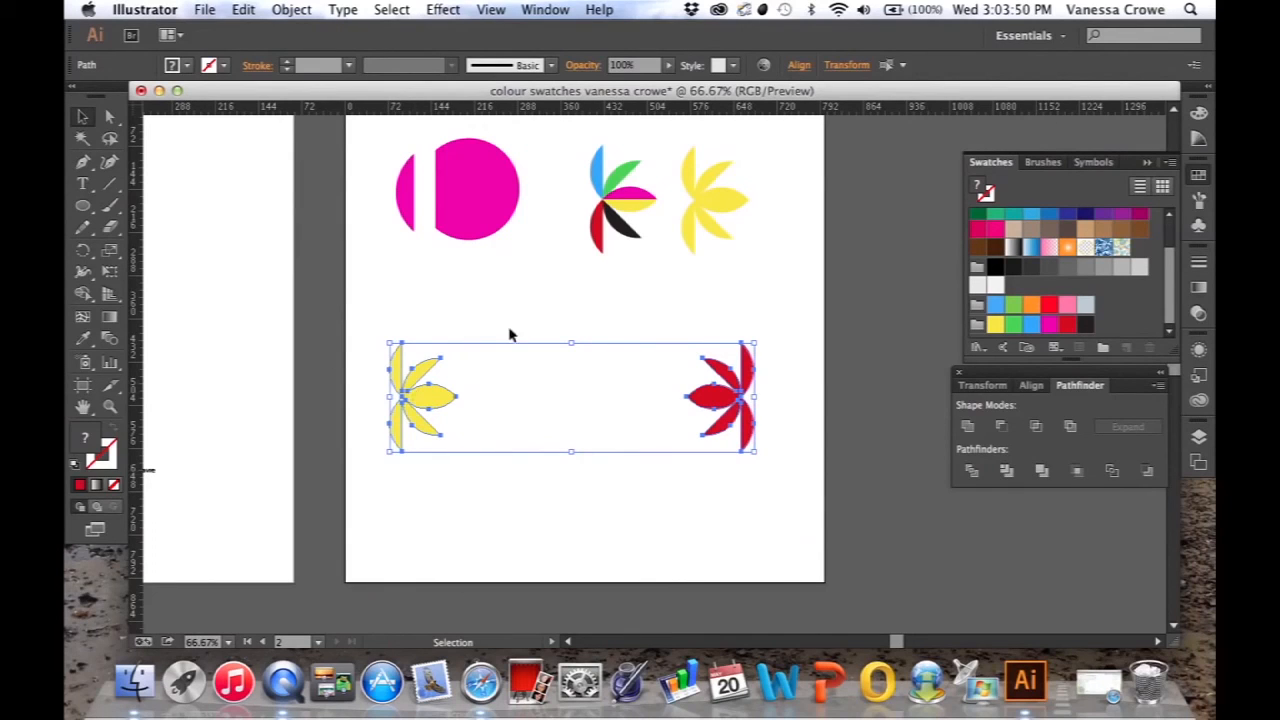
Set Blend Options spacing to Specified Steps with the chosen step count and confirm
click(292, 8)
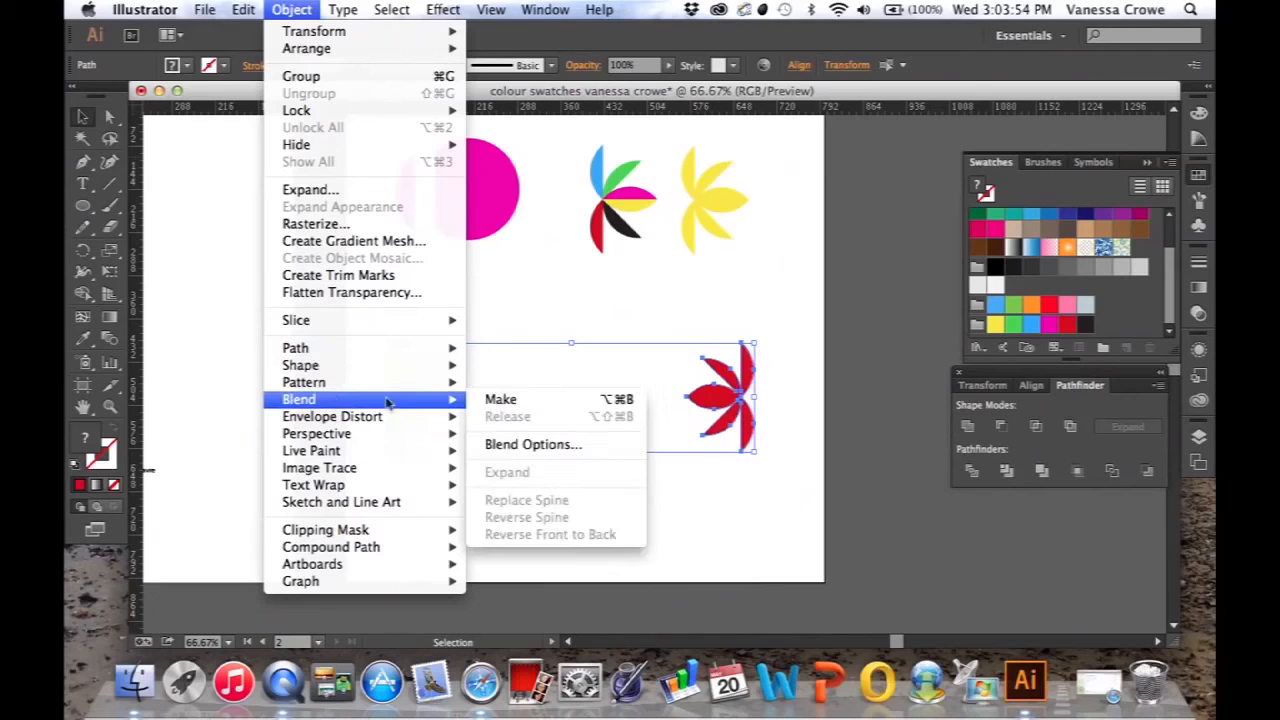
click(532, 444)
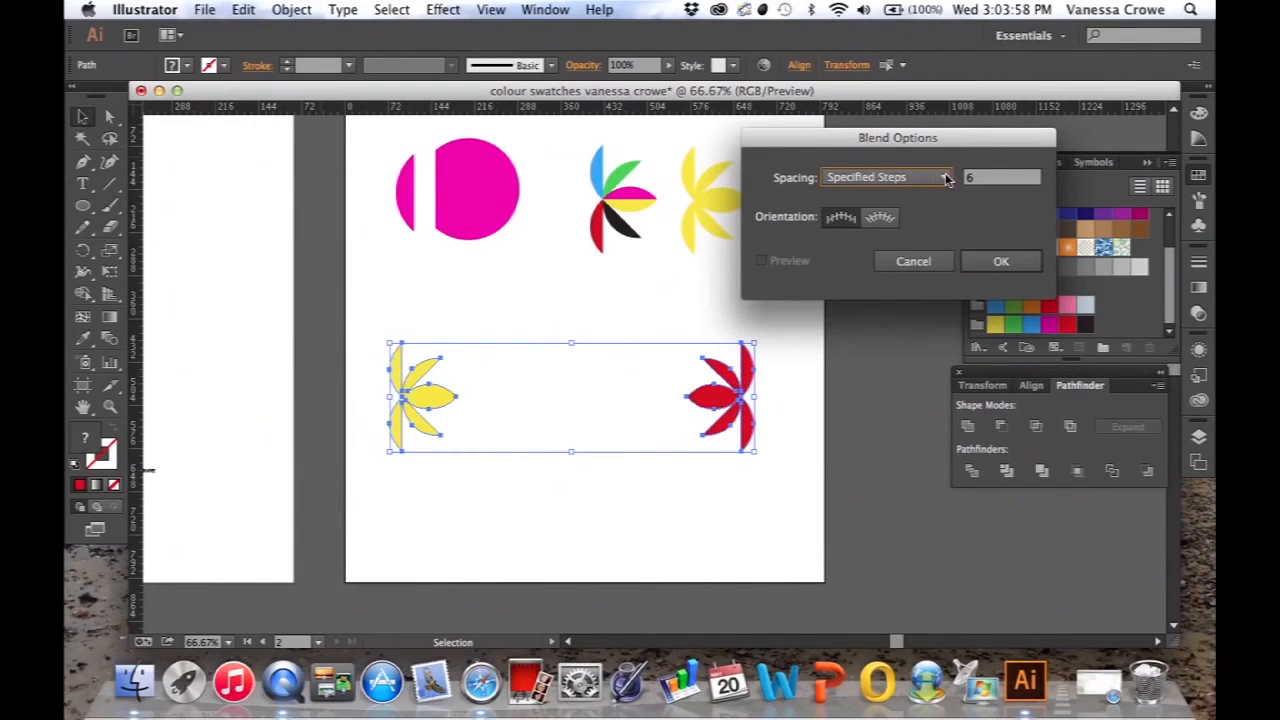
click(884, 176)
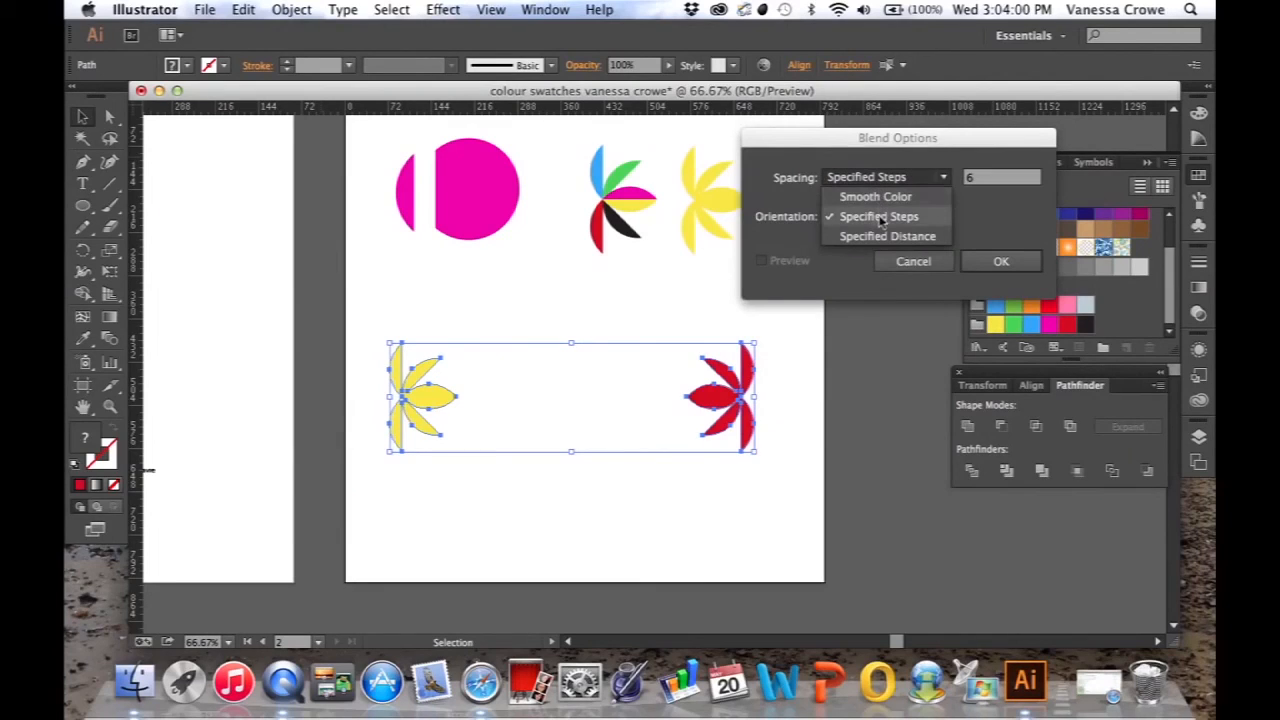
click(878, 216)
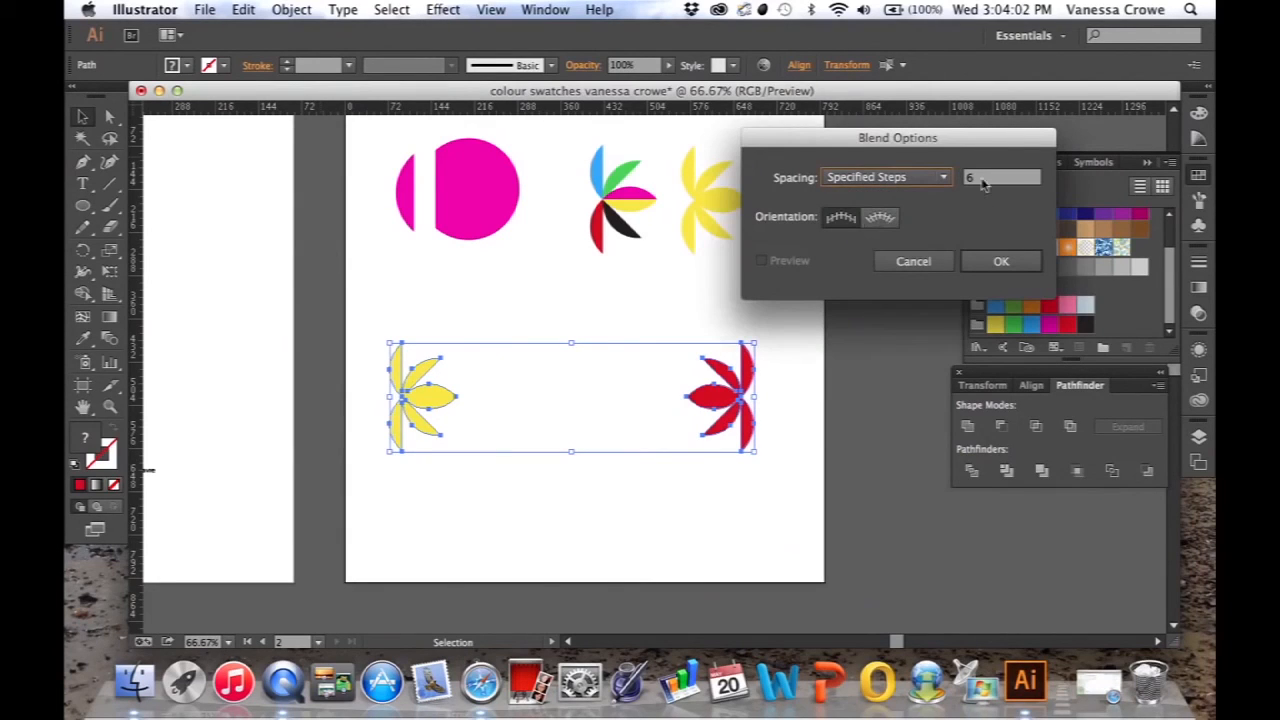
click(1000, 176)
text(5)
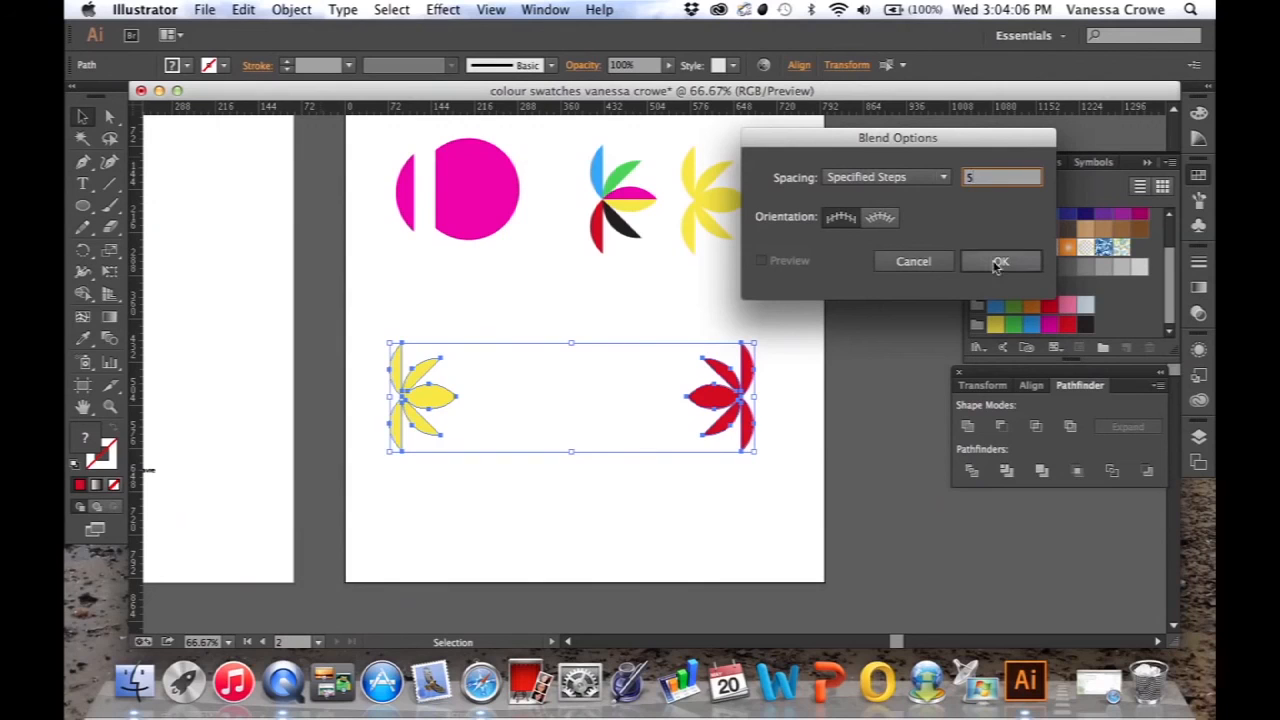
click(1000, 260)
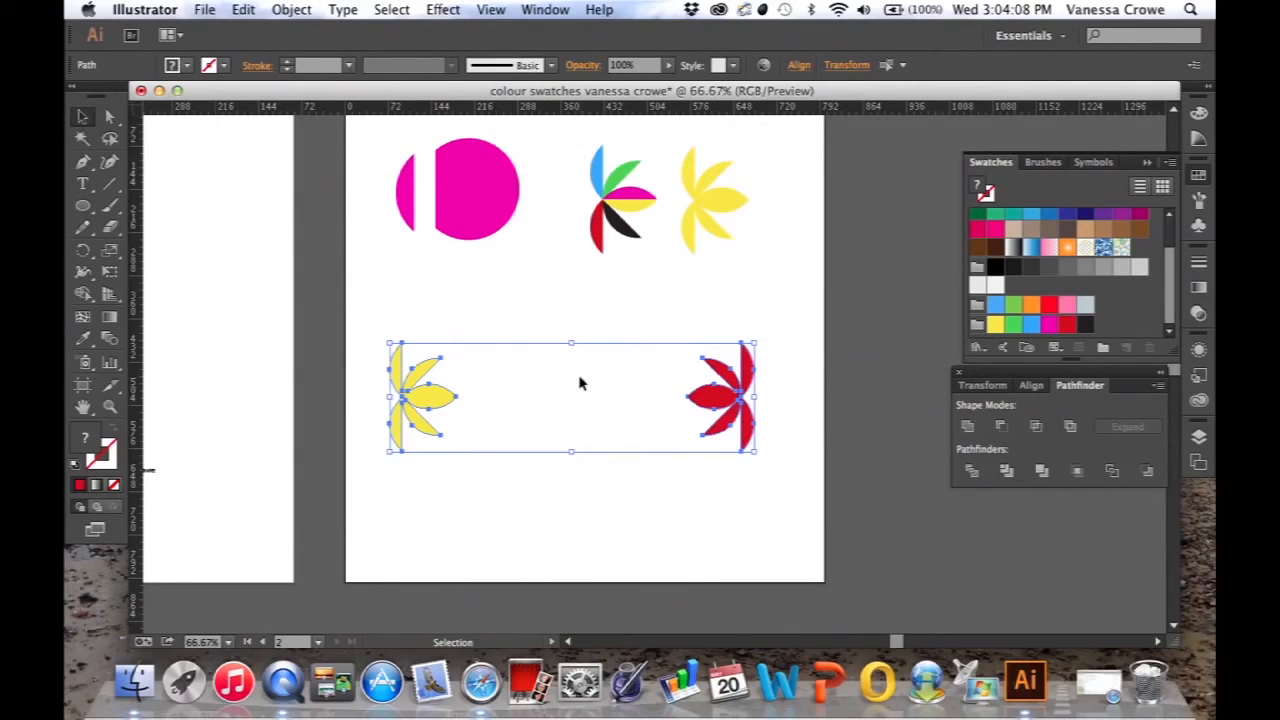
Make a blend between the yellow and red flowers, producing a yellow-to-red row
click(292, 8)
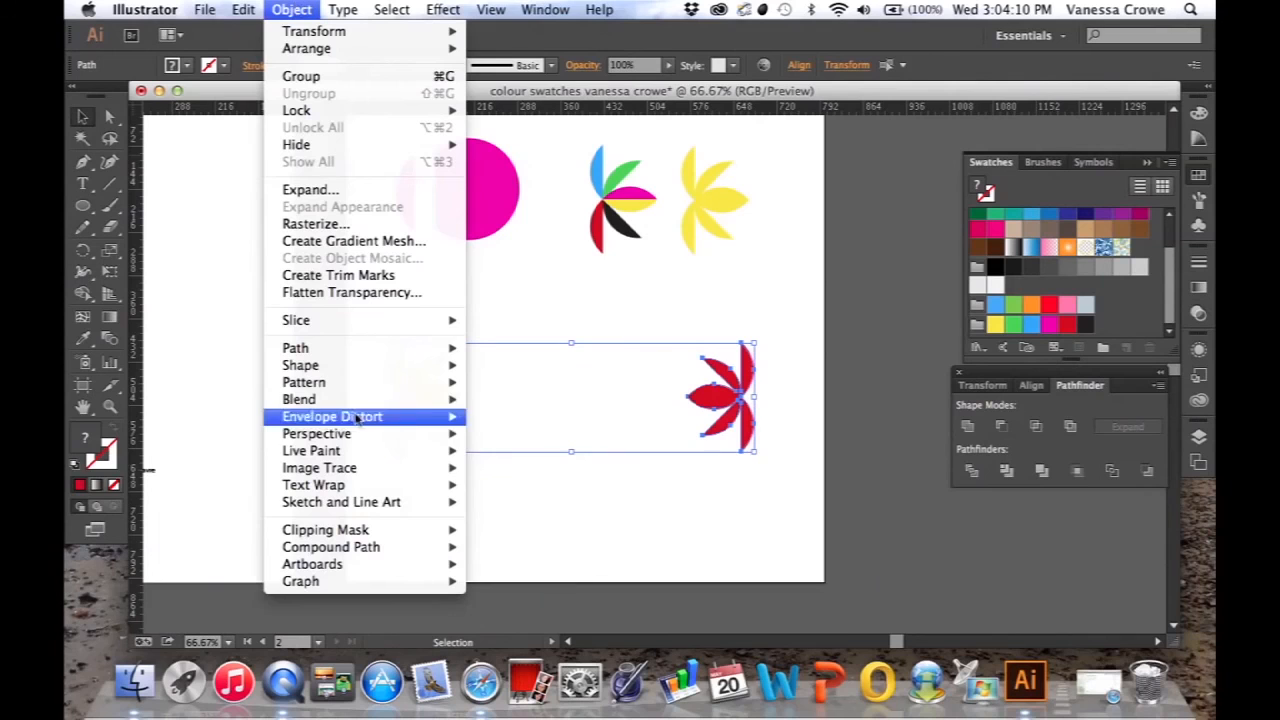
mouse_move(300, 400)
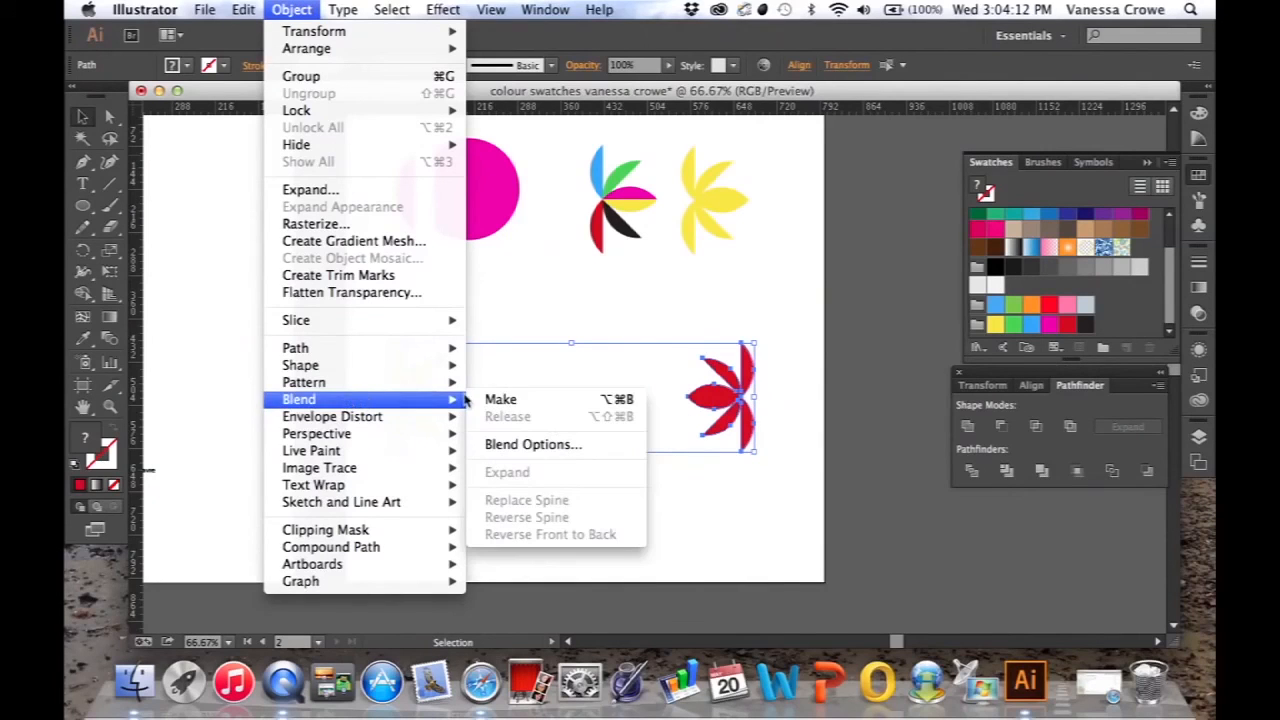
mouse_move(500, 400)
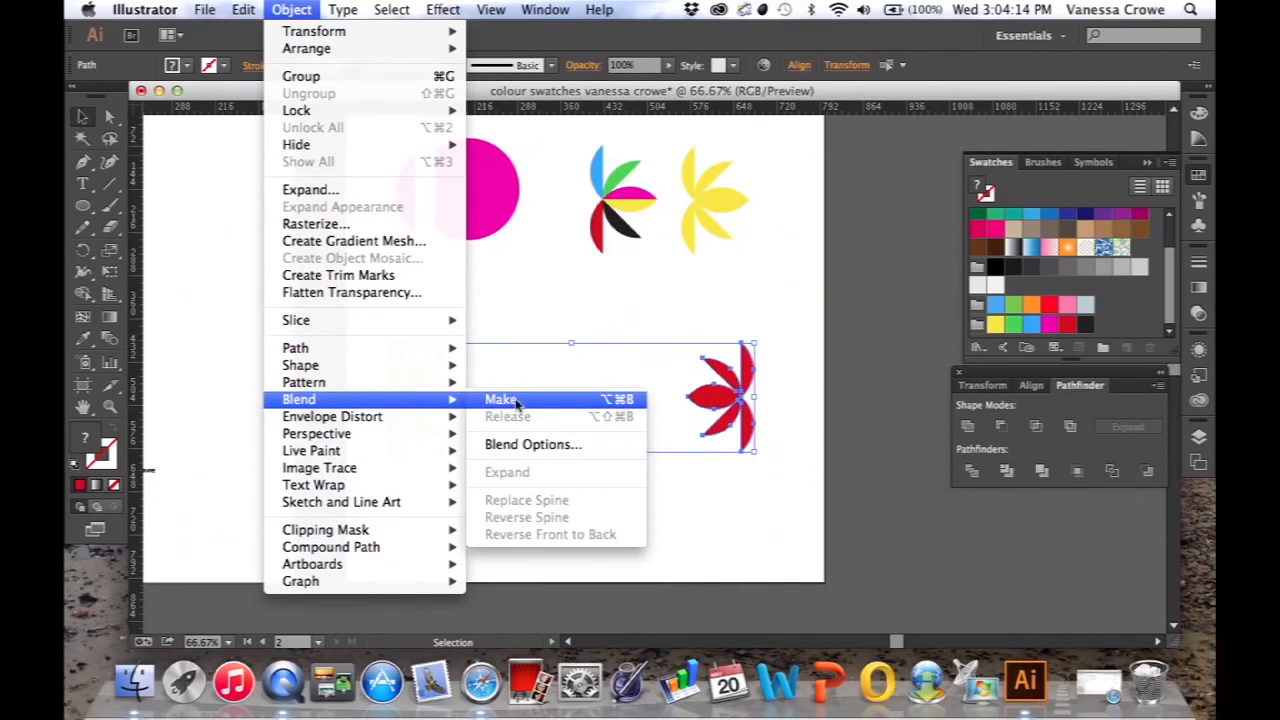
click(500, 400)
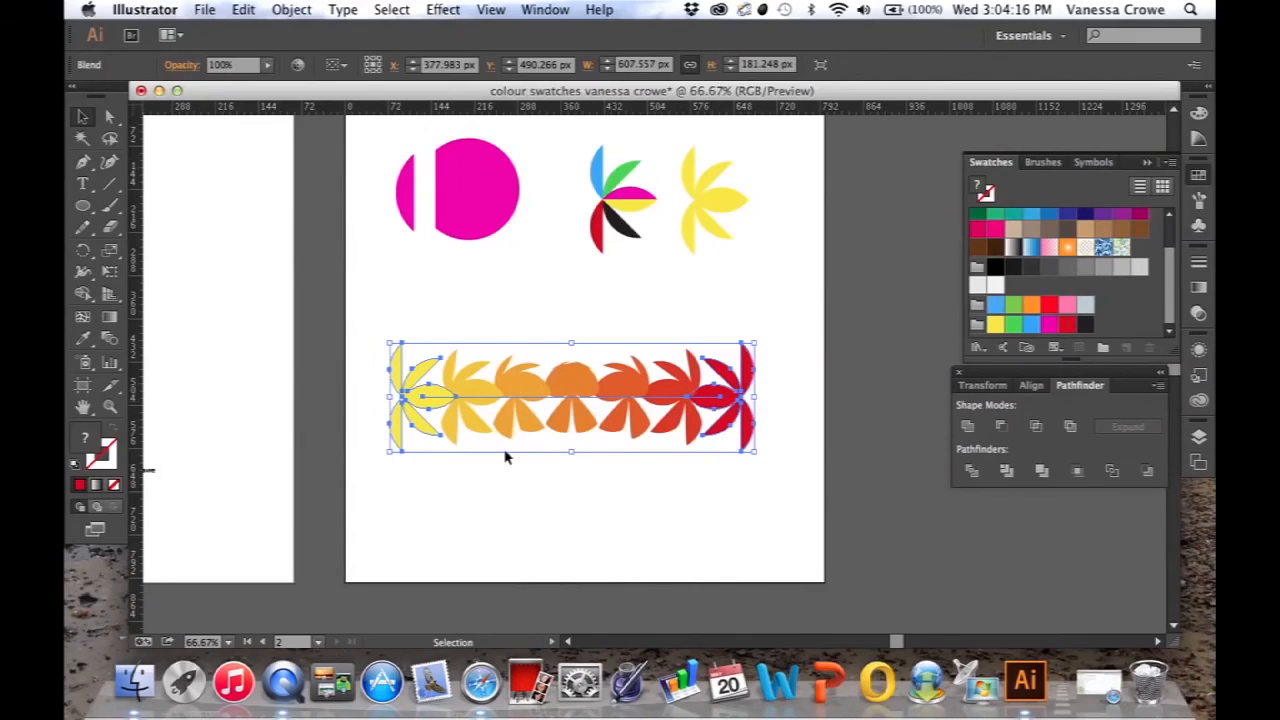
mouse_move(530, 390)
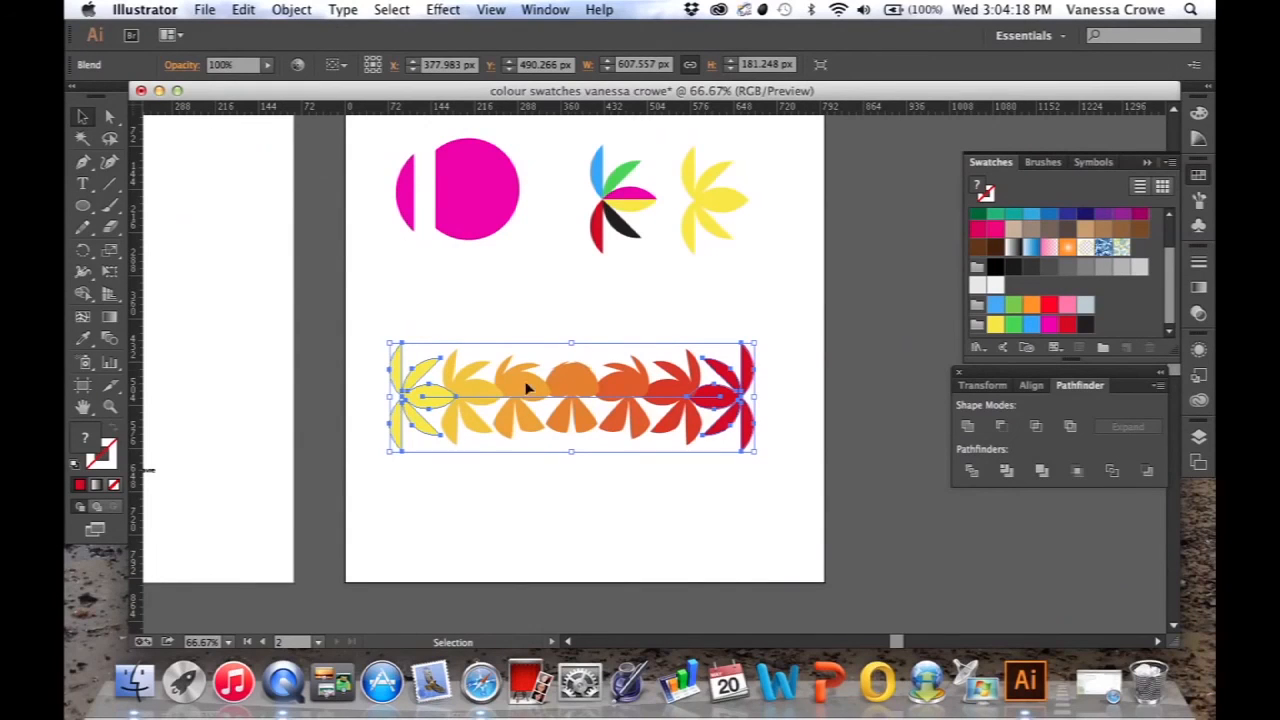
mouse_move(450, 390)
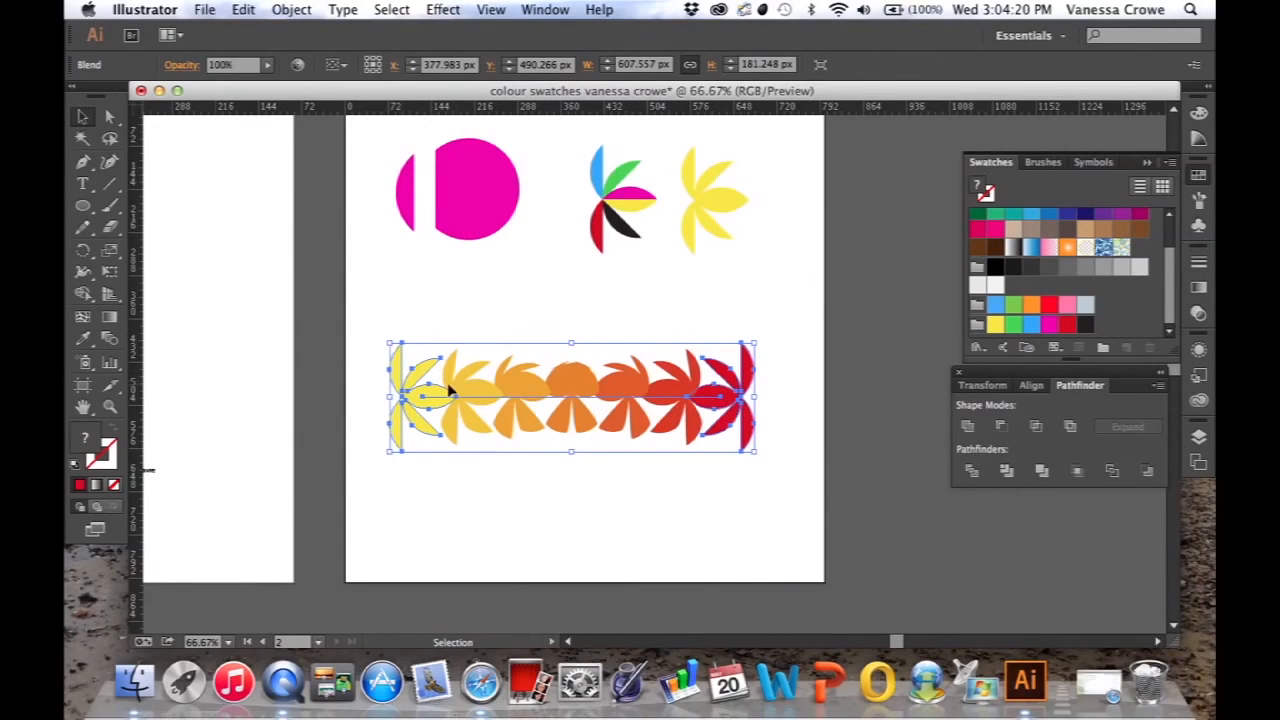
mouse_move(568, 388)
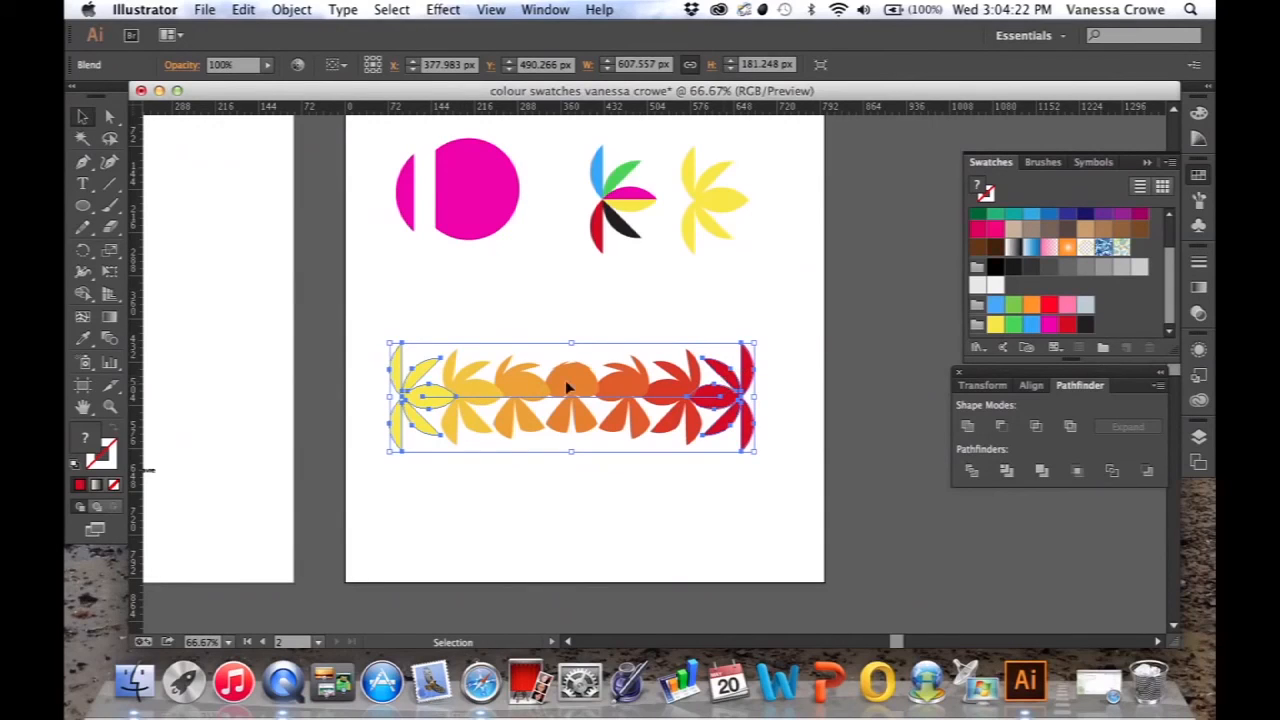
mouse_move(752, 404)
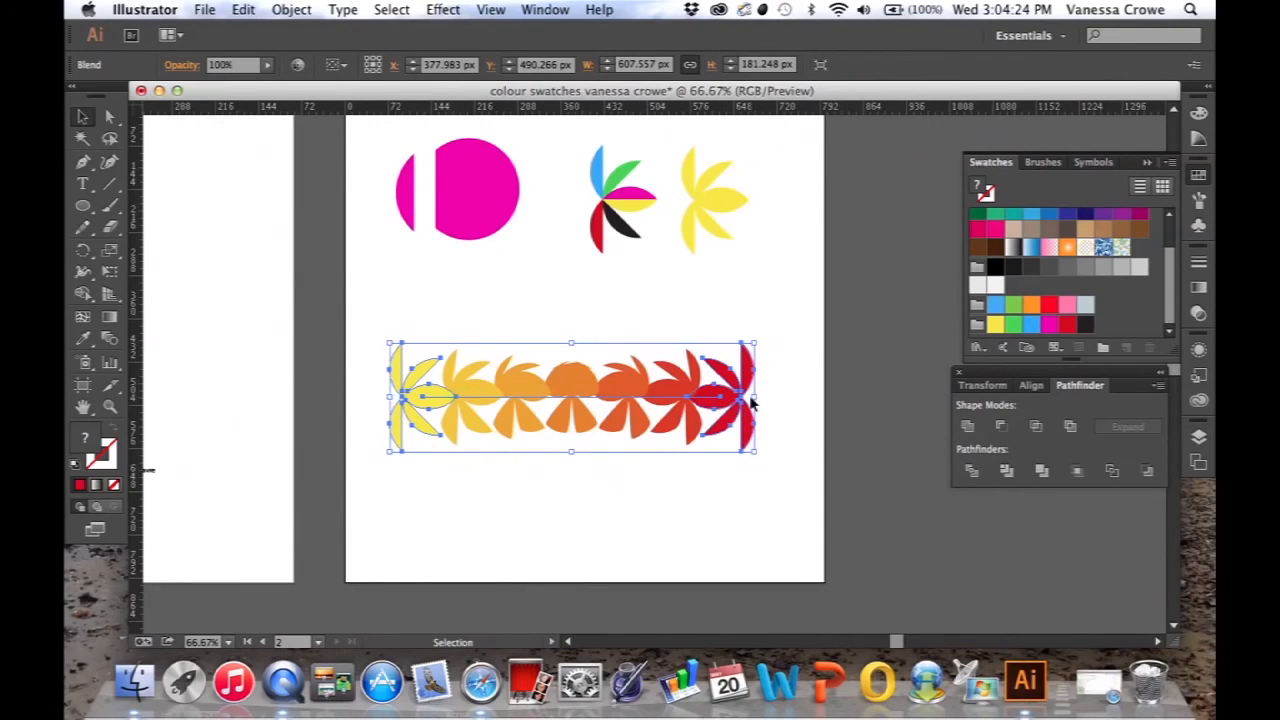
mouse_move(532, 388)
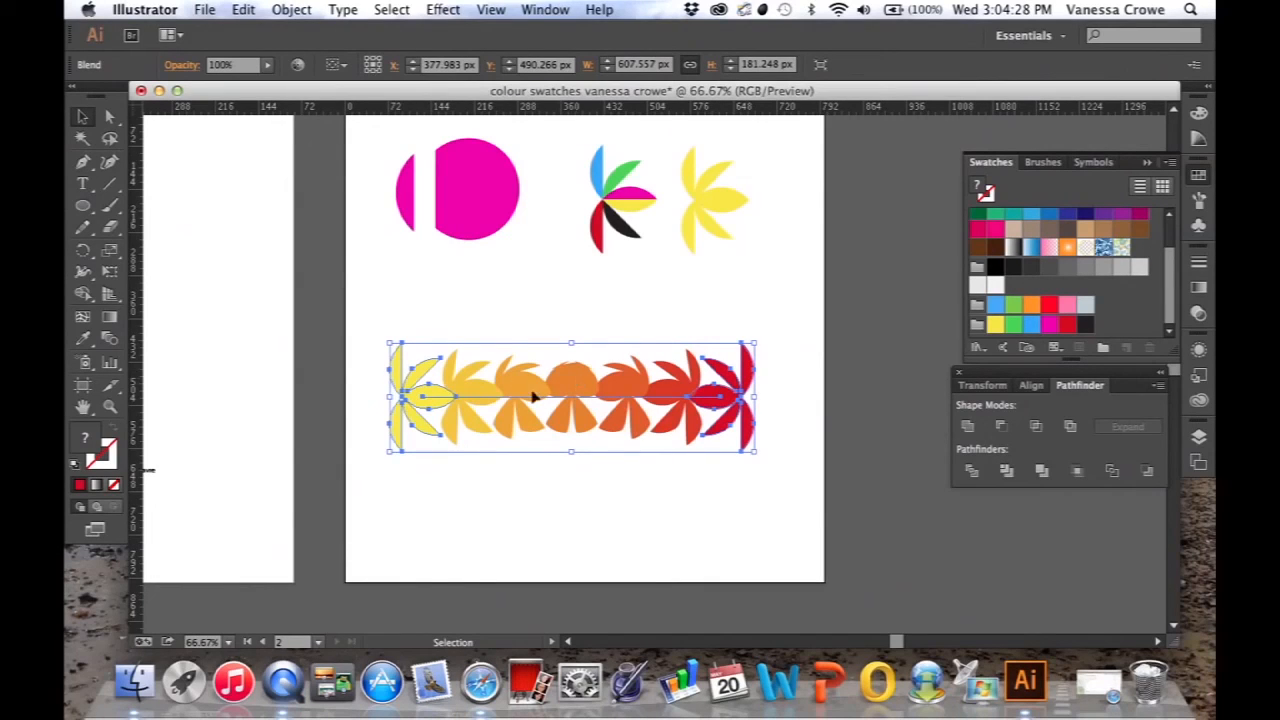
mouse_move(652, 384)
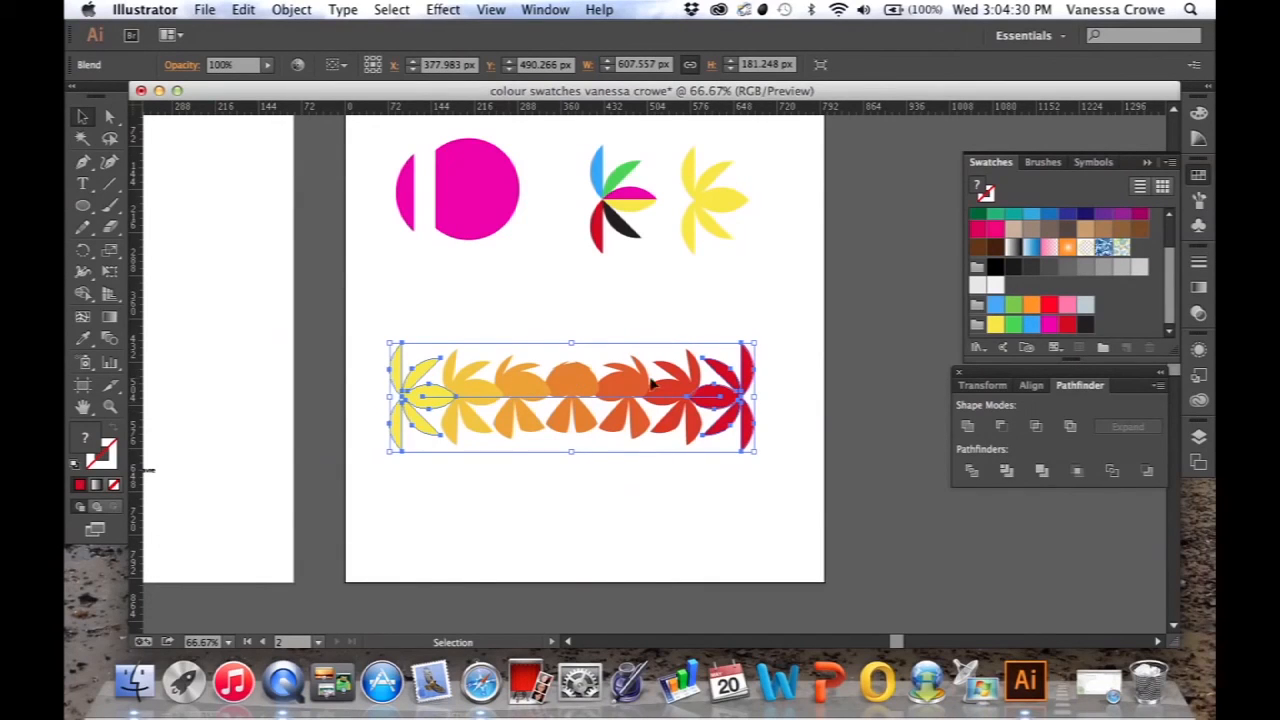
mouse_move(604, 400)
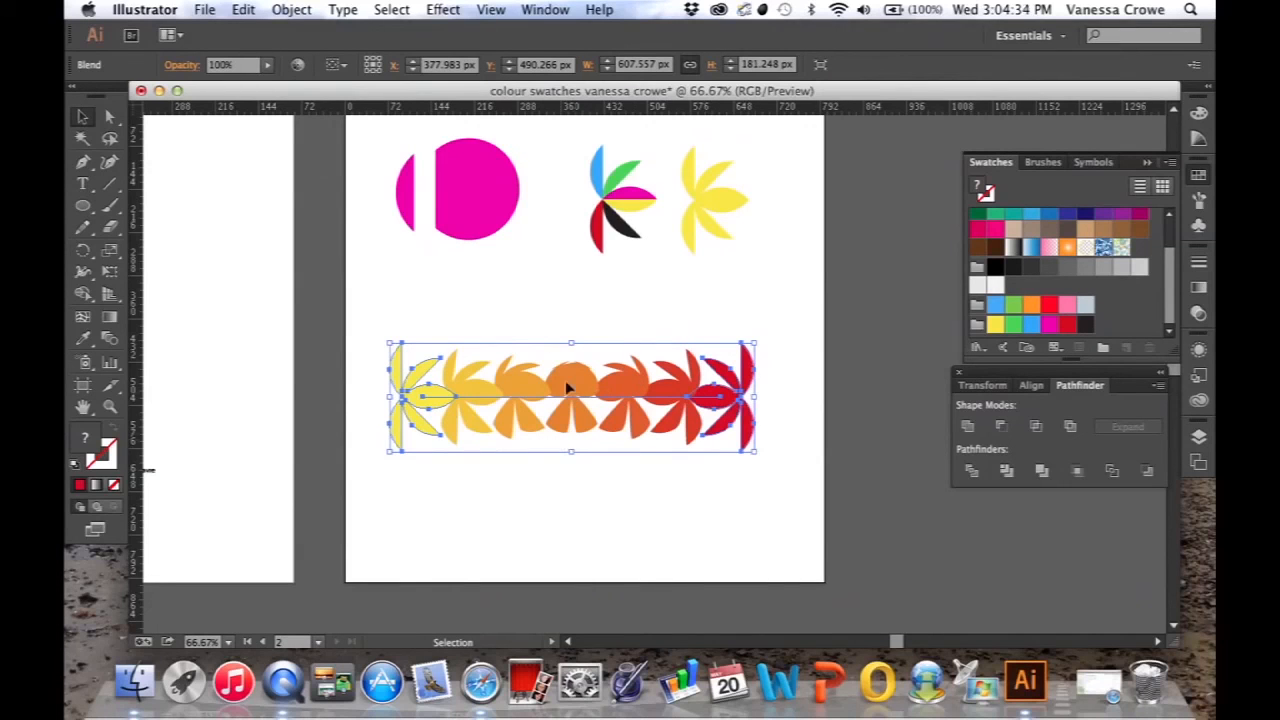
Expand the yellow-to-red blend into separate editable flower shapes
click(292, 8)
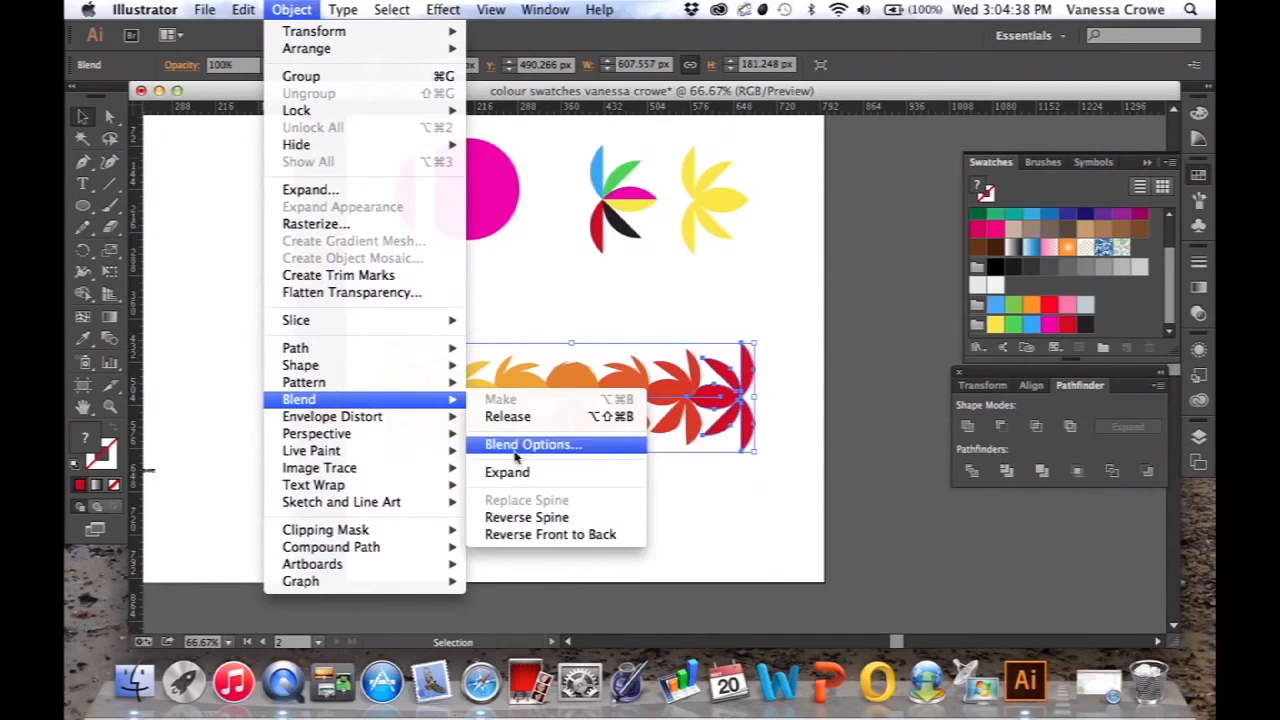
mouse_move(508, 472)
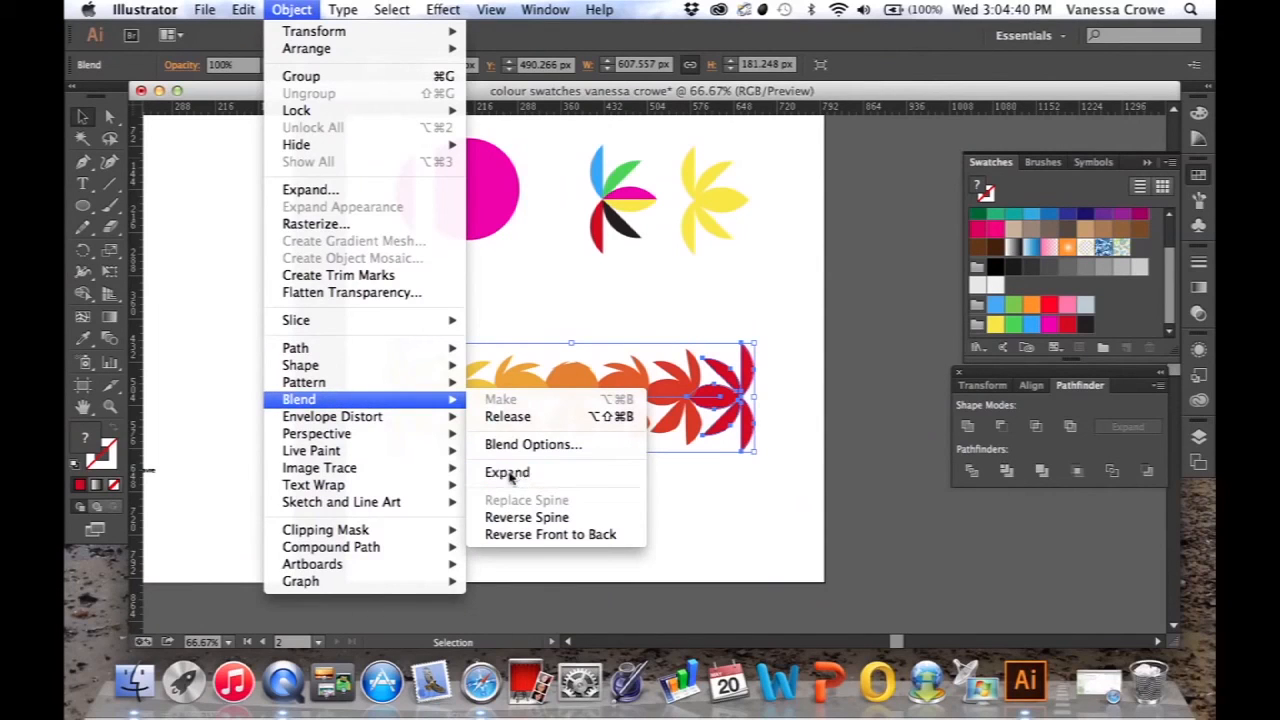
click(508, 472)
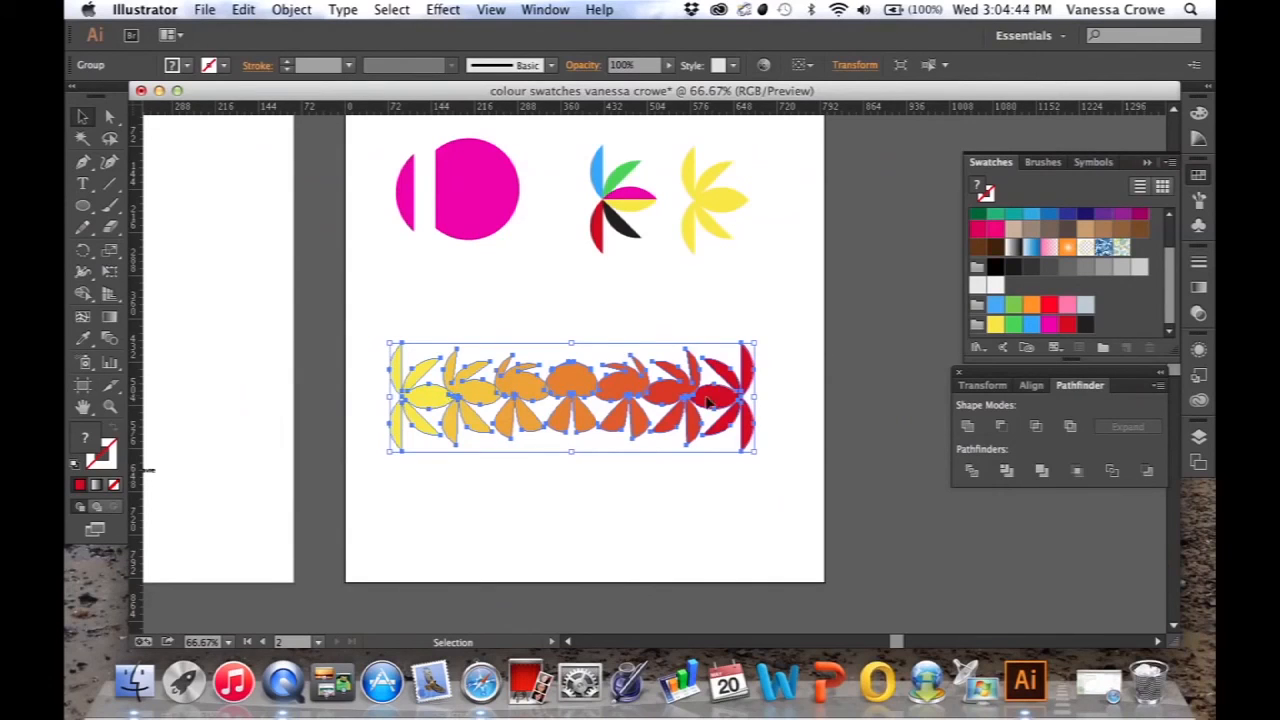
mouse_move(650, 476)
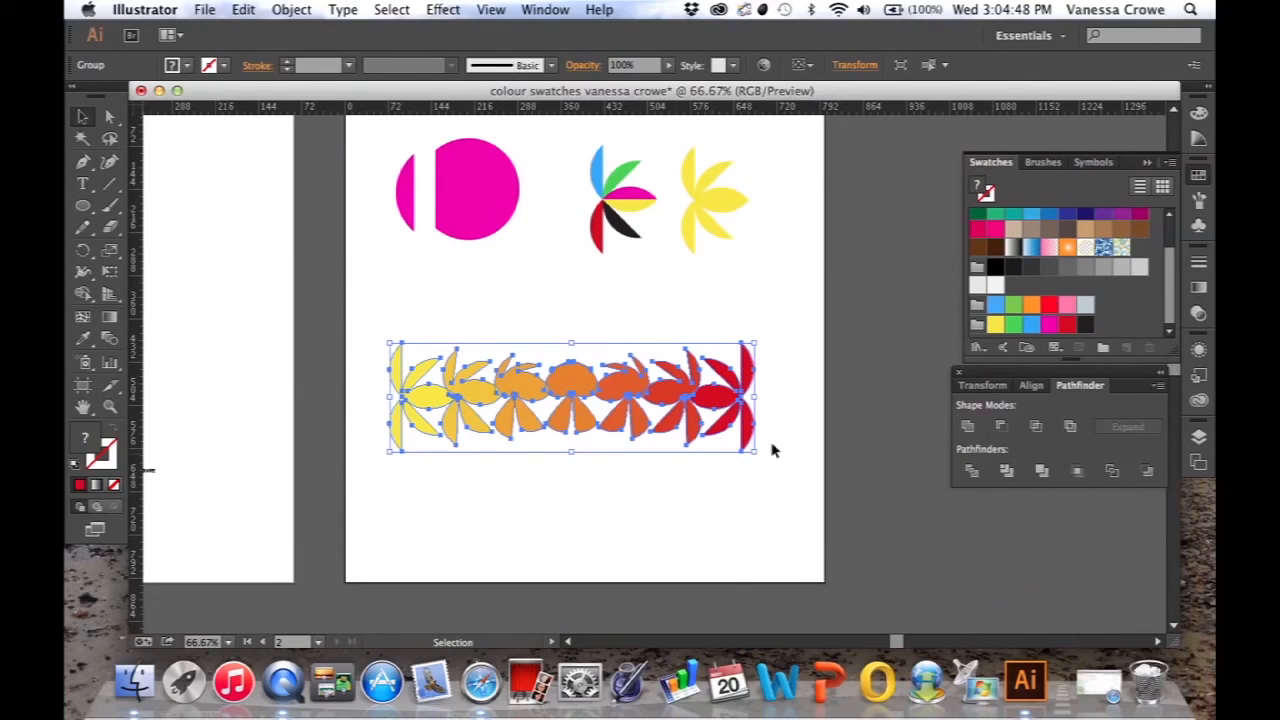
mouse_move(518, 384)
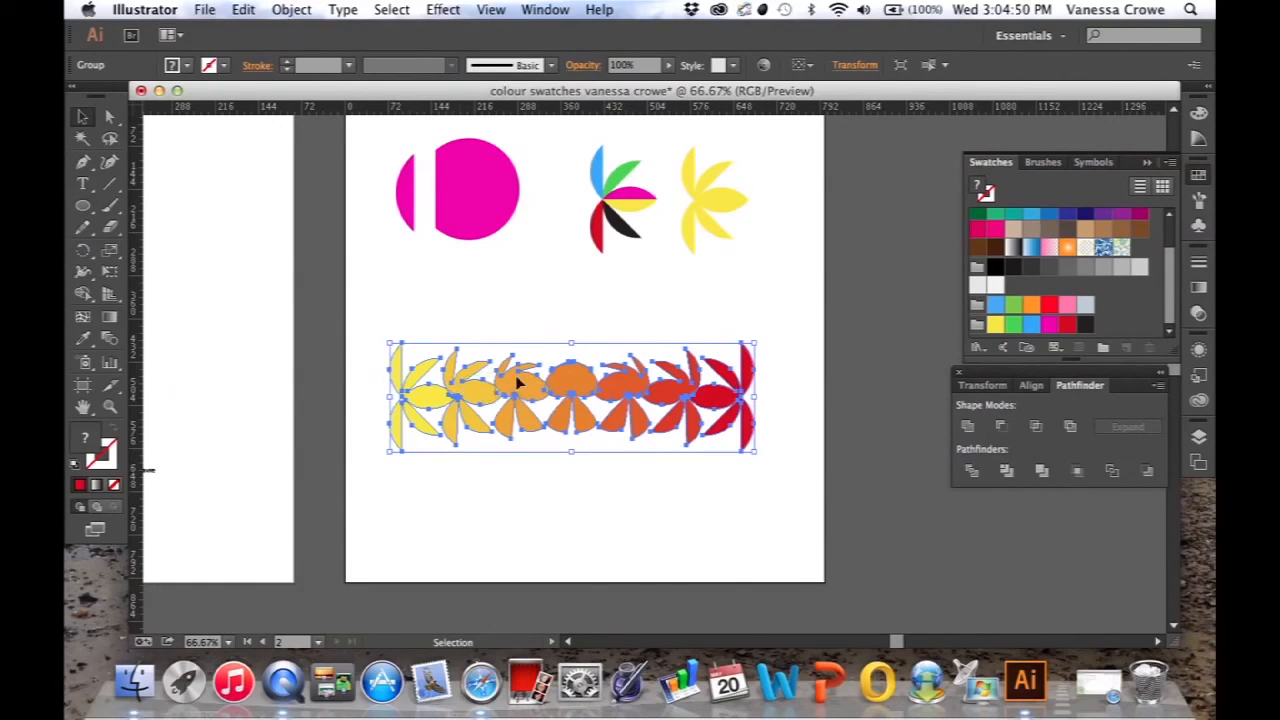
mouse_move(580, 396)
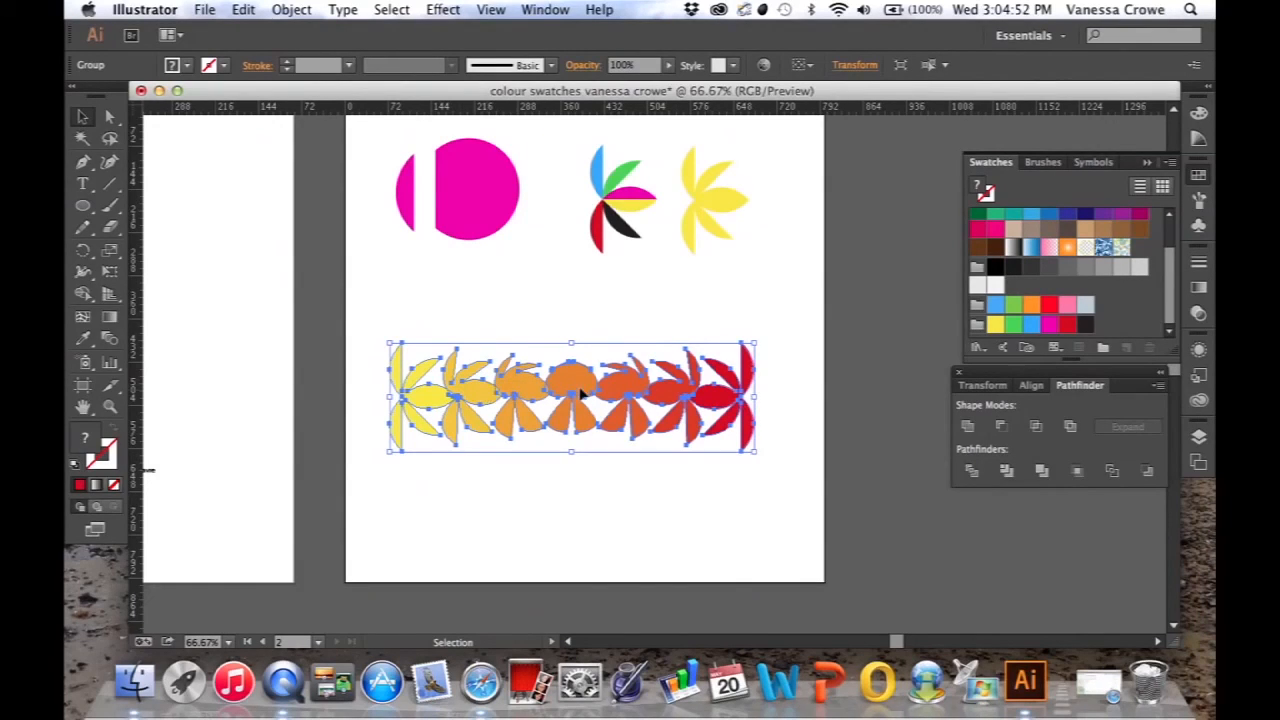
mouse_move(632, 452)
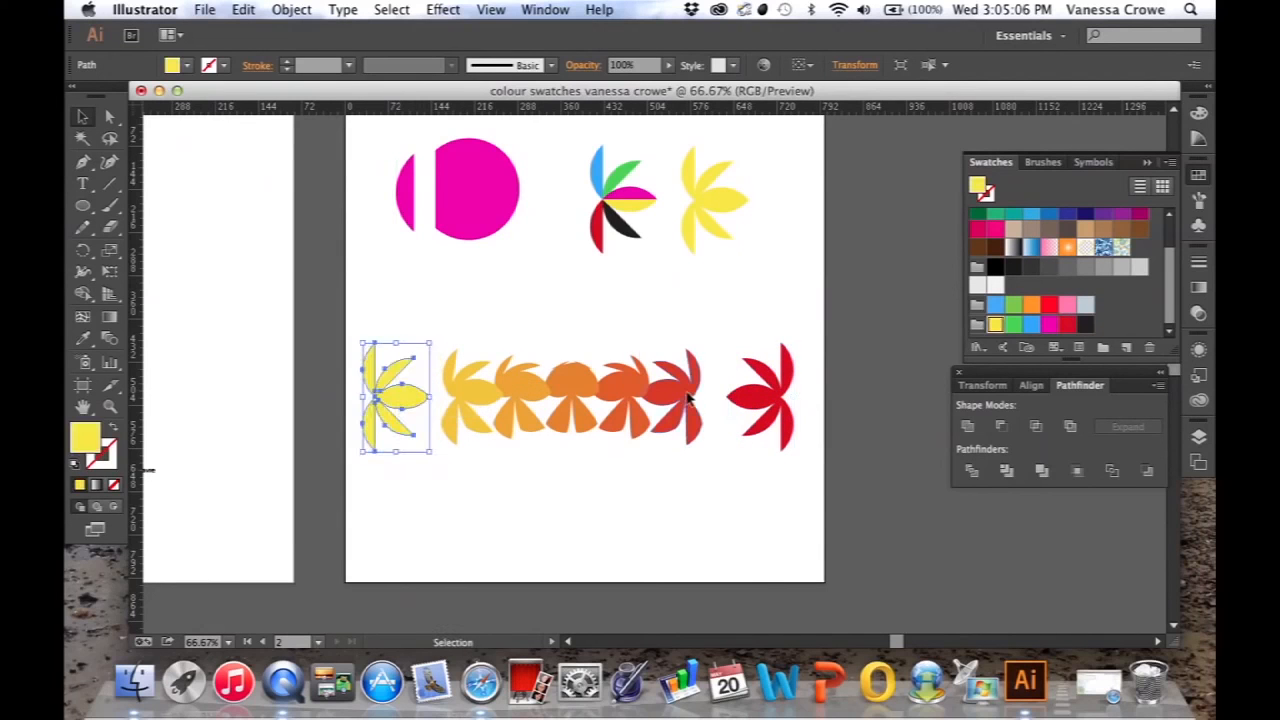
Drag the yellow and orange flowers apart to space the row out evenly
drag(396, 398, 670, 398)
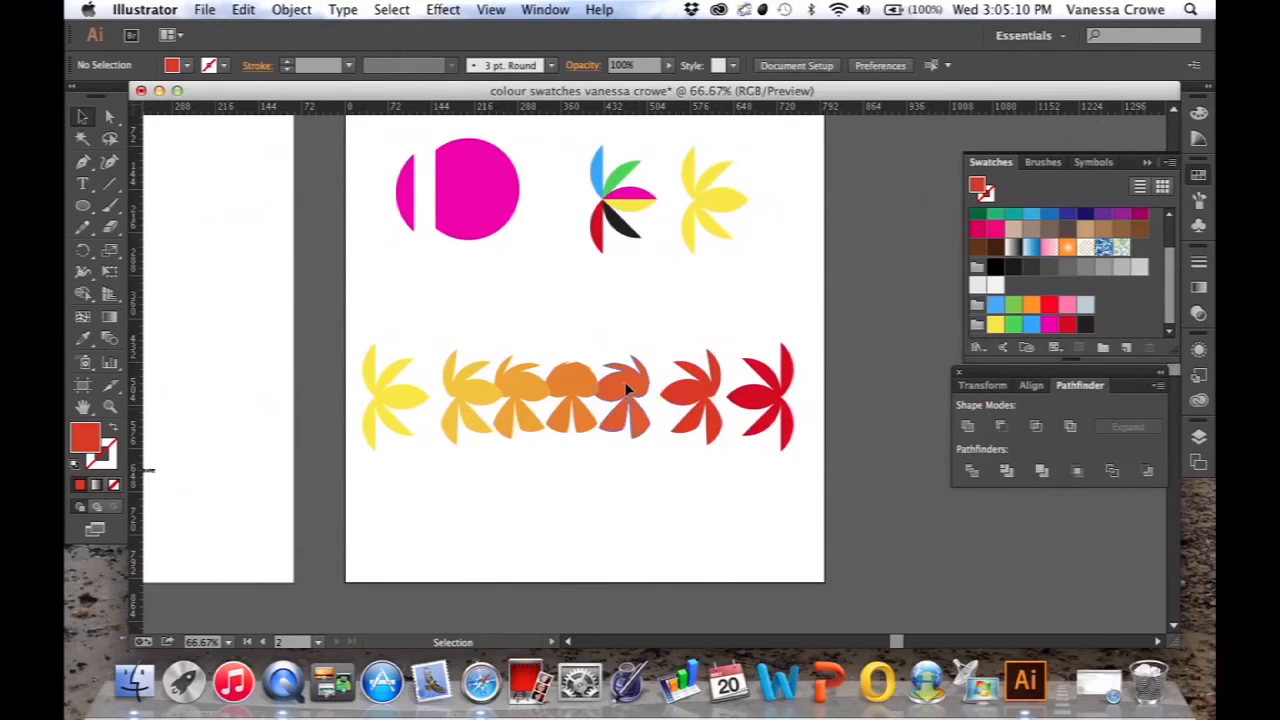
click(630, 396)
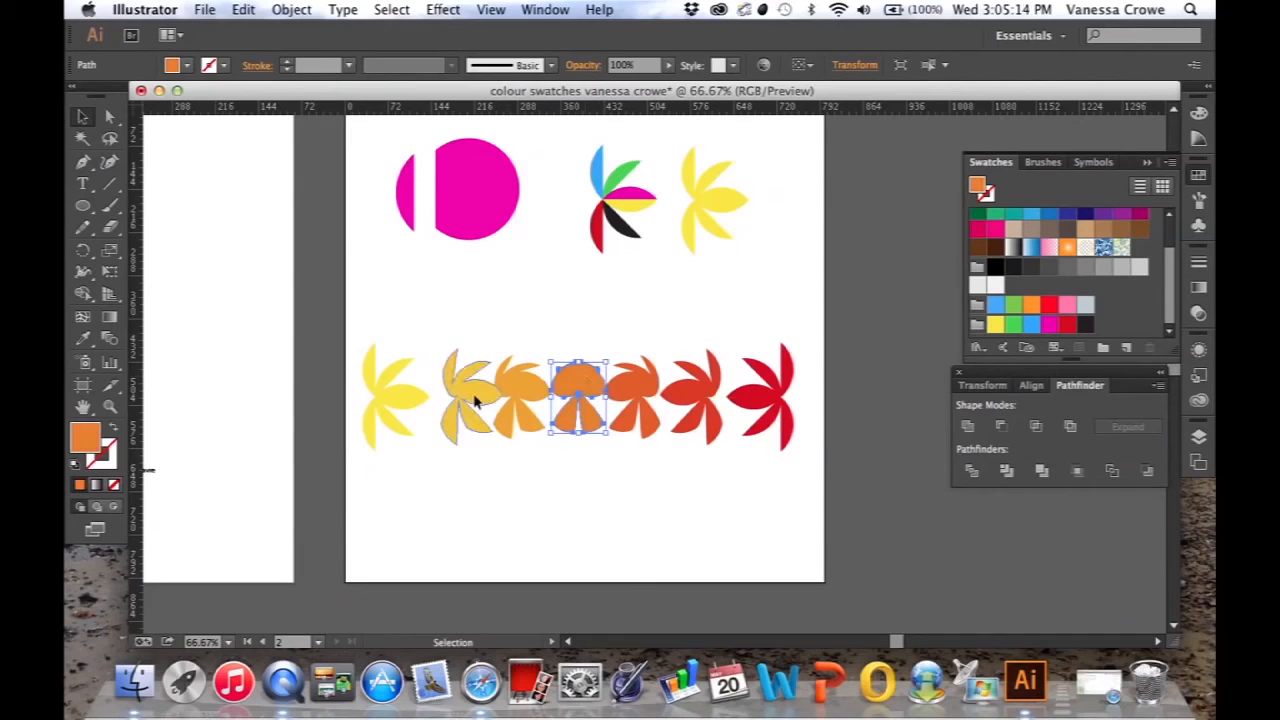
drag(580, 400, 460, 400)
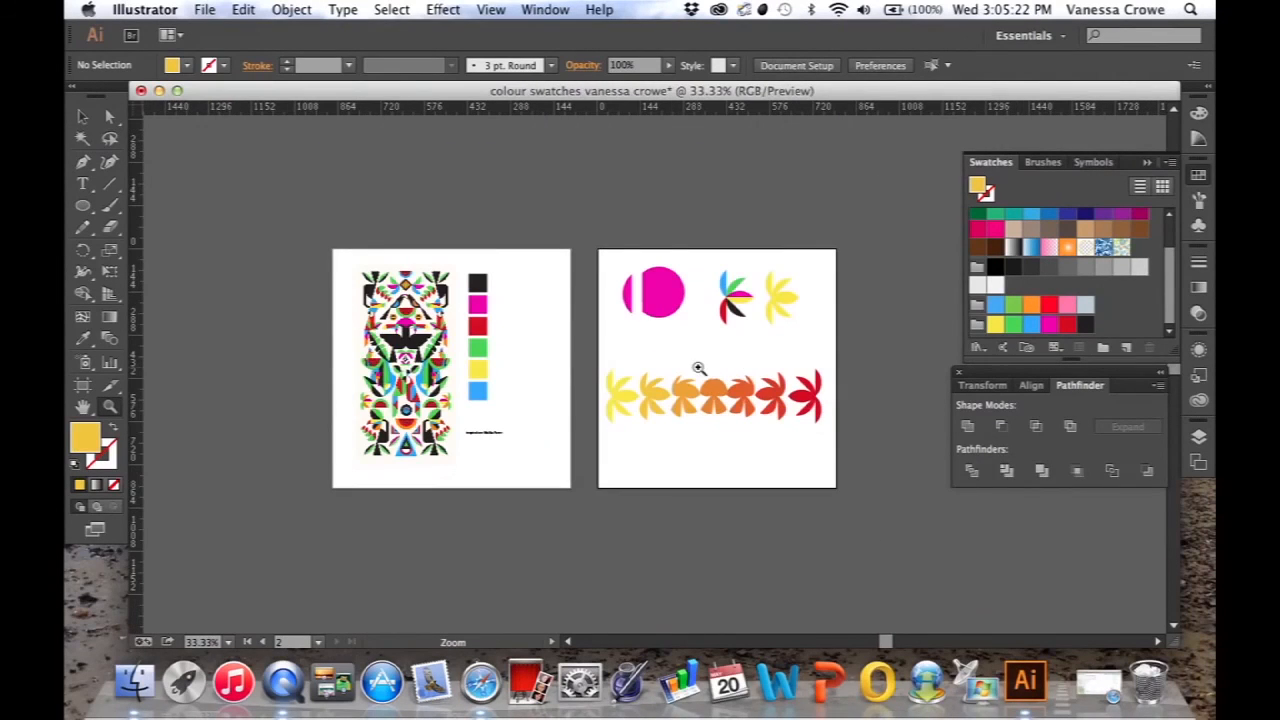
mouse_move(696, 304)
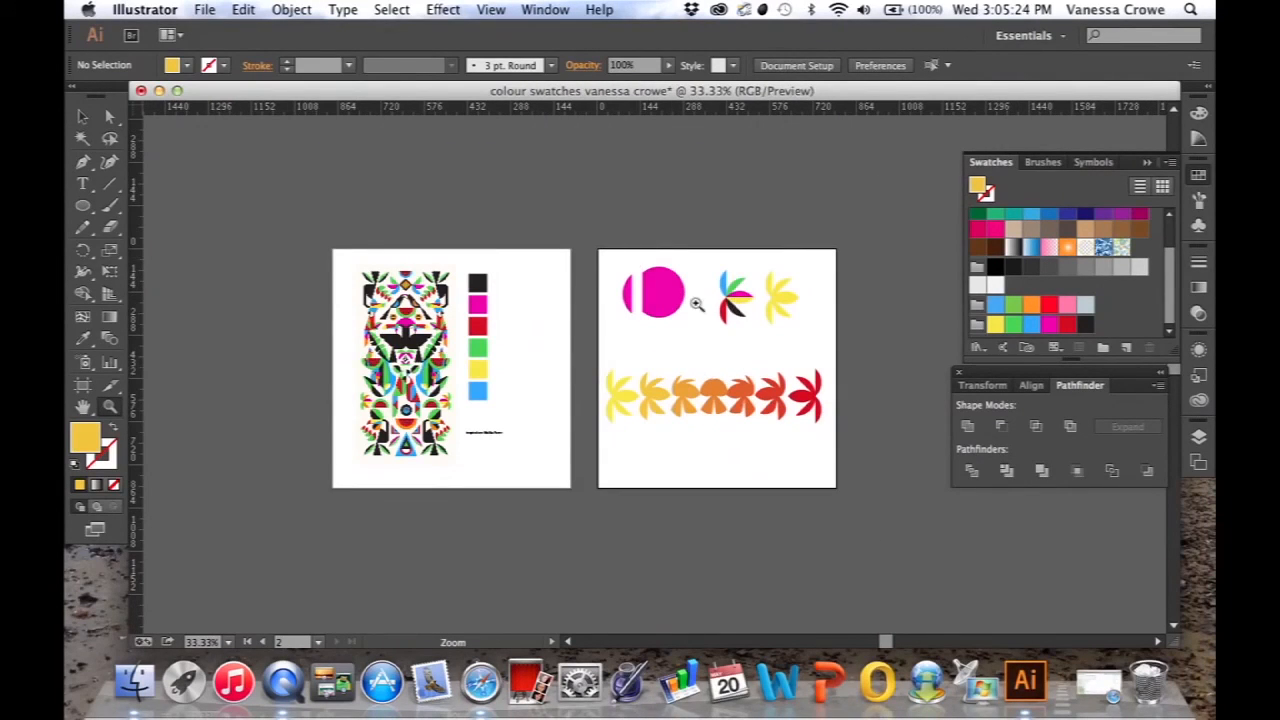
click(204, 8)
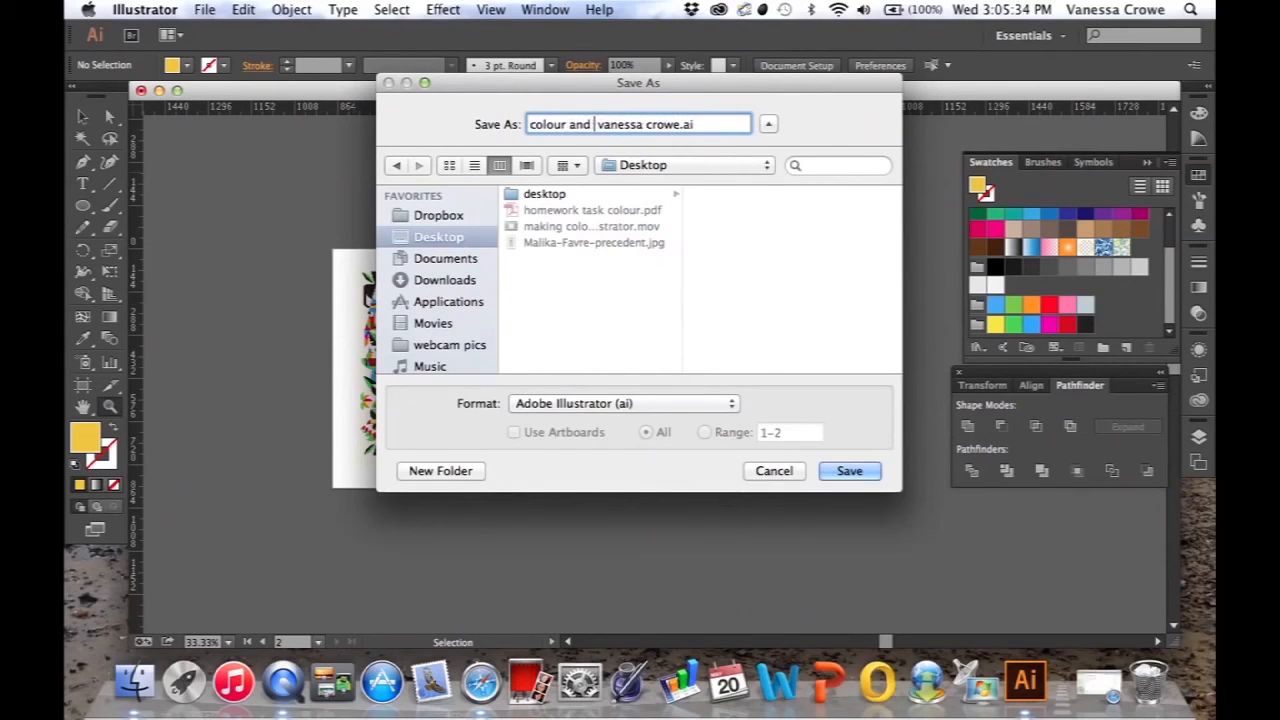
text(symbols)
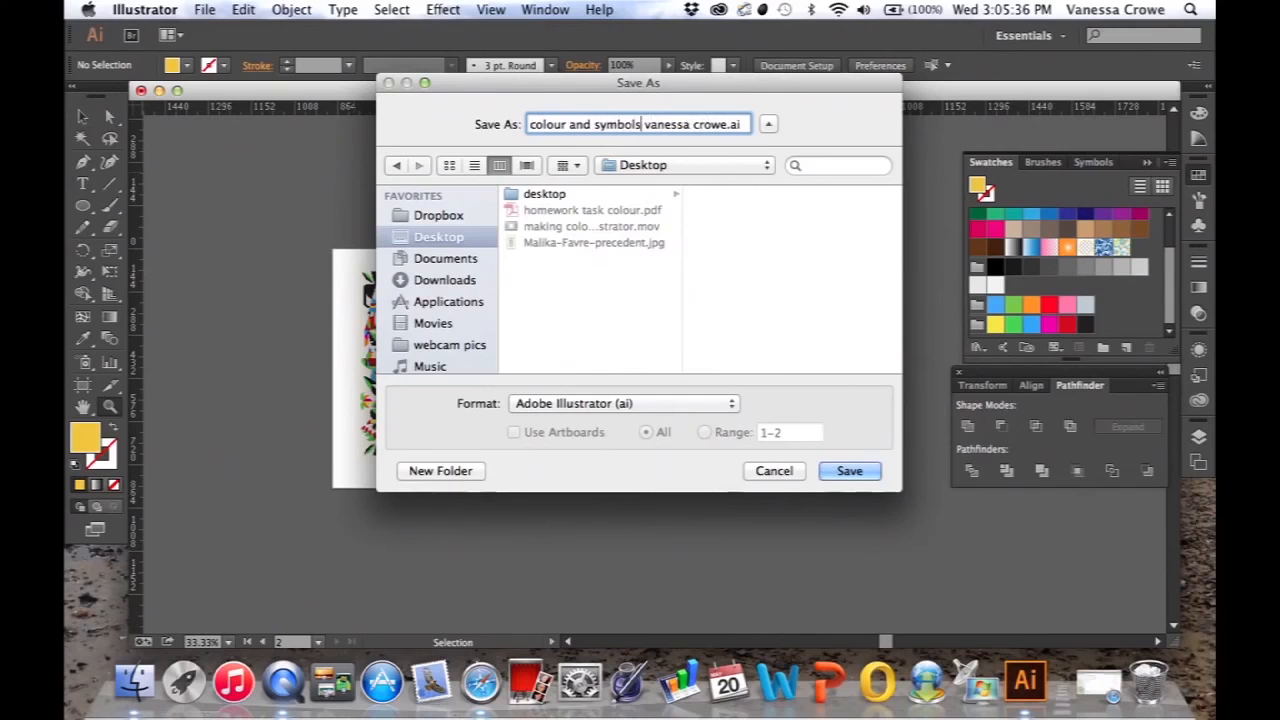
click(624, 404)
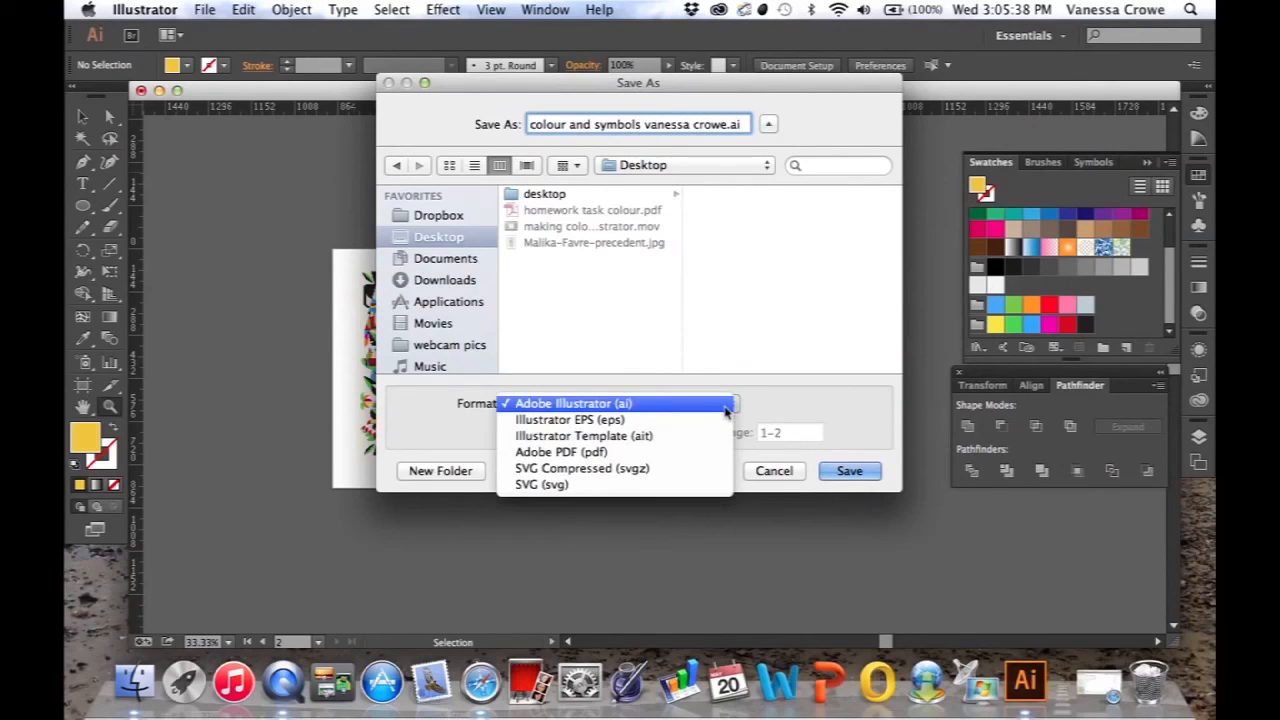
click(560, 452)
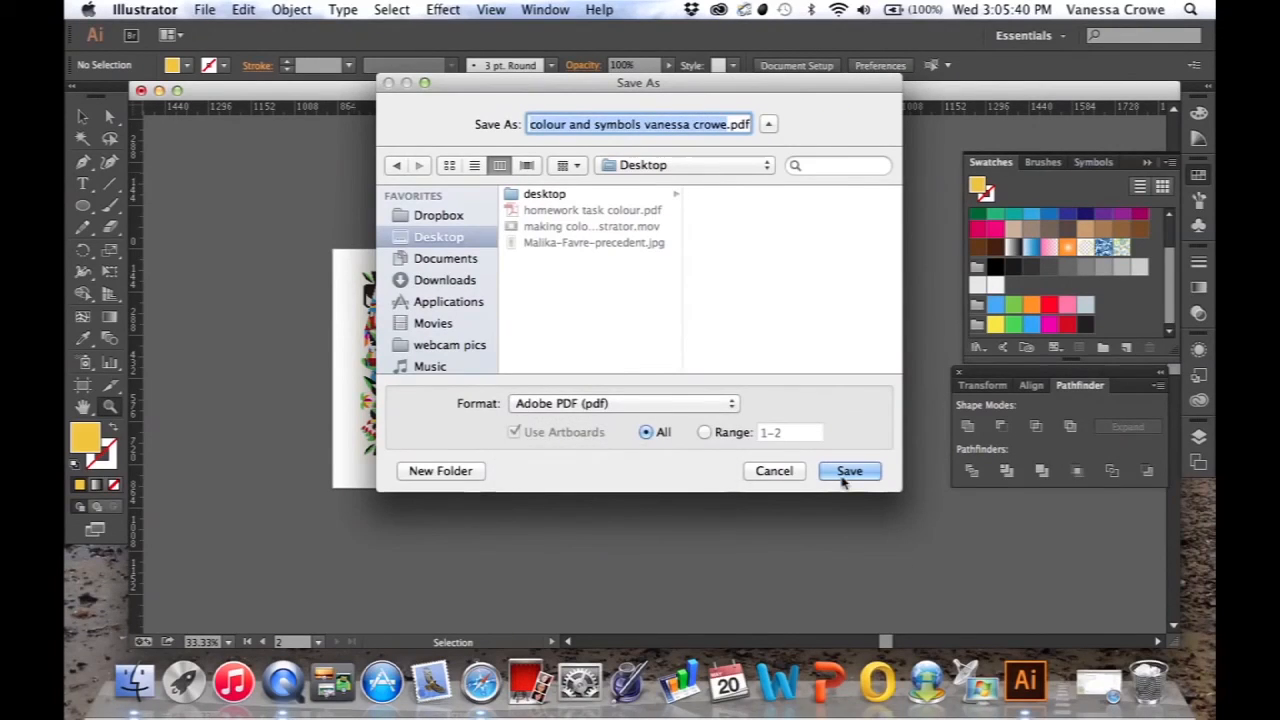
click(848, 472)
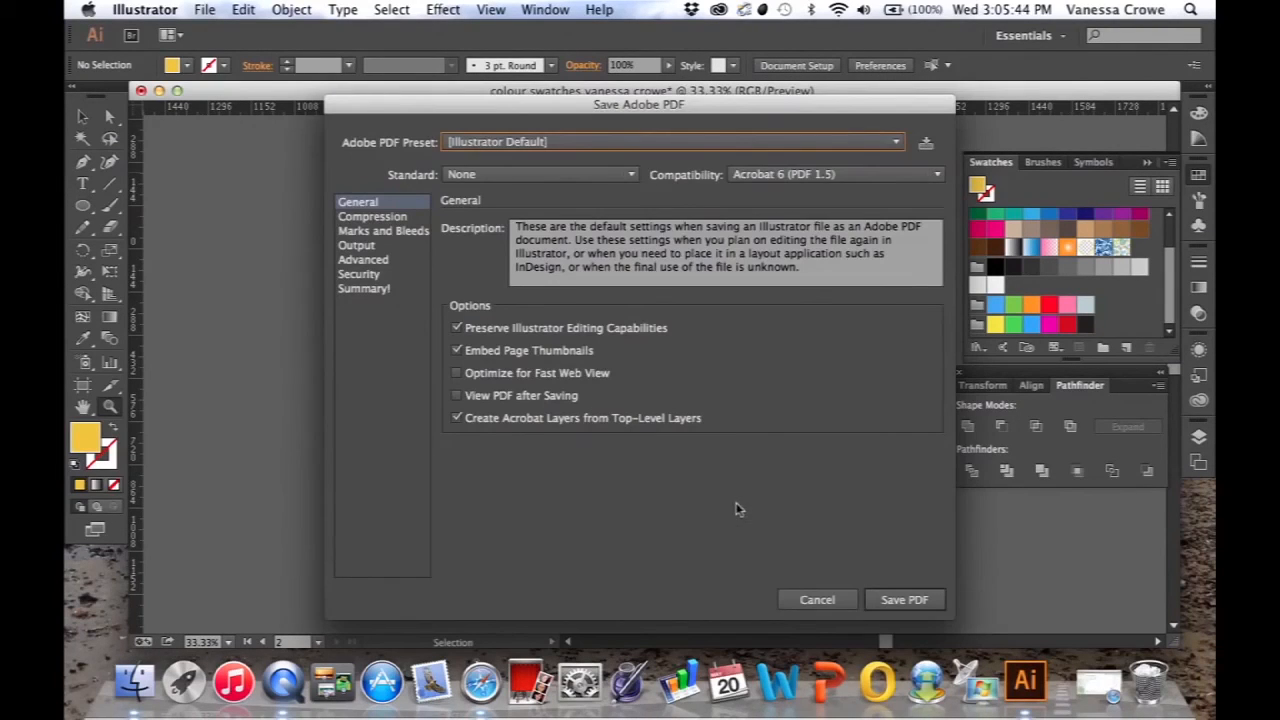
click(904, 600)
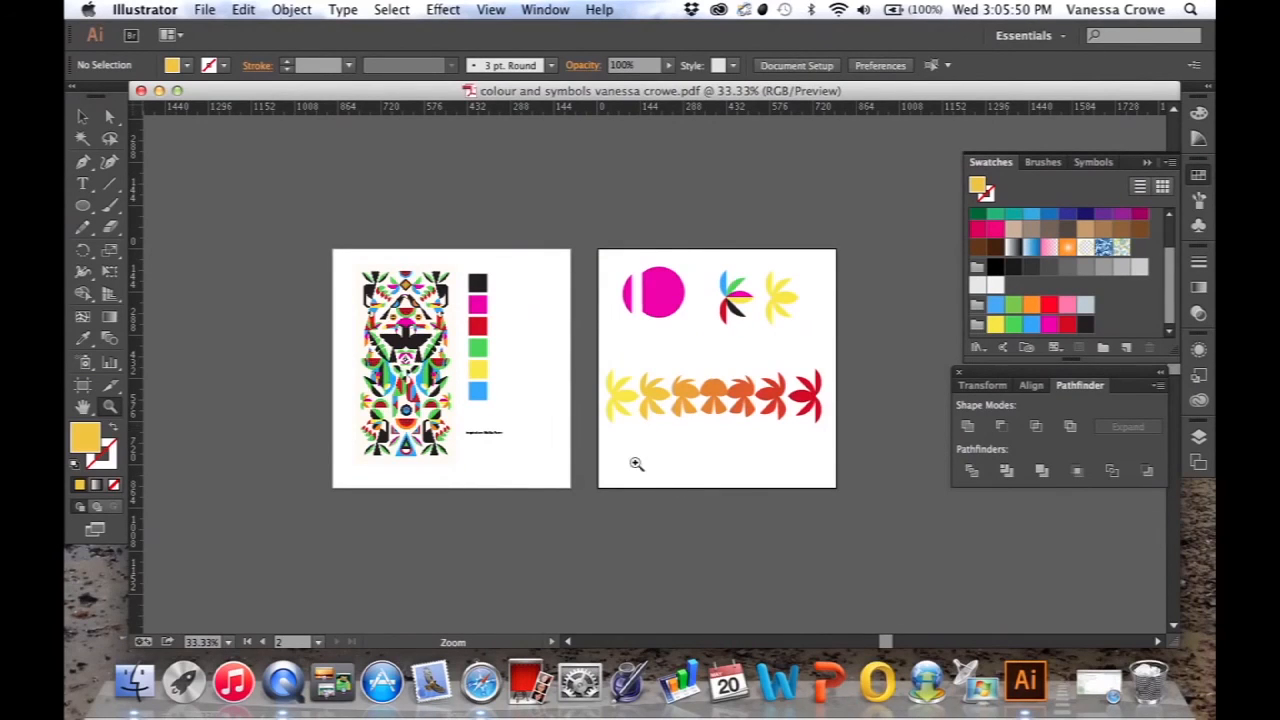
mouse_move(1132, 592)
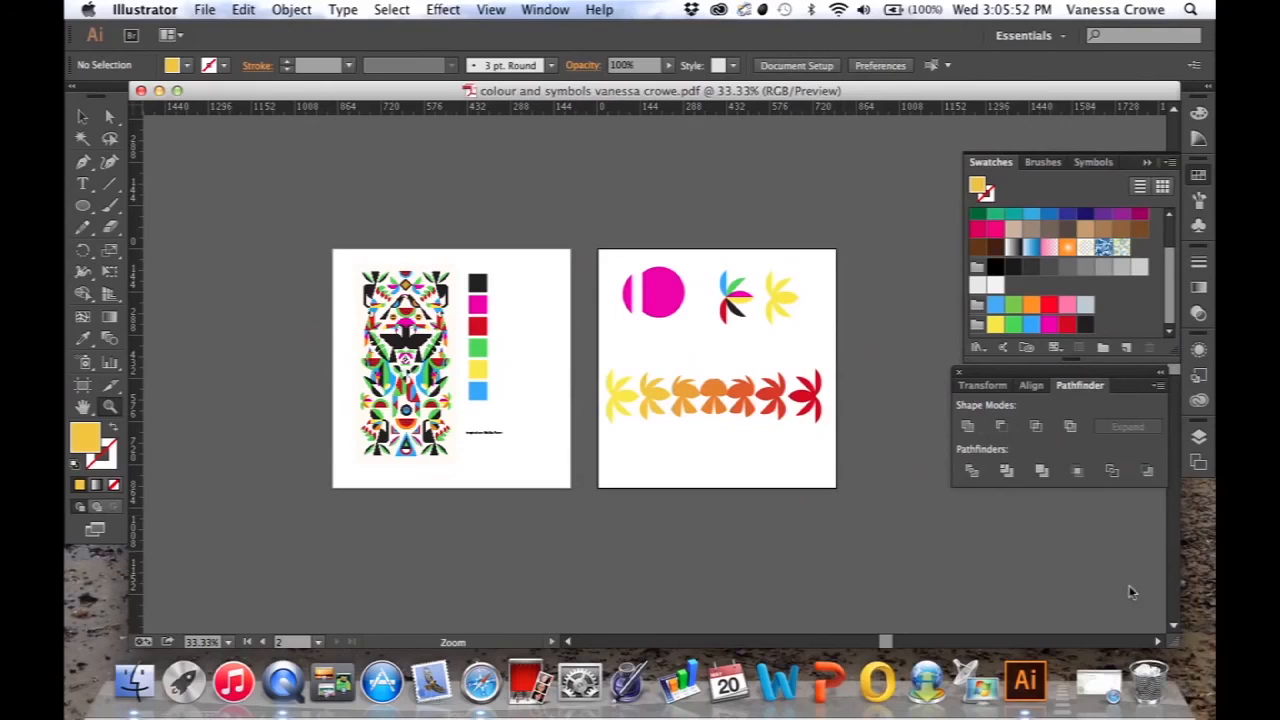